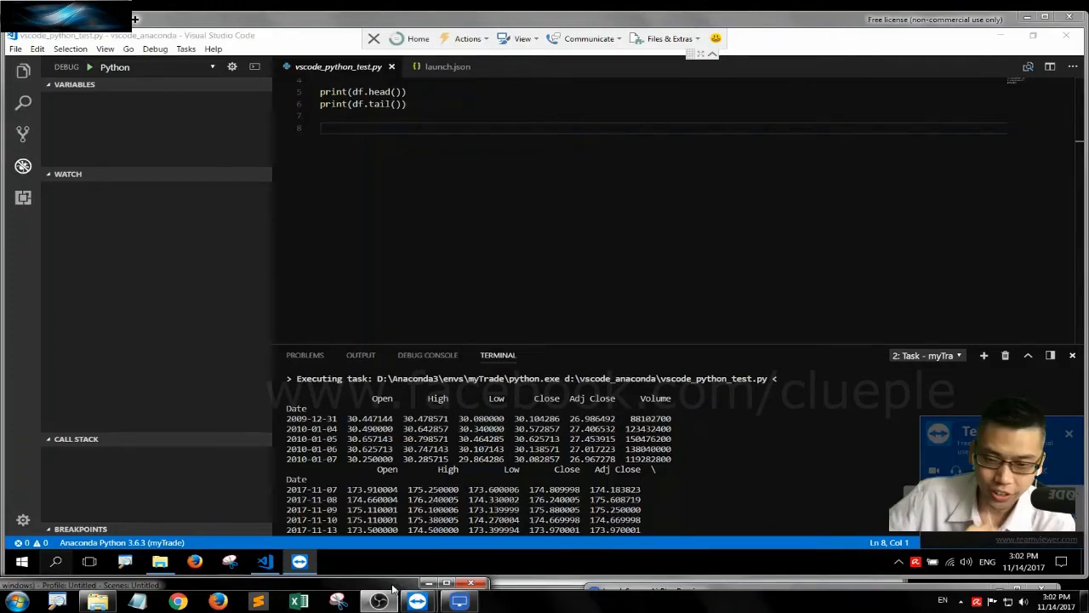
mouse_move(186, 116)
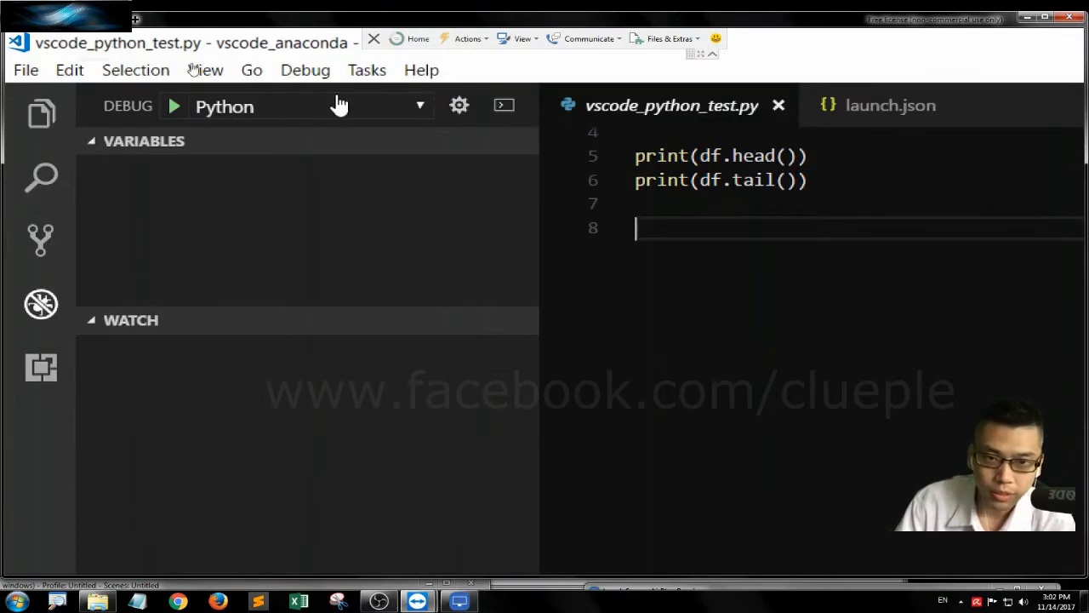
Scroll the desktop page, then open a New private window from Firefox's taskbar jump list
click(174, 105)
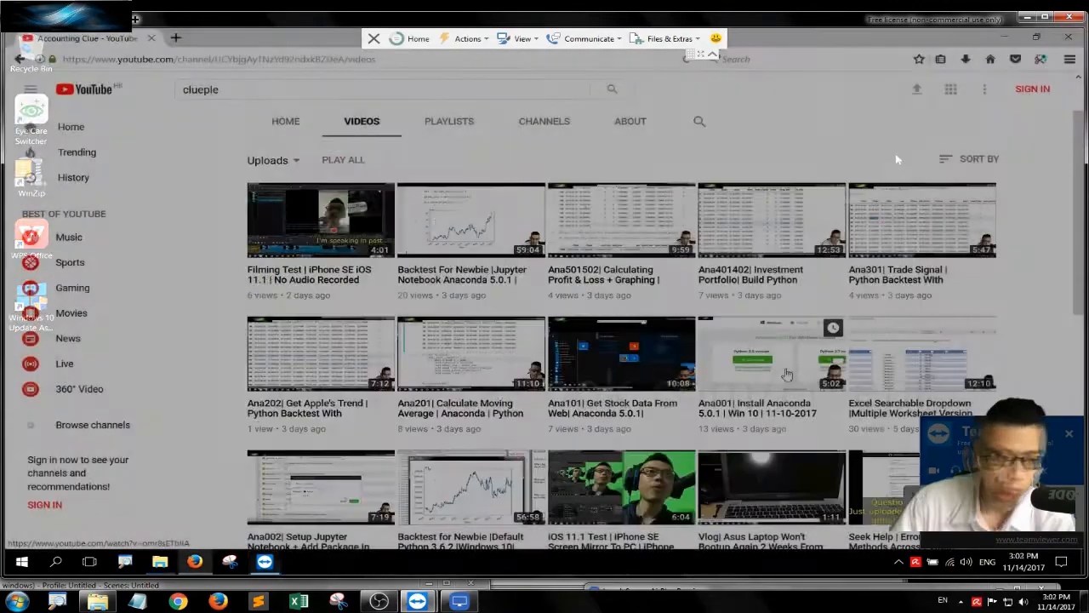
scroll(down, 3)
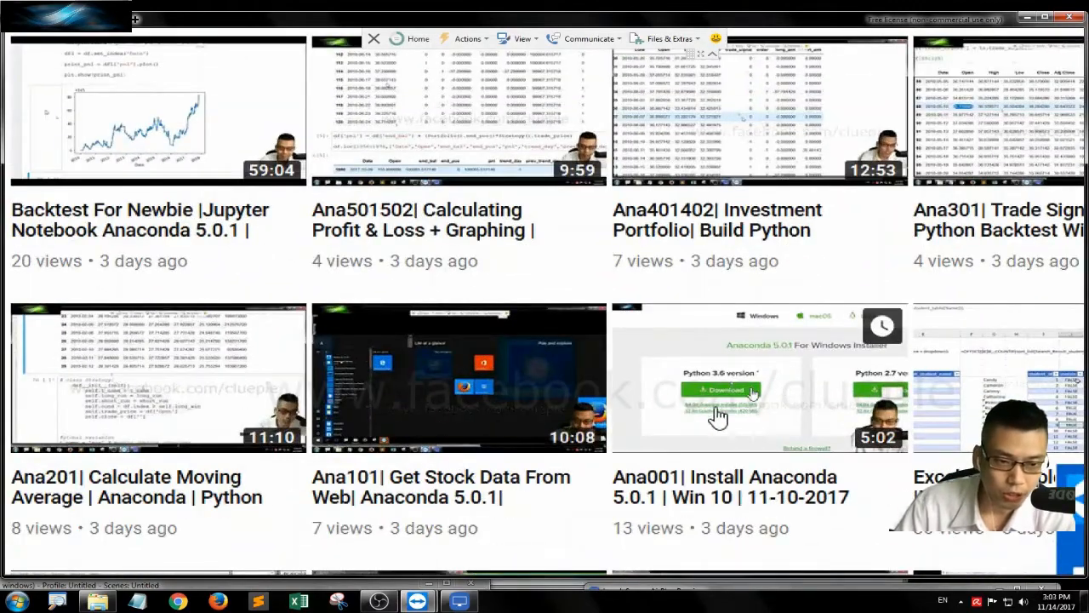
mouse_move(783, 387)
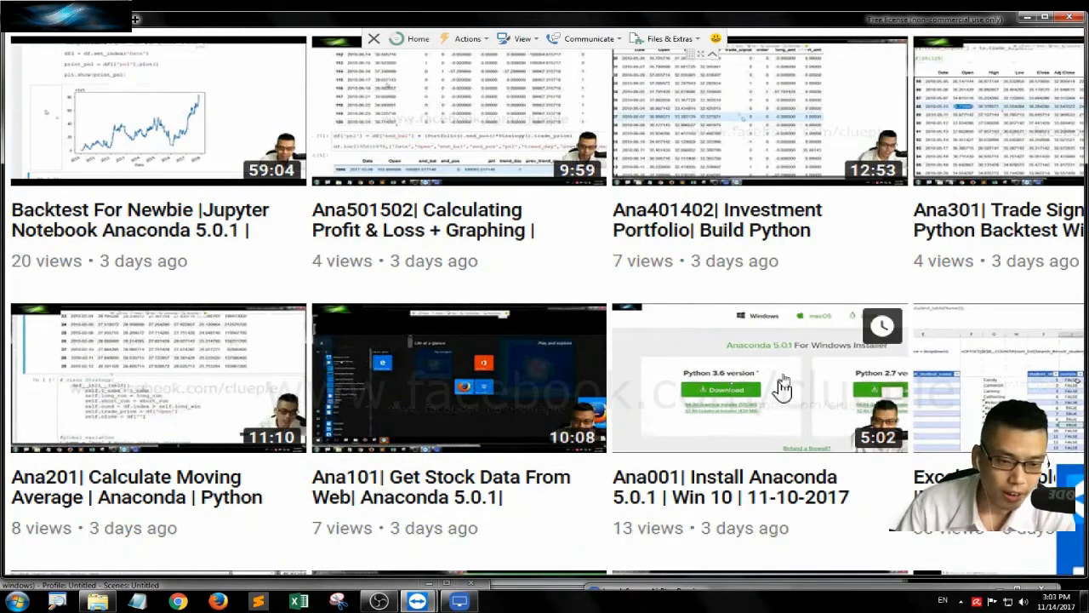
mouse_move(553, 370)
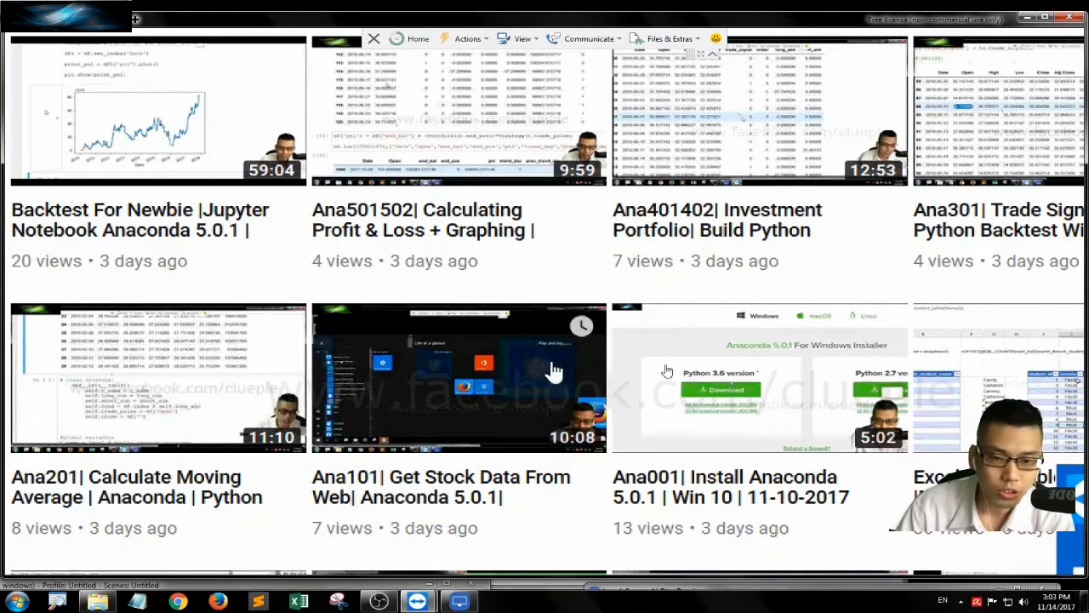
scroll(down, 3)
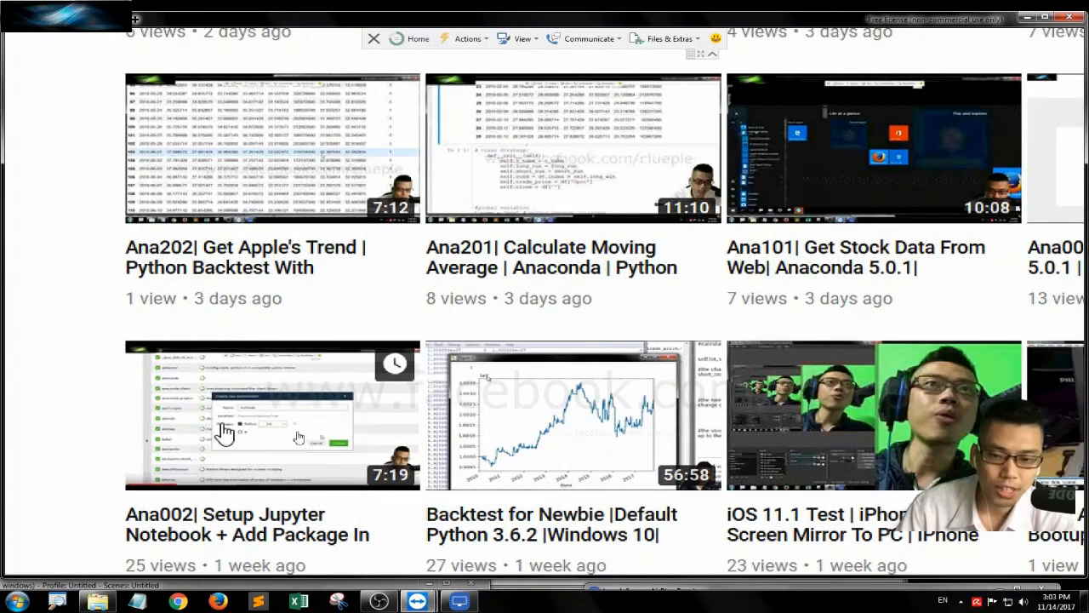
mouse_move(233, 439)
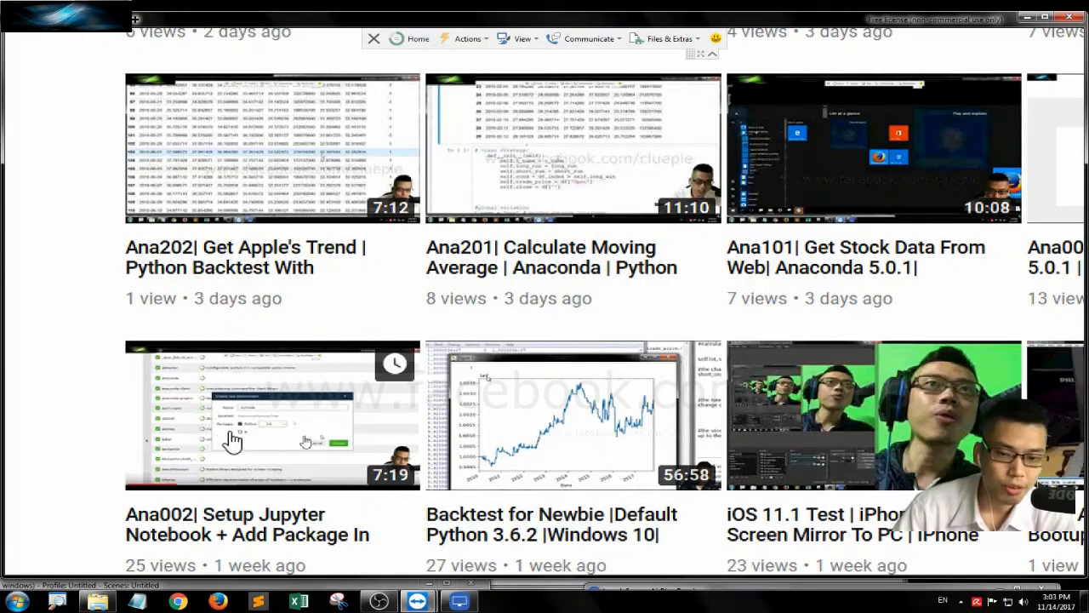
mouse_move(298, 404)
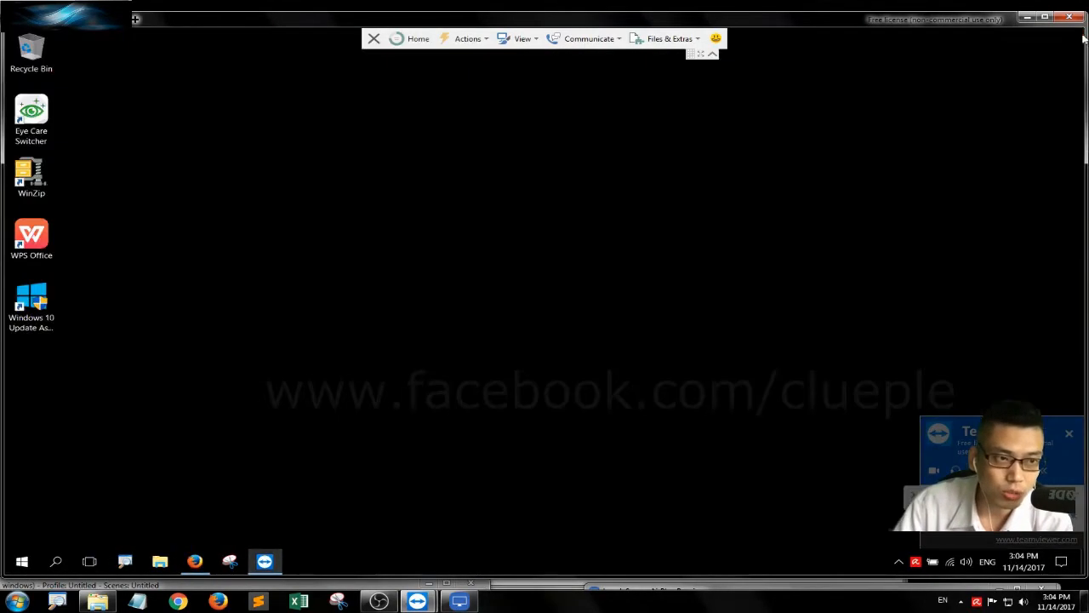
click(21, 561)
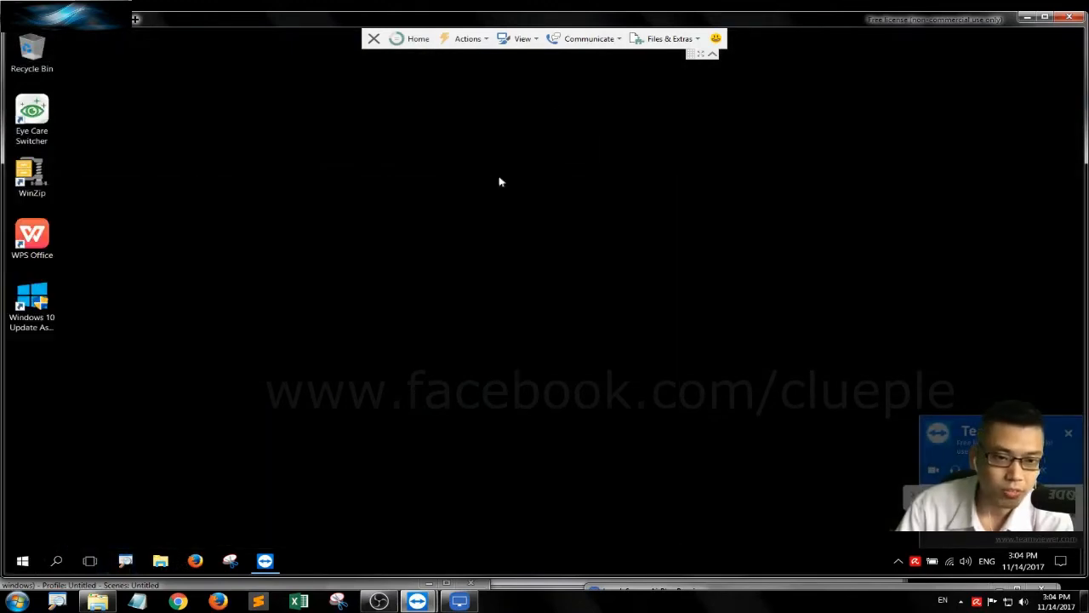
right_click(194, 560)
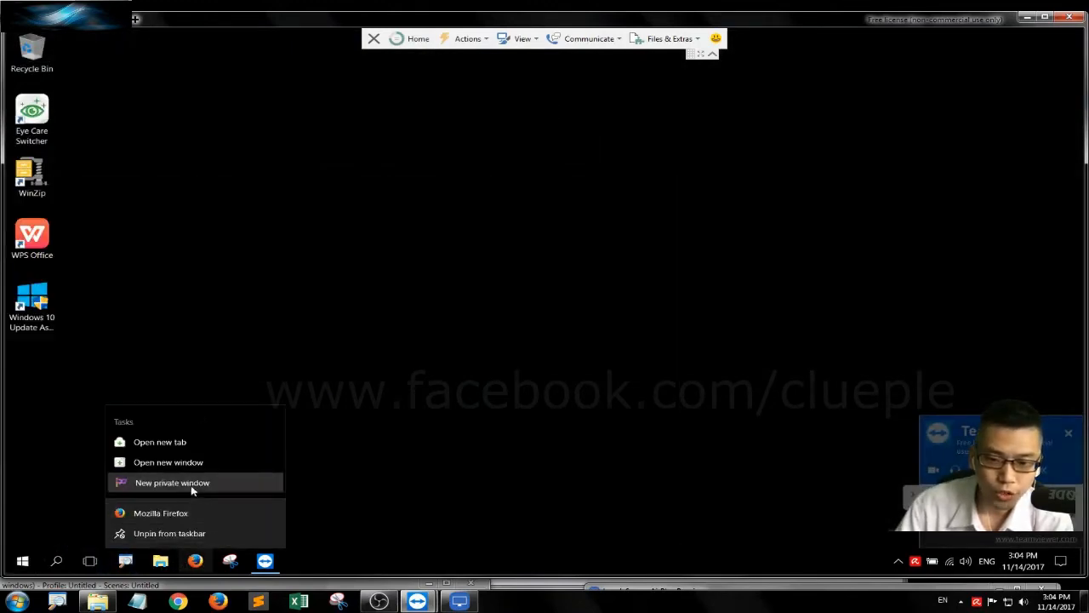
click(171, 483)
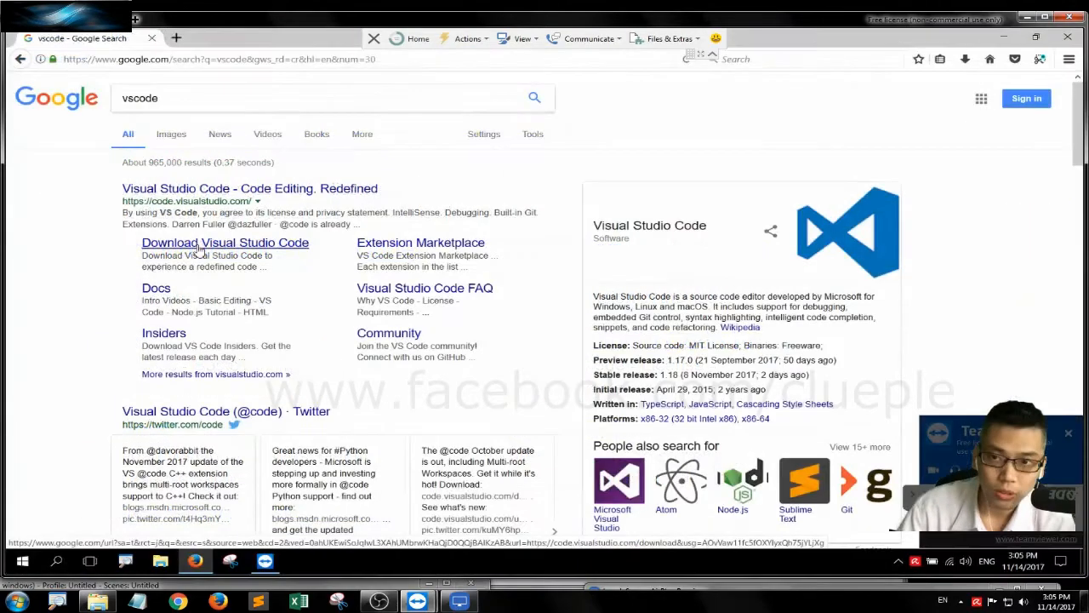
Request the VS Code 1.18.0 Windows zip download, then cancel saving the file
click(224, 242)
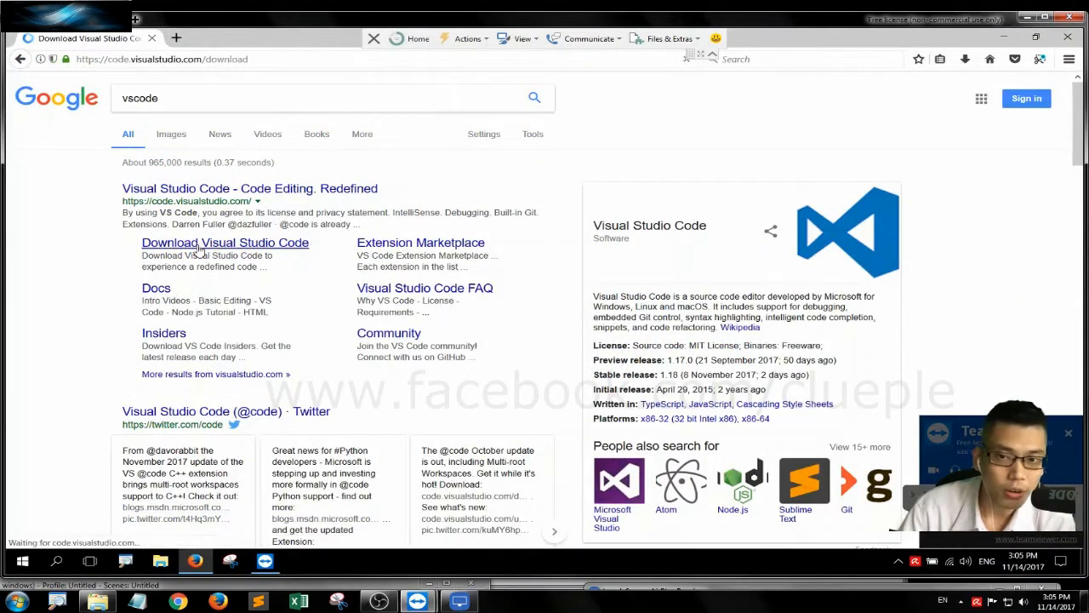
click(223, 243)
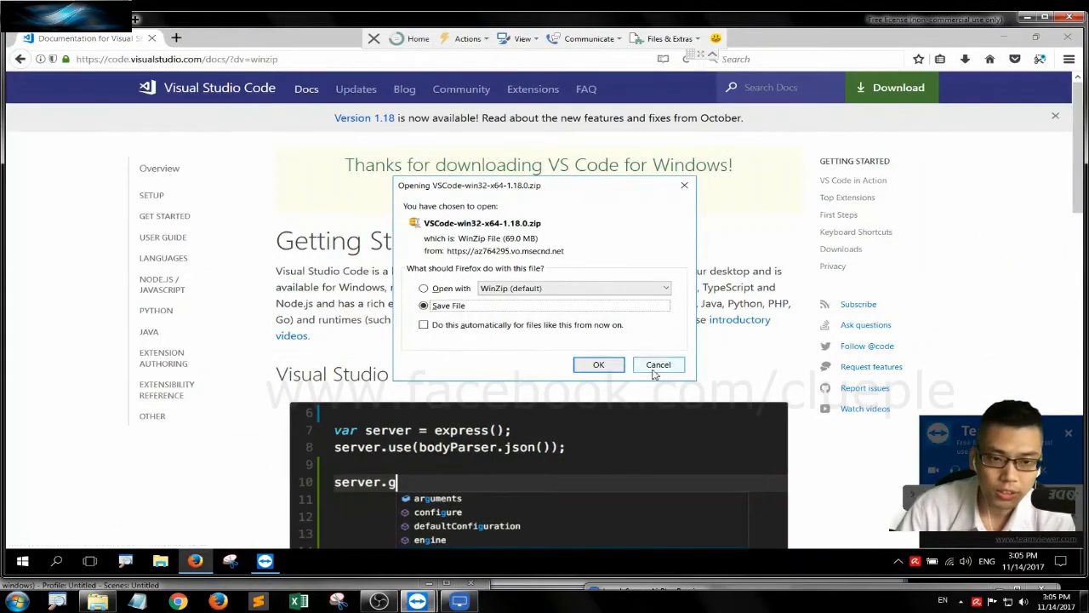
click(658, 364)
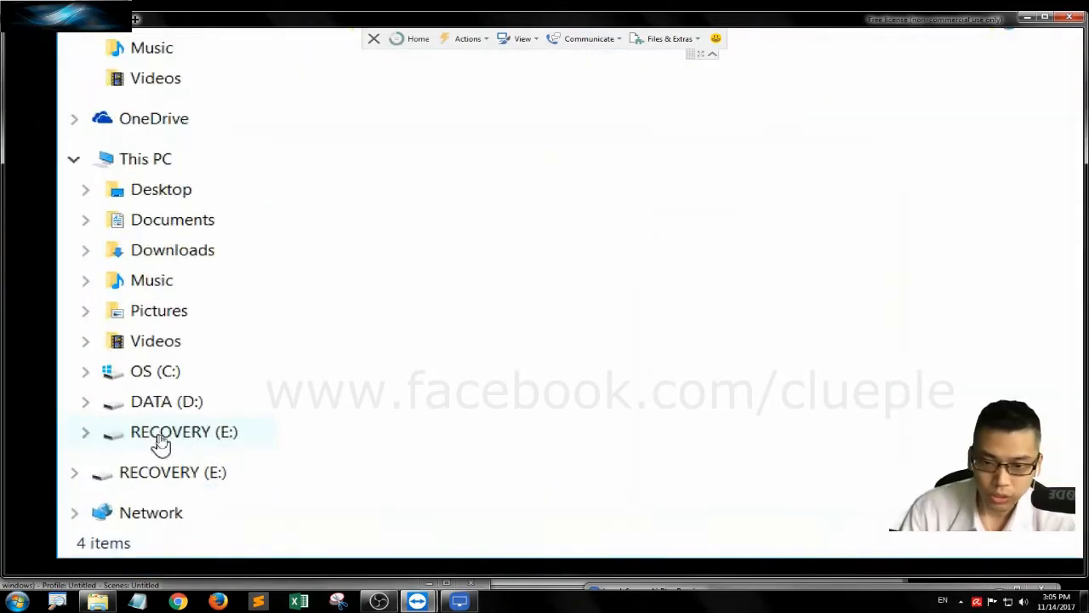
Open the VSCode-win32-x64-1.18.0 folder on RECOVERY (E:) and launch Code.exe
click(183, 432)
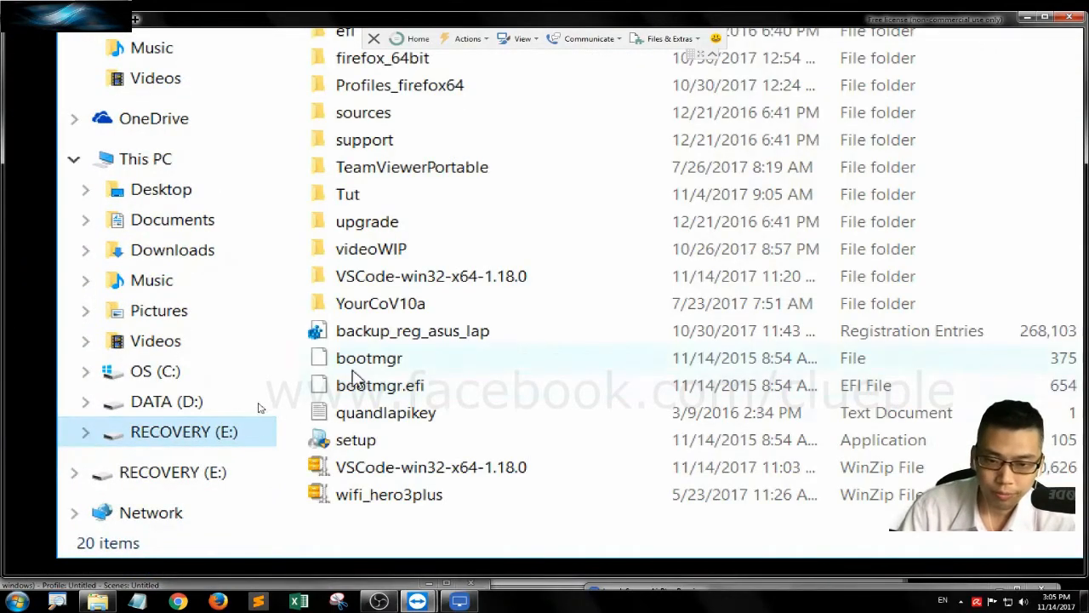
mouse_move(388, 488)
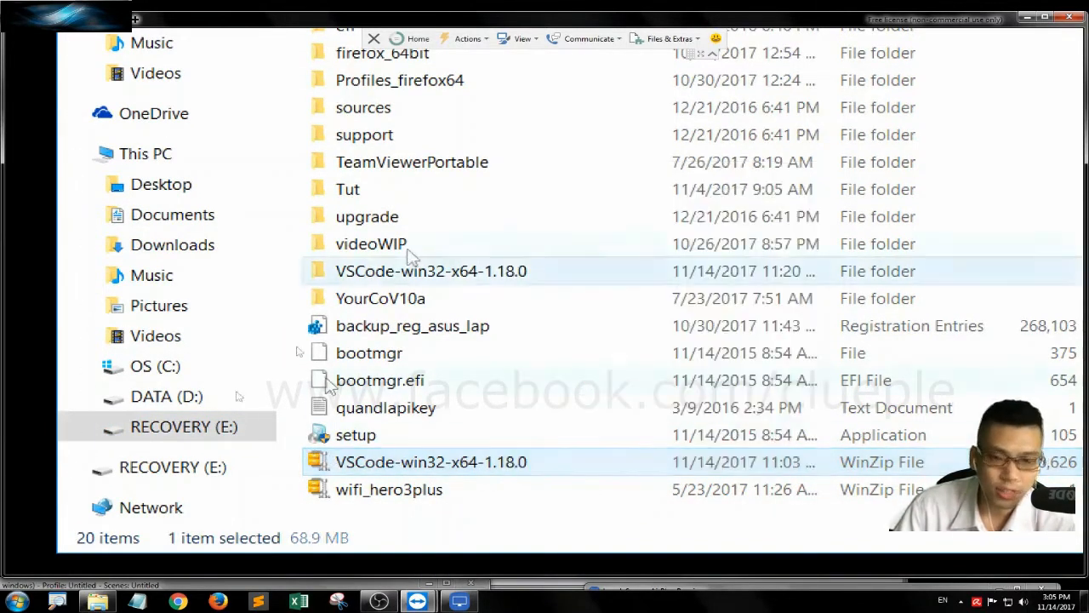
click(430, 270)
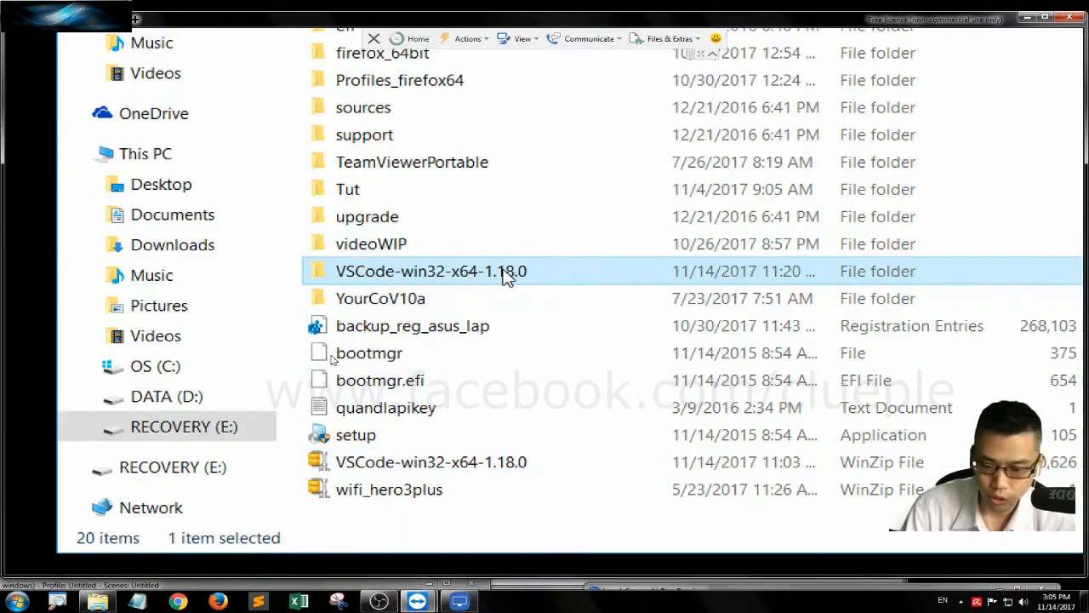
double_click(430, 270)
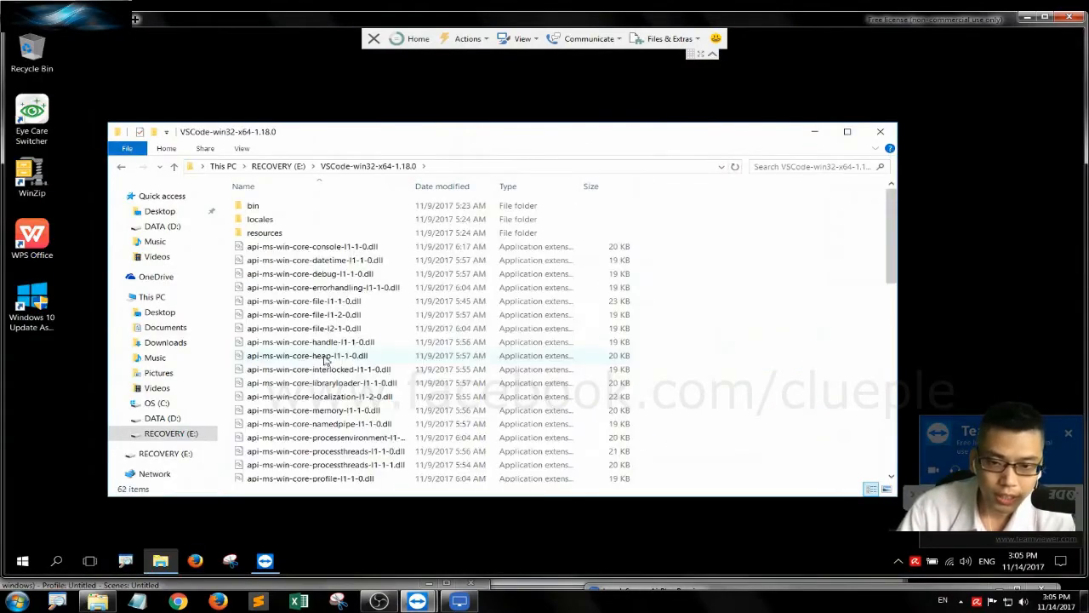
scroll(down, 3)
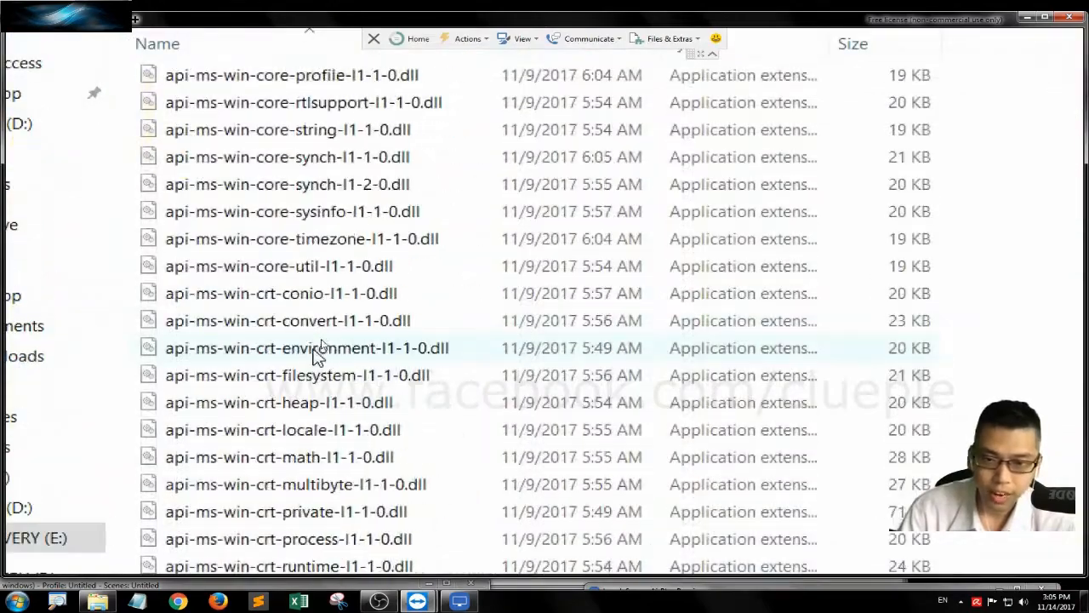
scroll(down, 3)
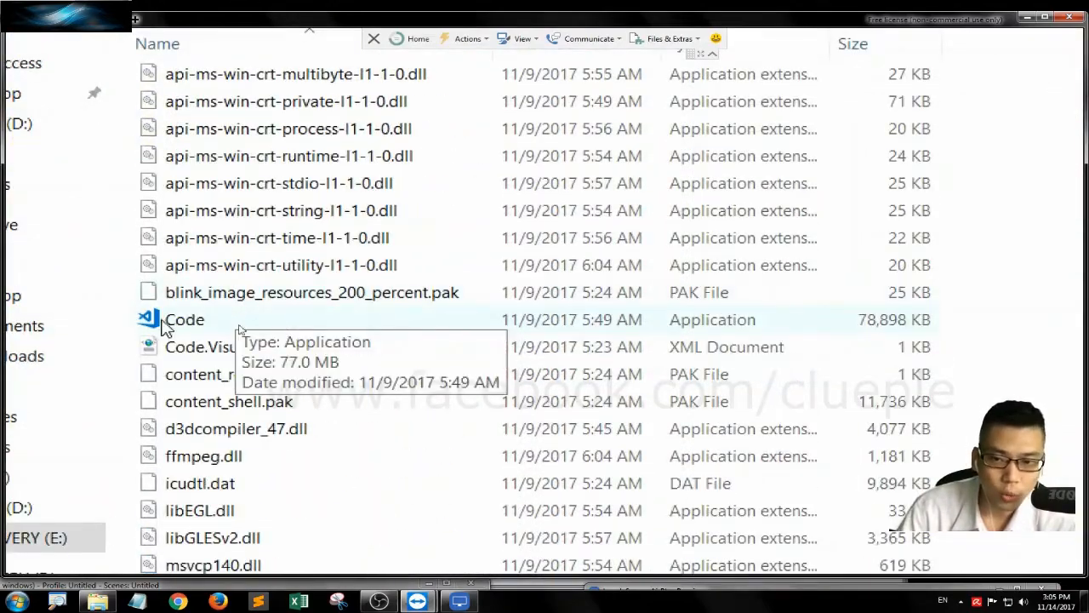
double_click(184, 319)
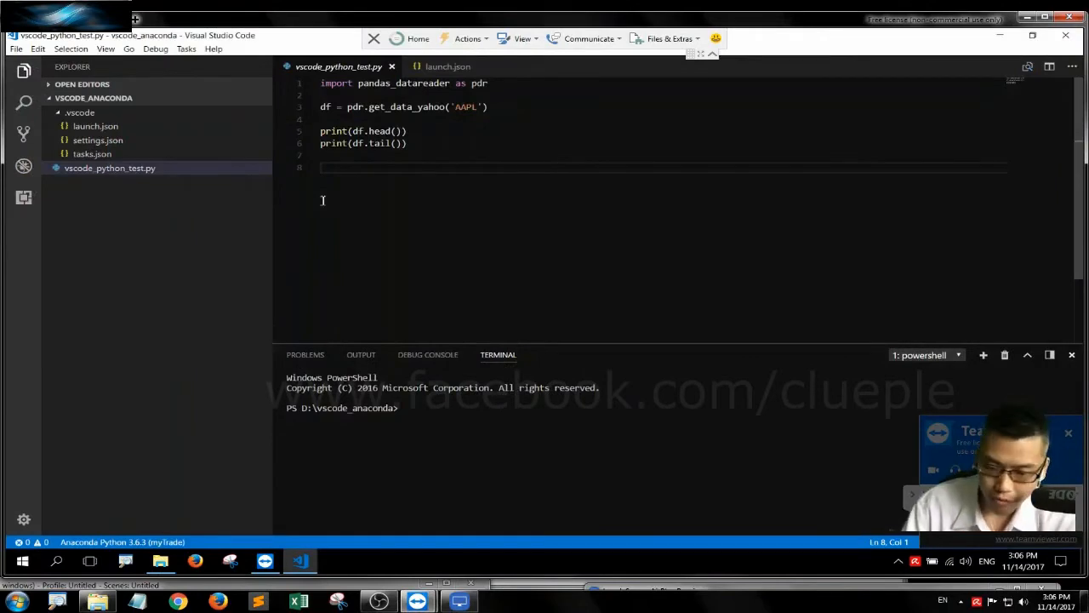
Open tasks.json, the myTrade python.exe build task, from the Explorer context menu
right_click(91, 154)
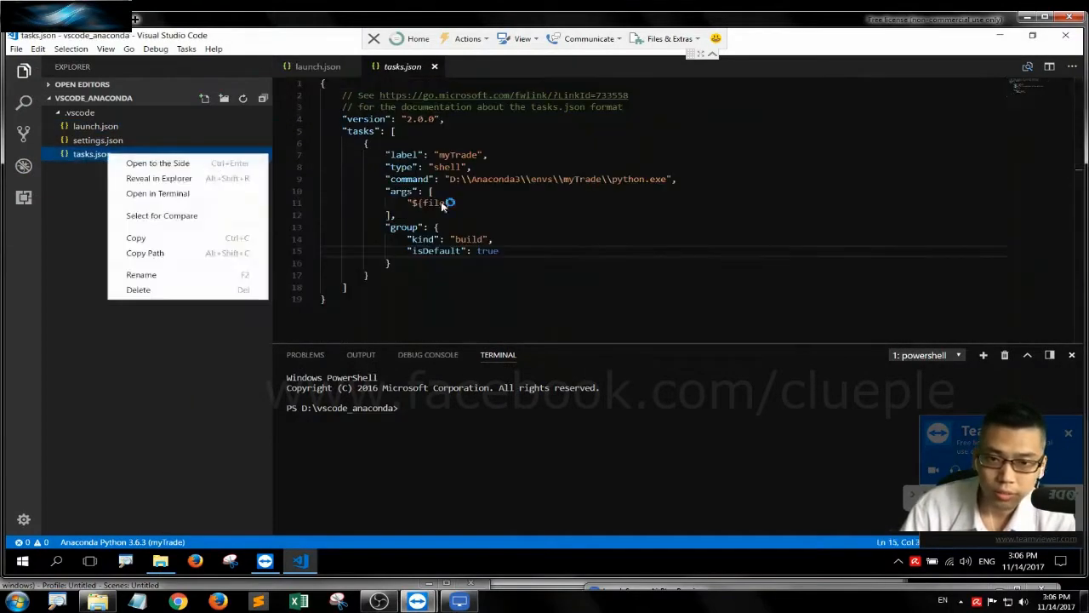
click(393, 295)
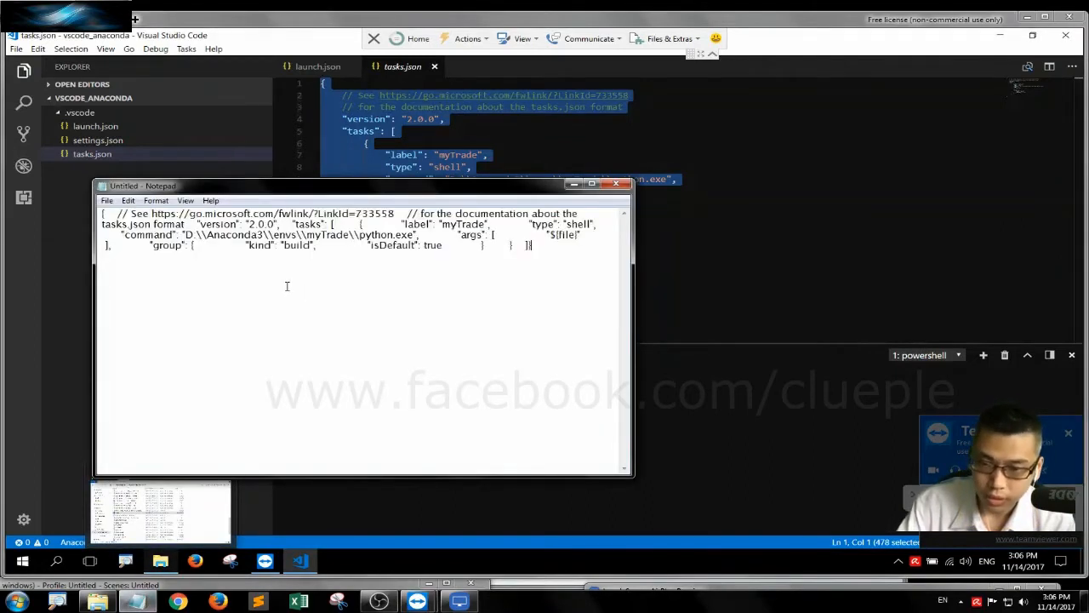
Save the Notepad copy of the task configuration as vscode_task.json in D:\Tut
click(107, 200)
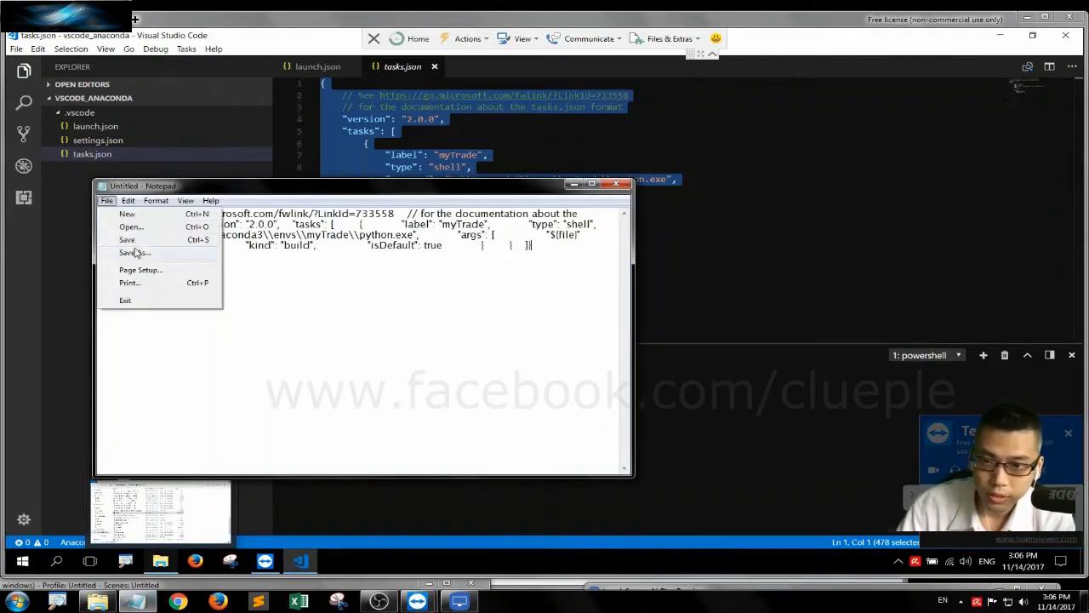
click(135, 252)
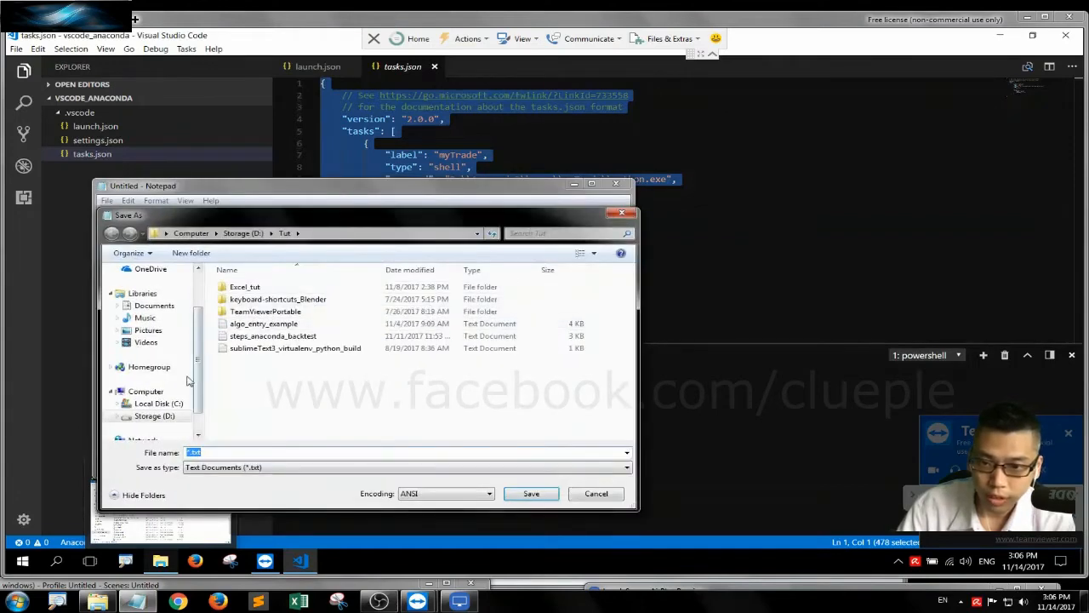
text(vscode)
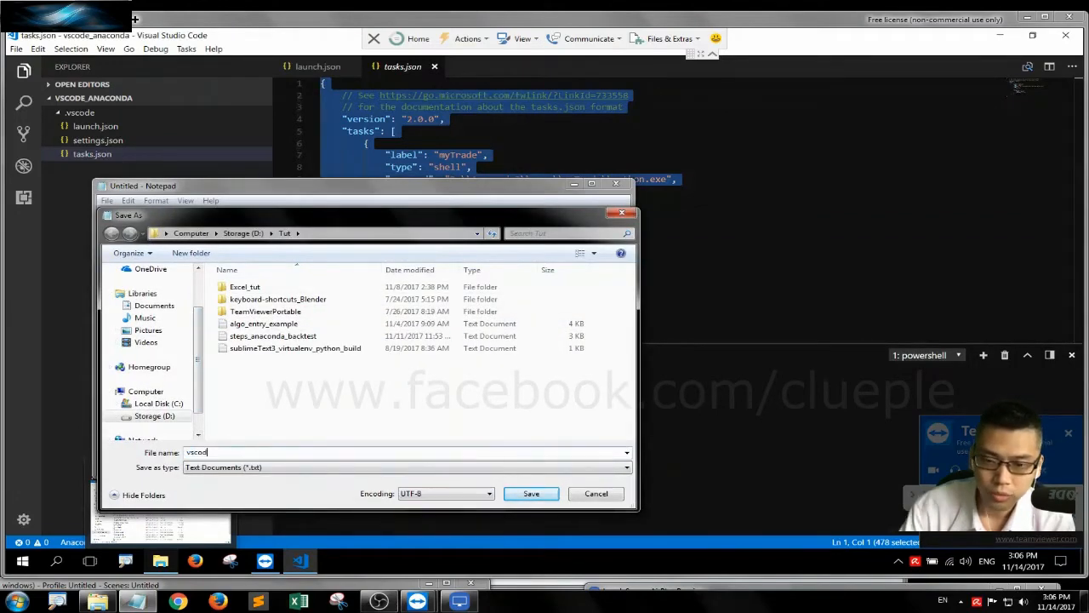
text(_task)
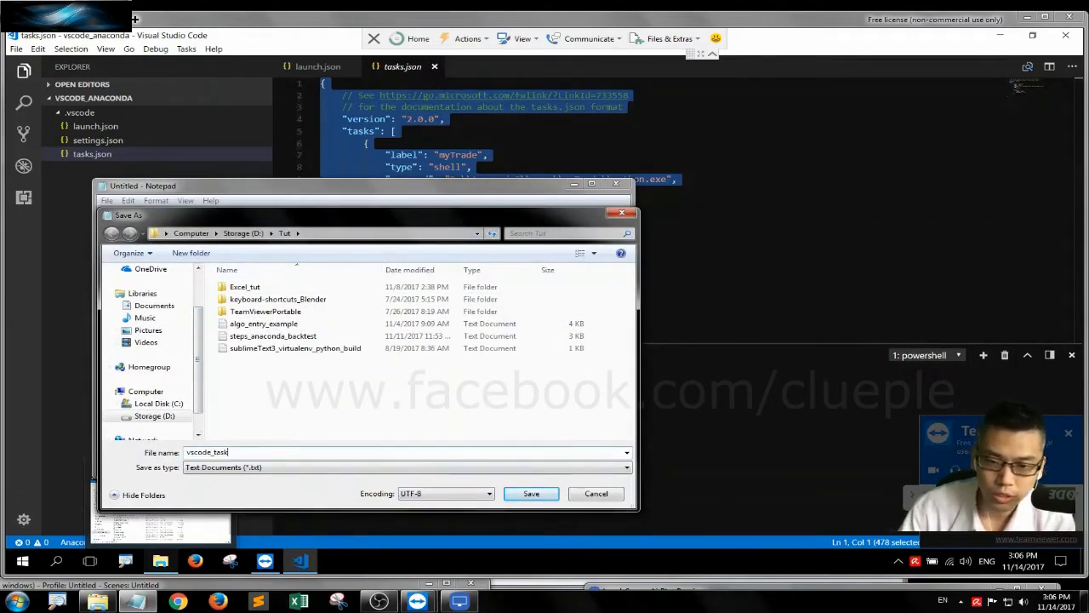
text(.json)
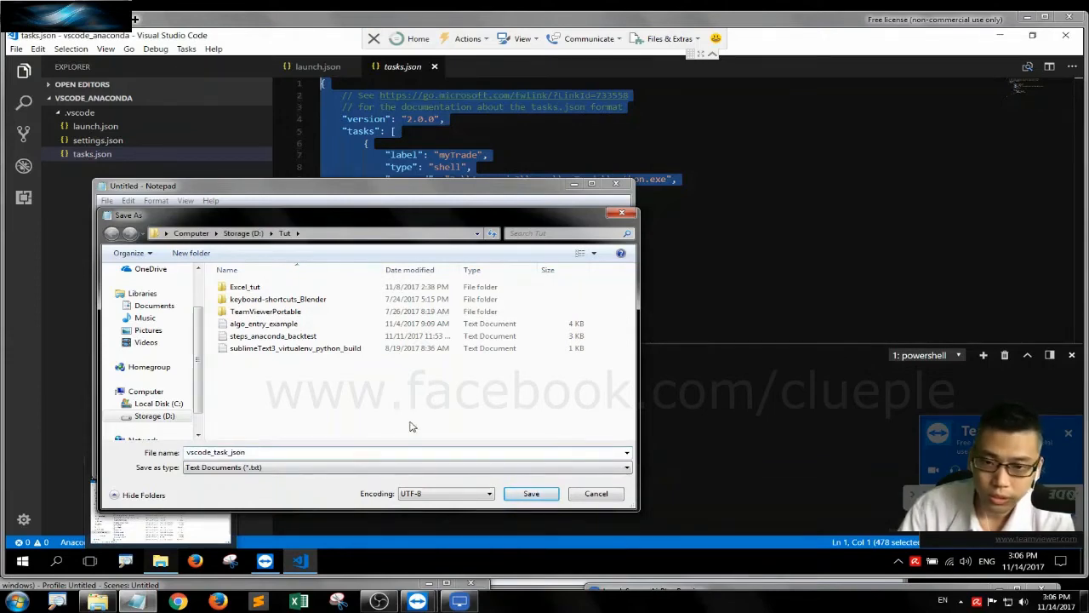
click(530, 494)
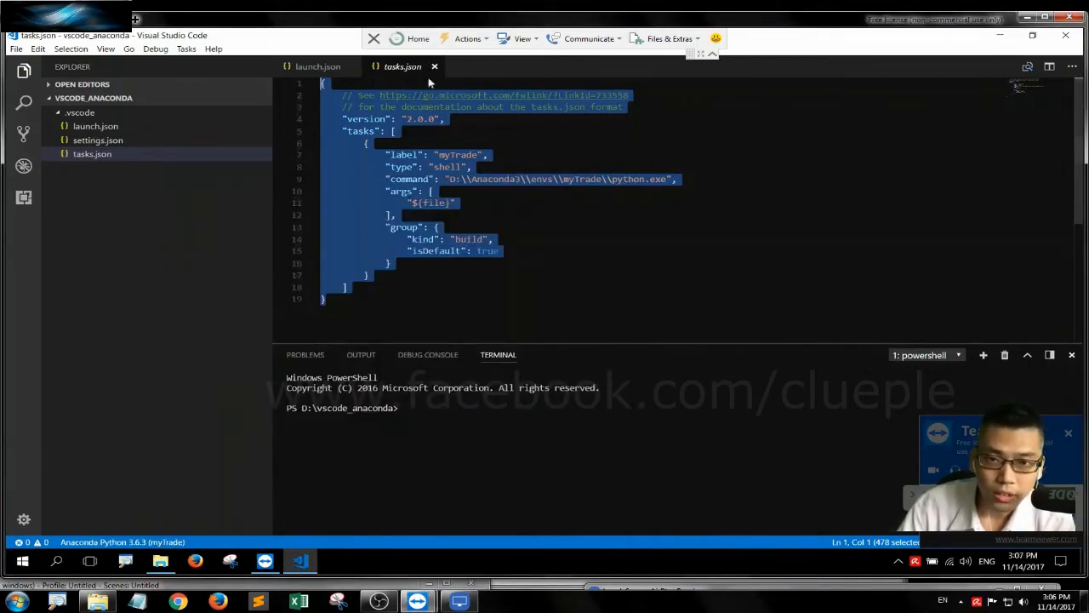
Close the tasks.json and launch.json editors and collapse the .vscode folder
click(318, 67)
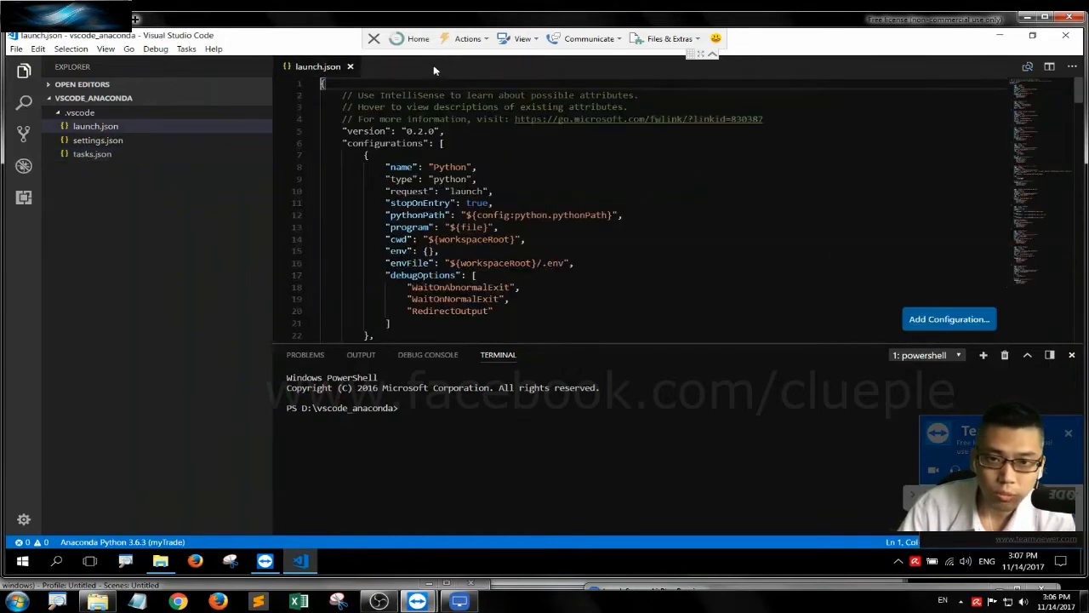
click(79, 113)
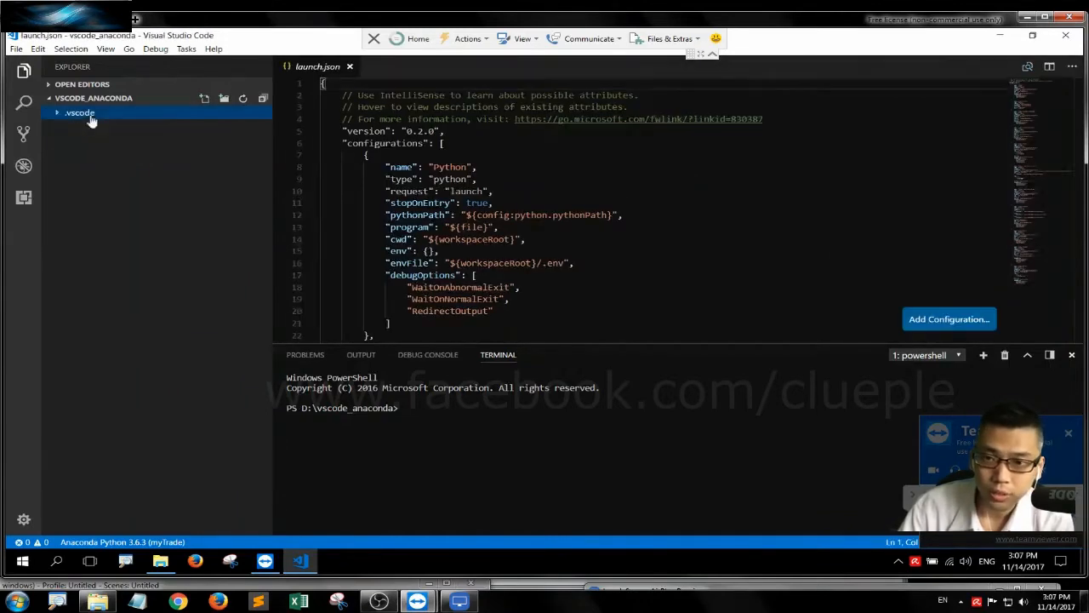
click(349, 67)
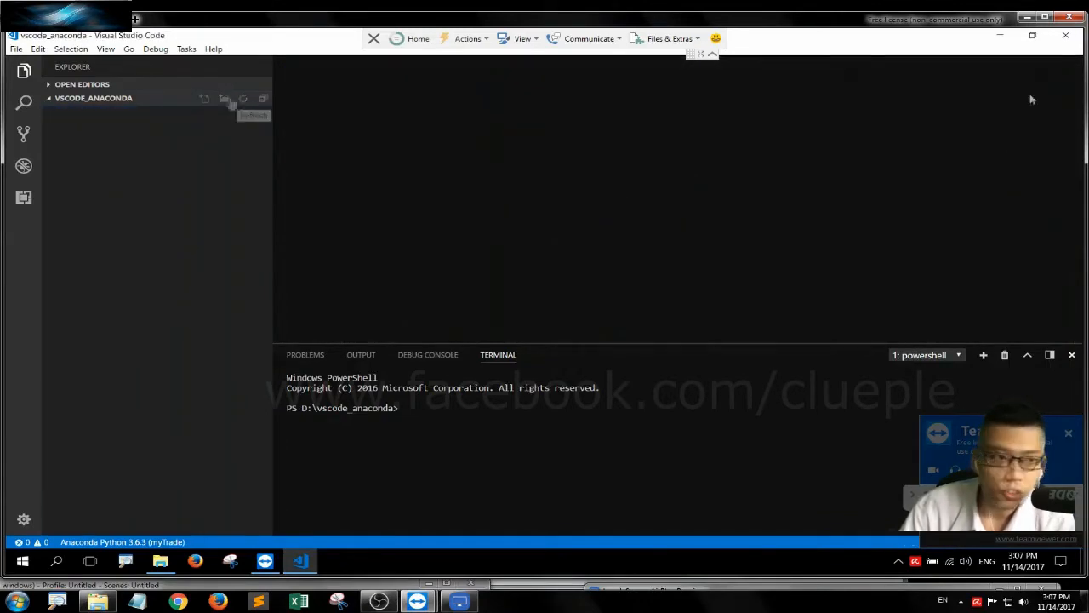
click(160, 561)
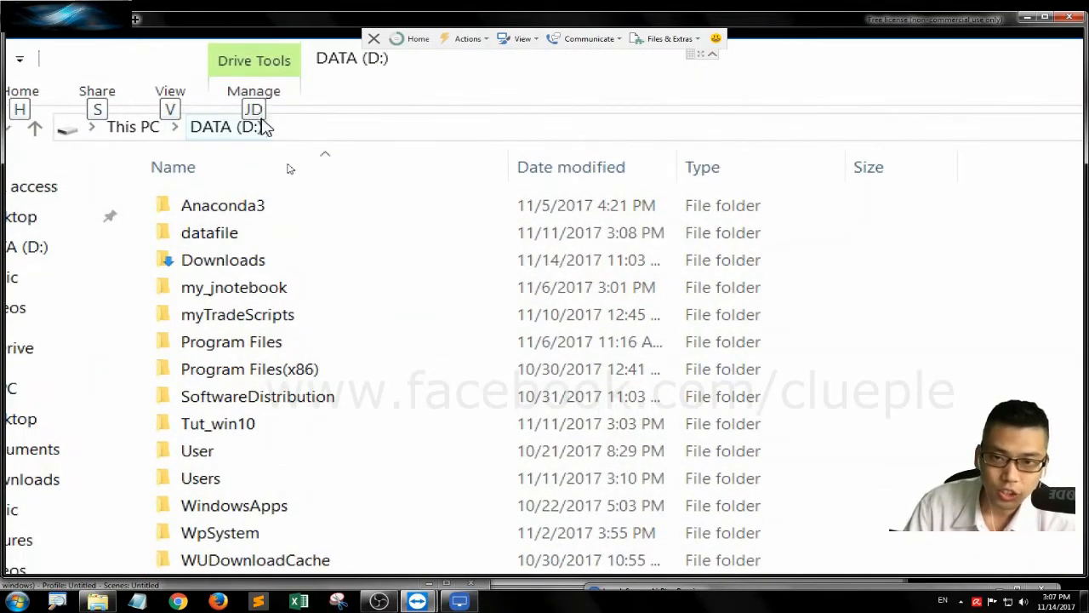
Create a new vscode_work folder on DATA (D:), then go to RECOVERY (E:)
scroll(down, 3)
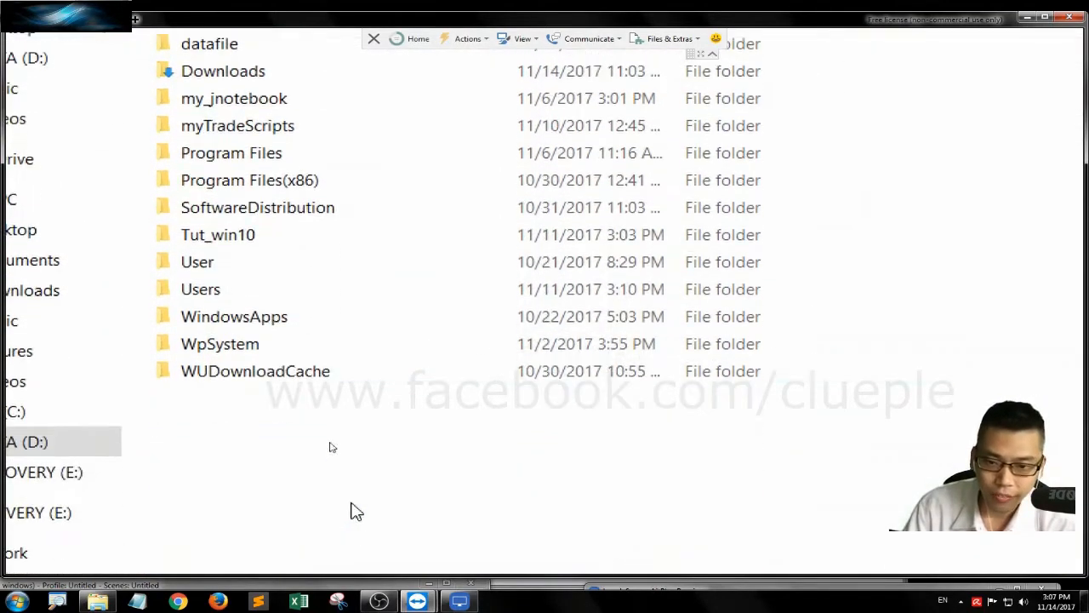
right_click(332, 447)
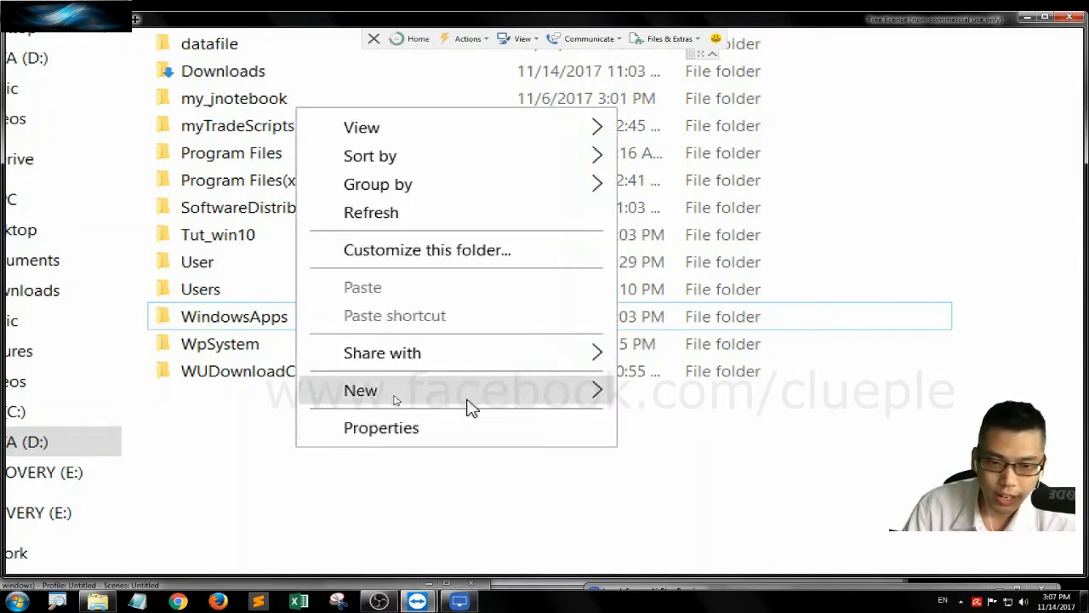
click(359, 390)
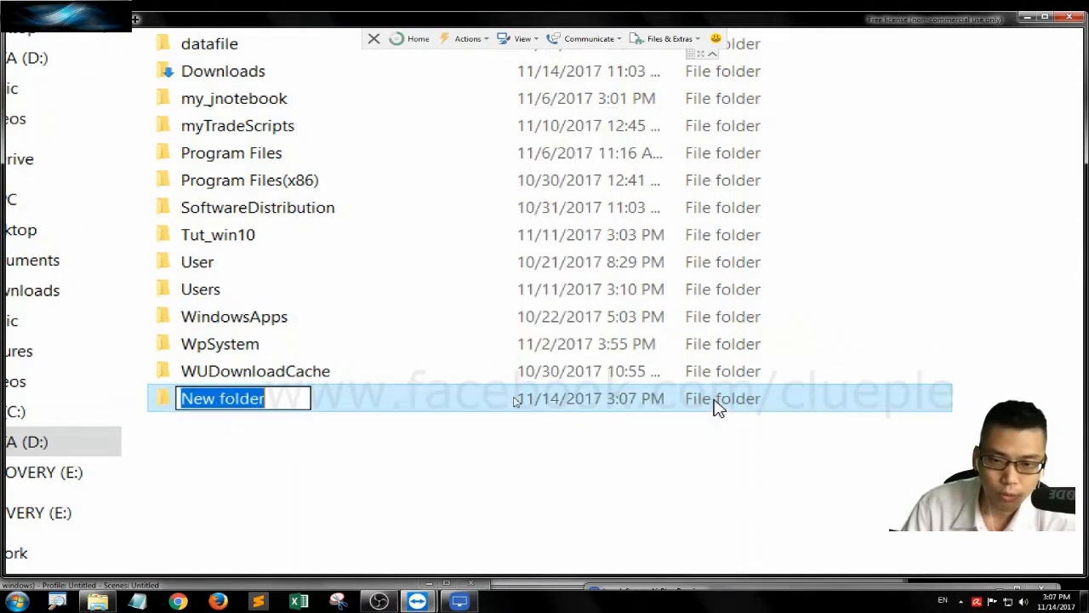
text(vscode_work)
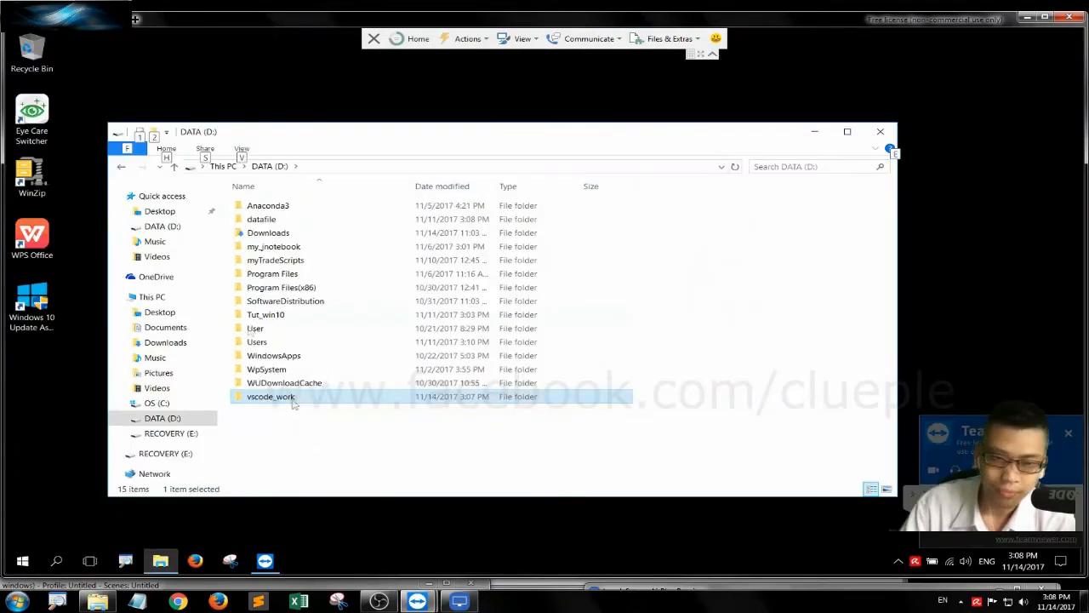
click(170, 433)
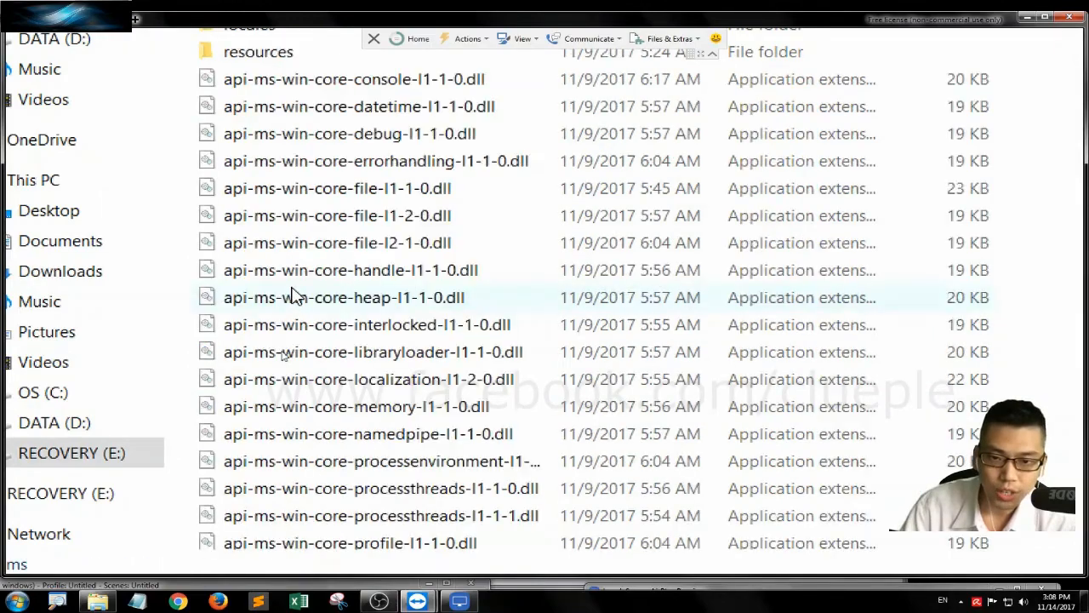
Scroll to Code.exe in the VSCode-win32-x64-1.18.0 folder and launch it
scroll(down, 3)
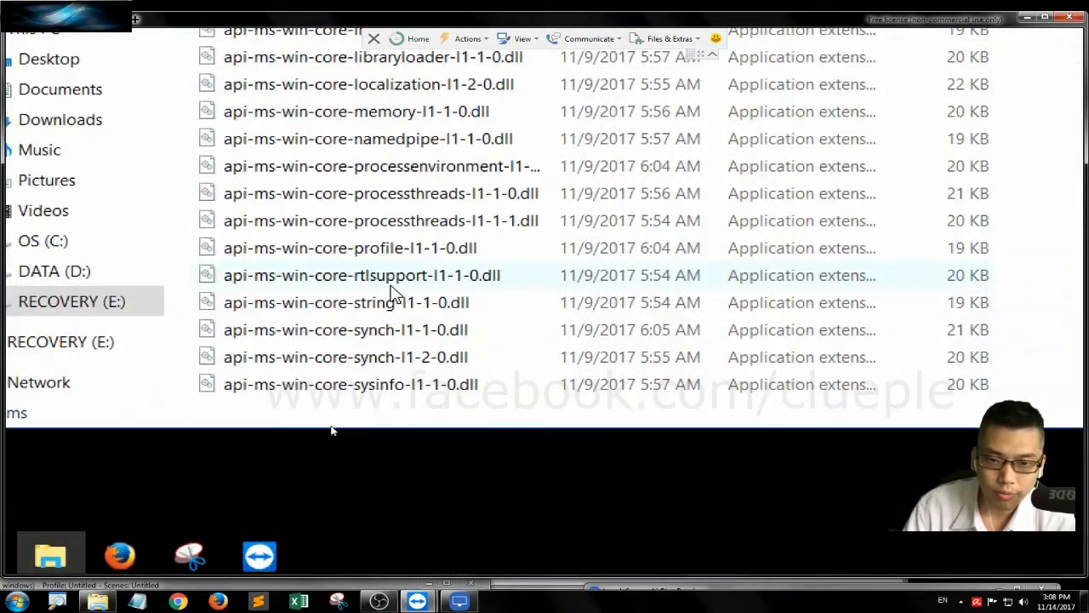
click(243, 247)
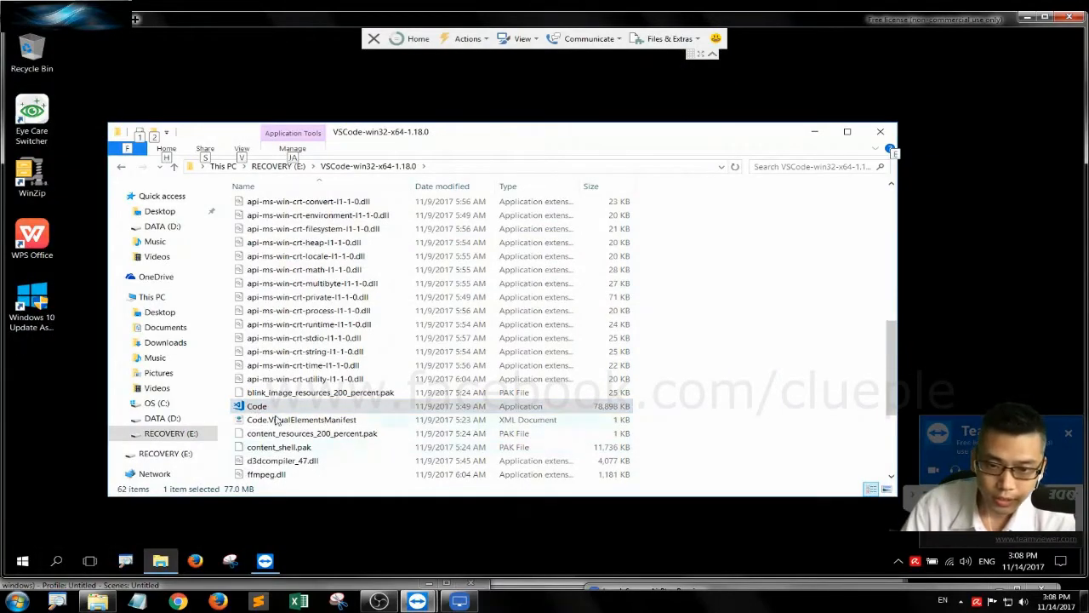
double_click(257, 406)
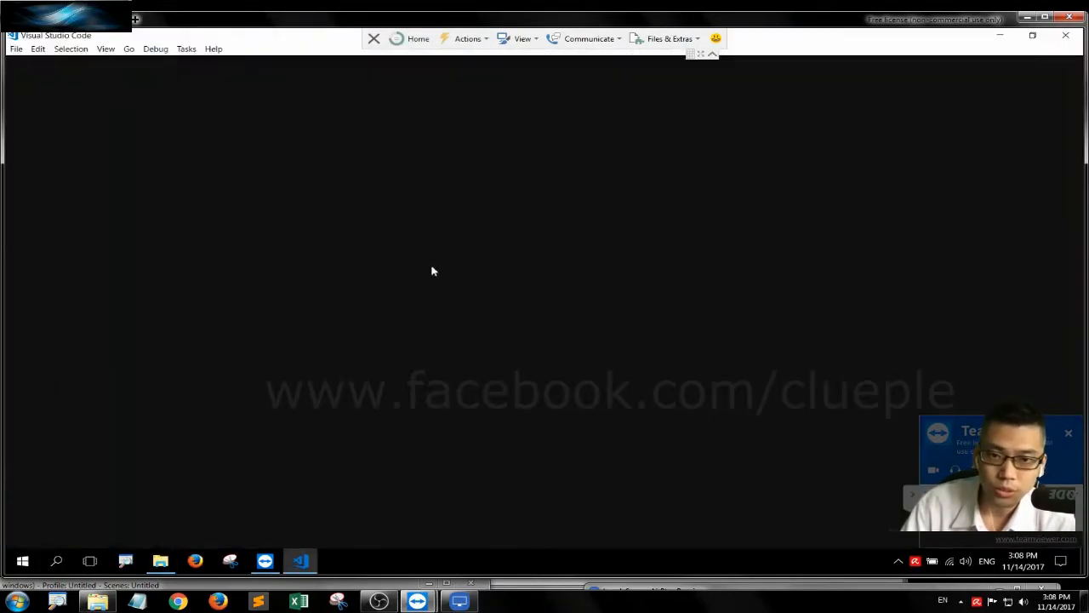
Start an untitled file, then uninstall the Python extension from the Extensions view and confirm
key(ctrl+n)
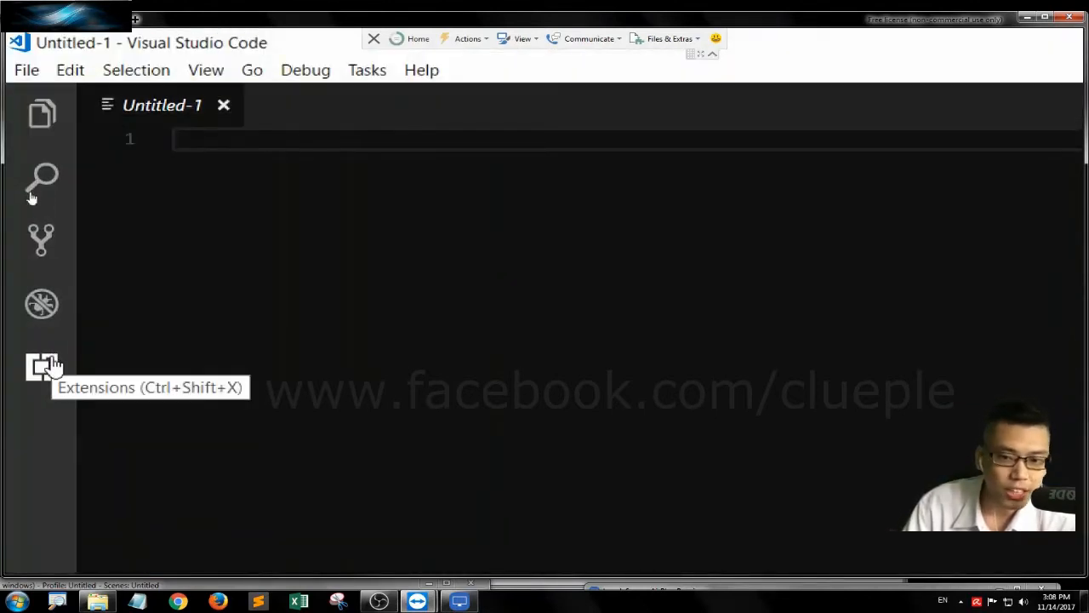
mouse_move(427, 233)
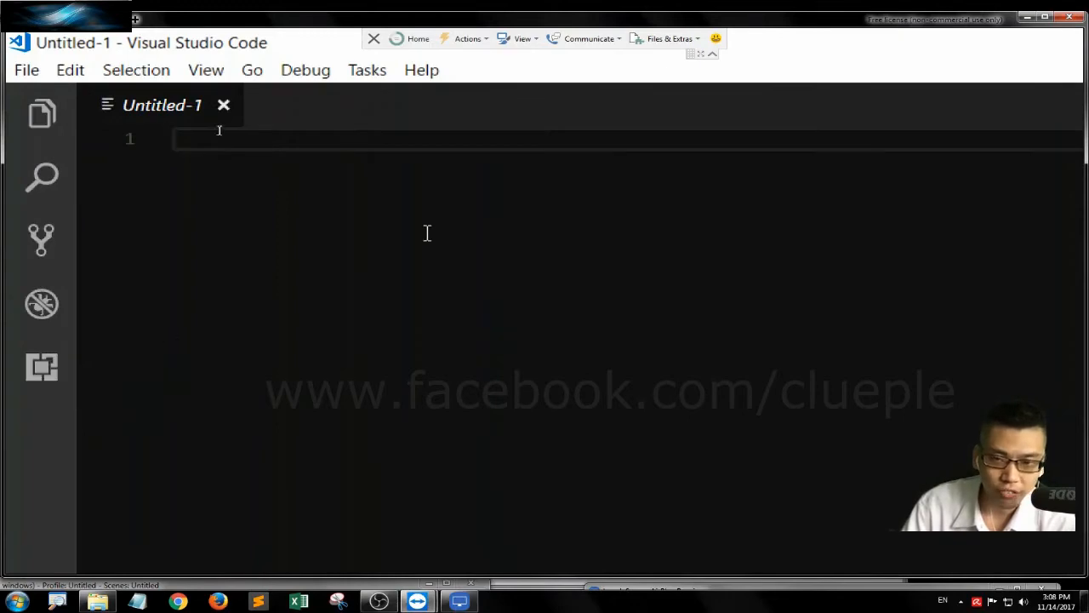
click(42, 367)
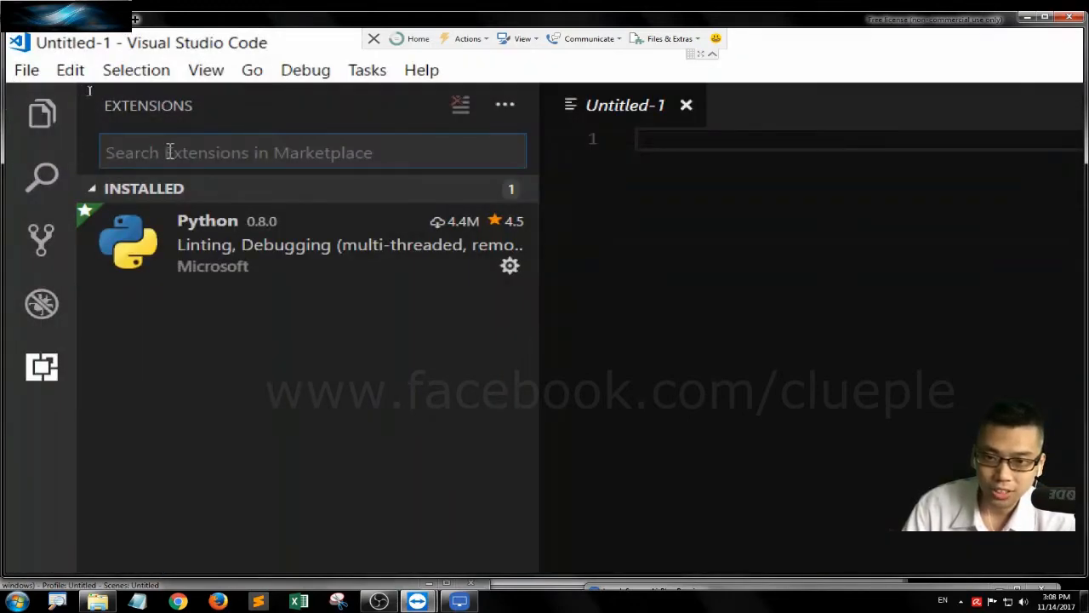
mouse_move(247, 251)
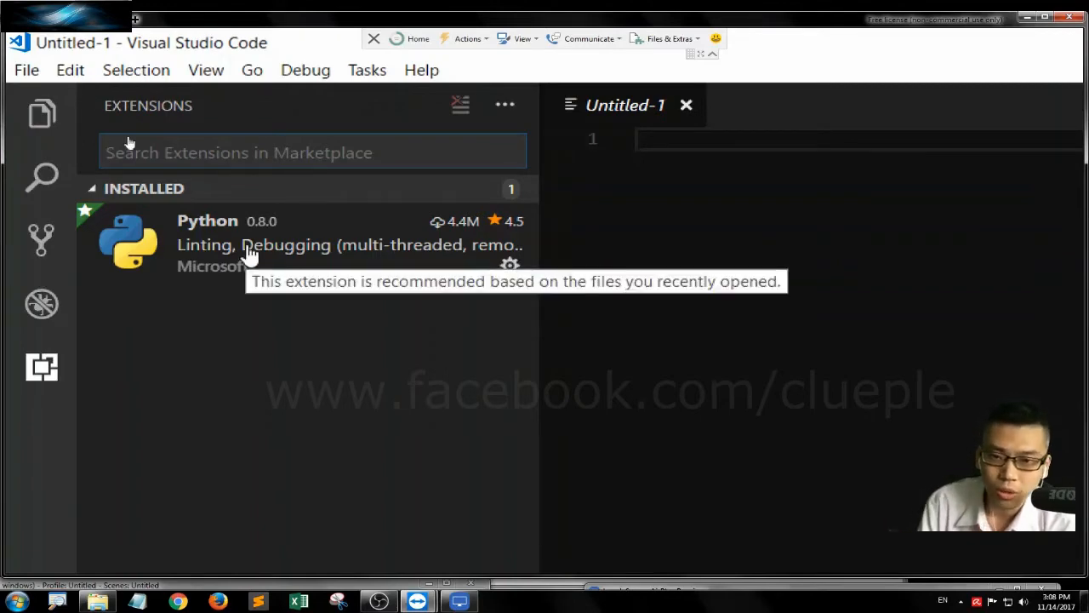
click(306, 244)
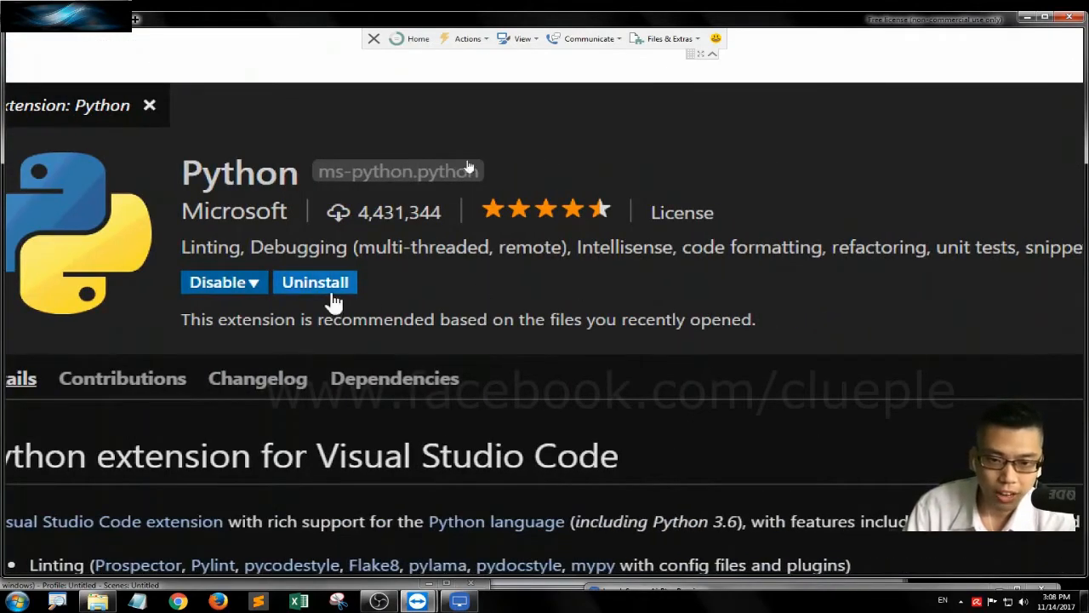
click(314, 282)
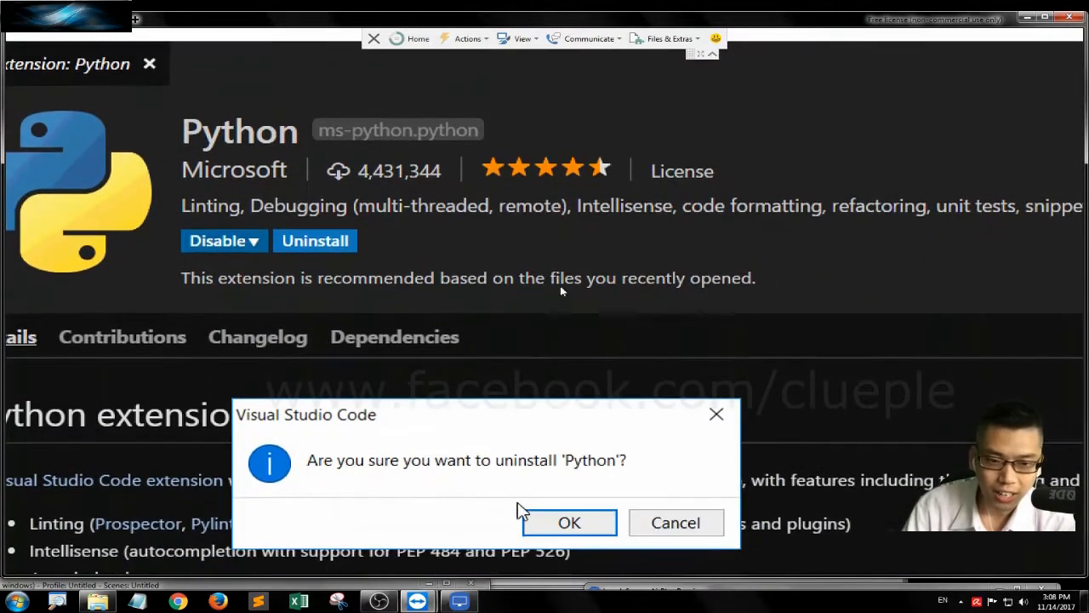
click(569, 521)
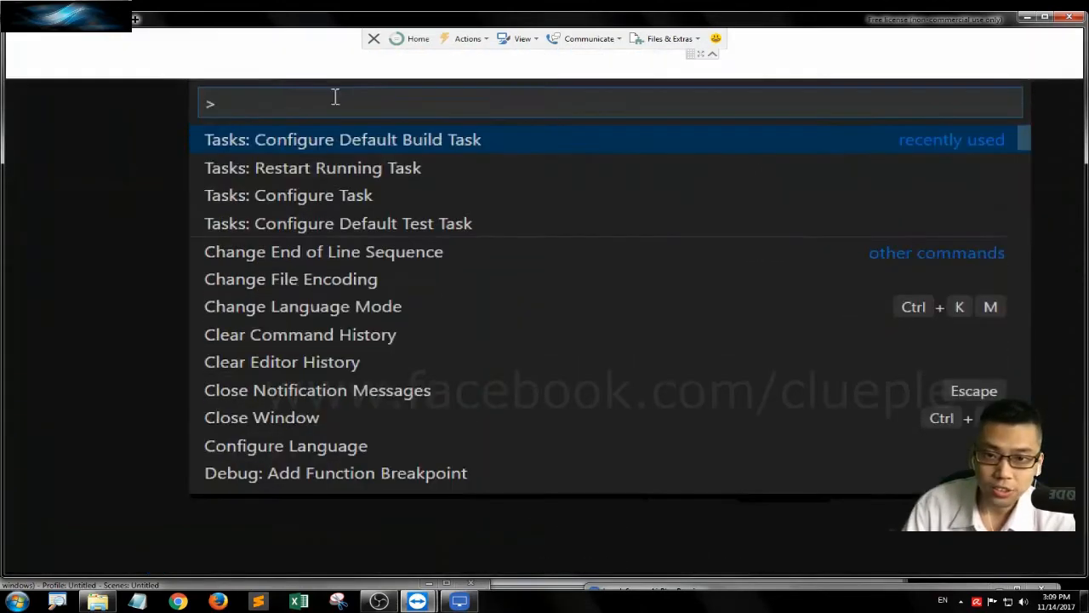
Enter 'in' in the Command Palette and search the marketplace for 'pyt'
text(in)
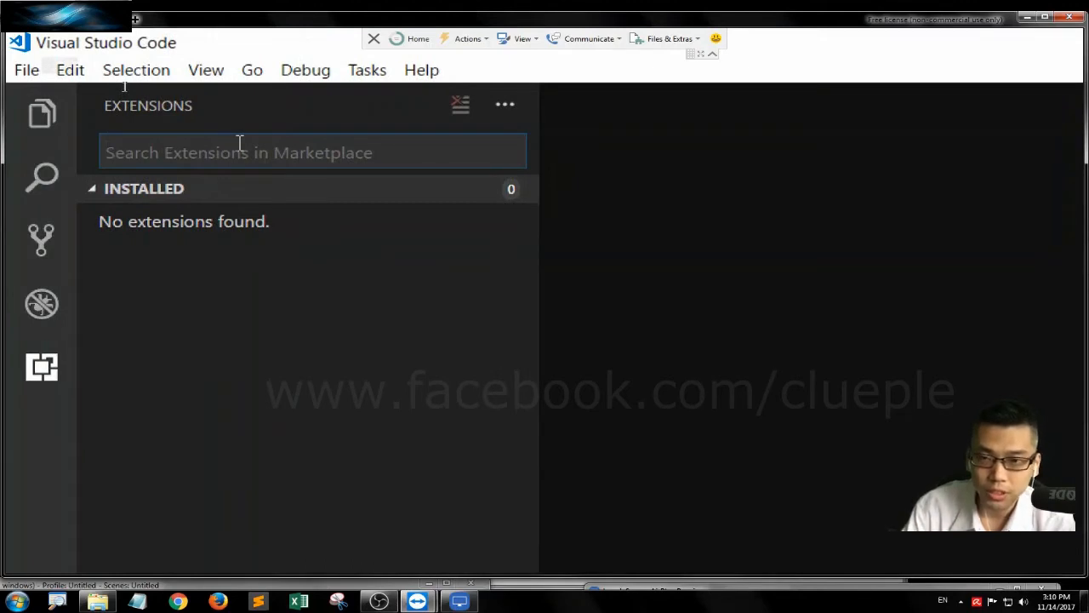
text(pyt)
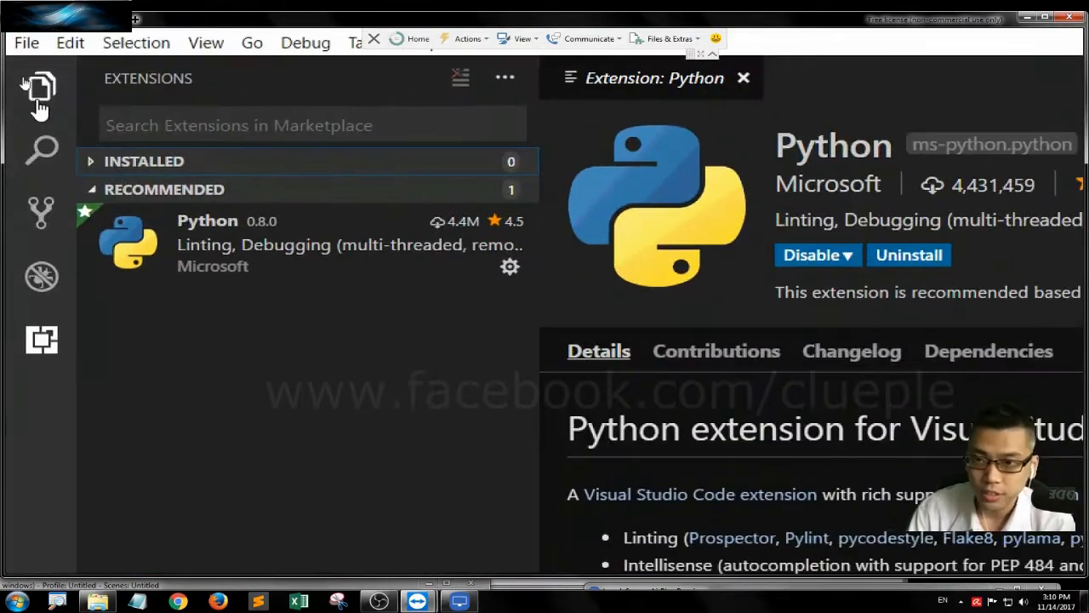
Open the vscode_work folder on D: as the VS Code workspace from the Explorer
click(41, 94)
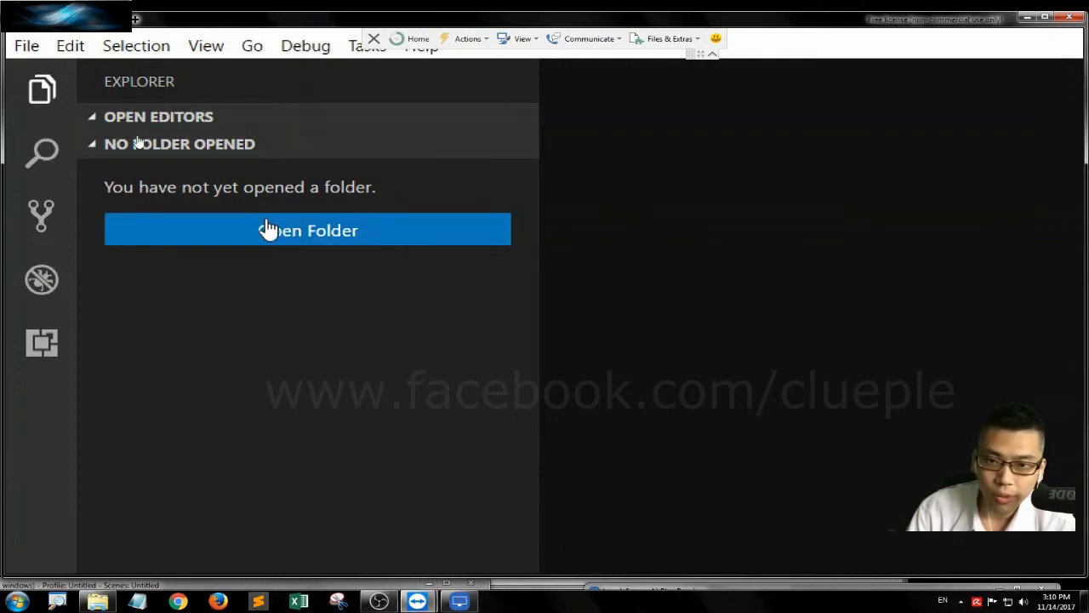
click(307, 229)
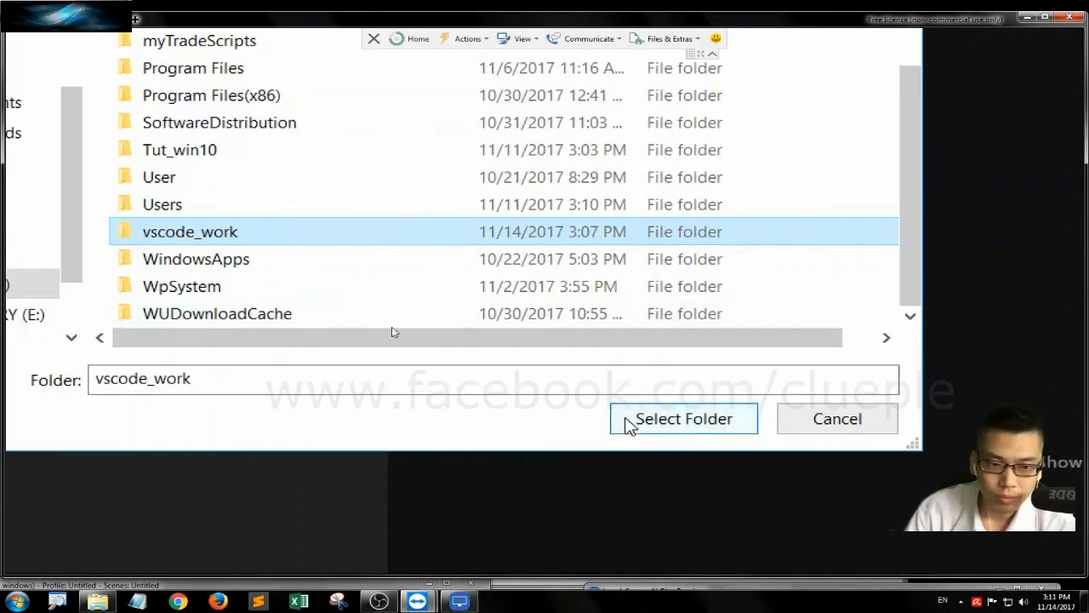
click(683, 418)
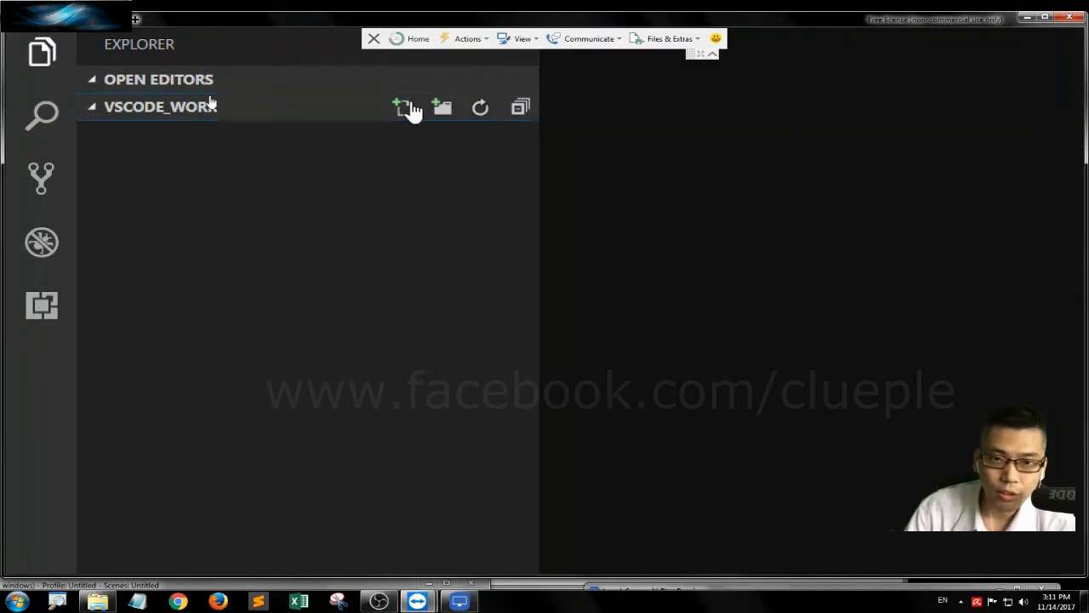
Create the new file vscode_python.py and dismiss the pylint installation prompt
click(401, 107)
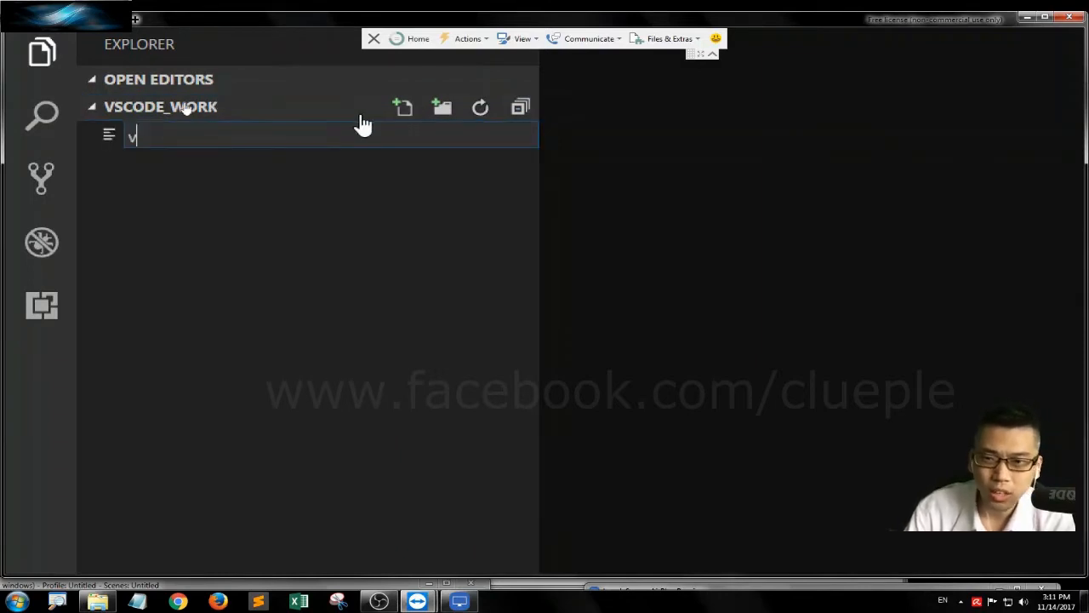
text(scode_tes)
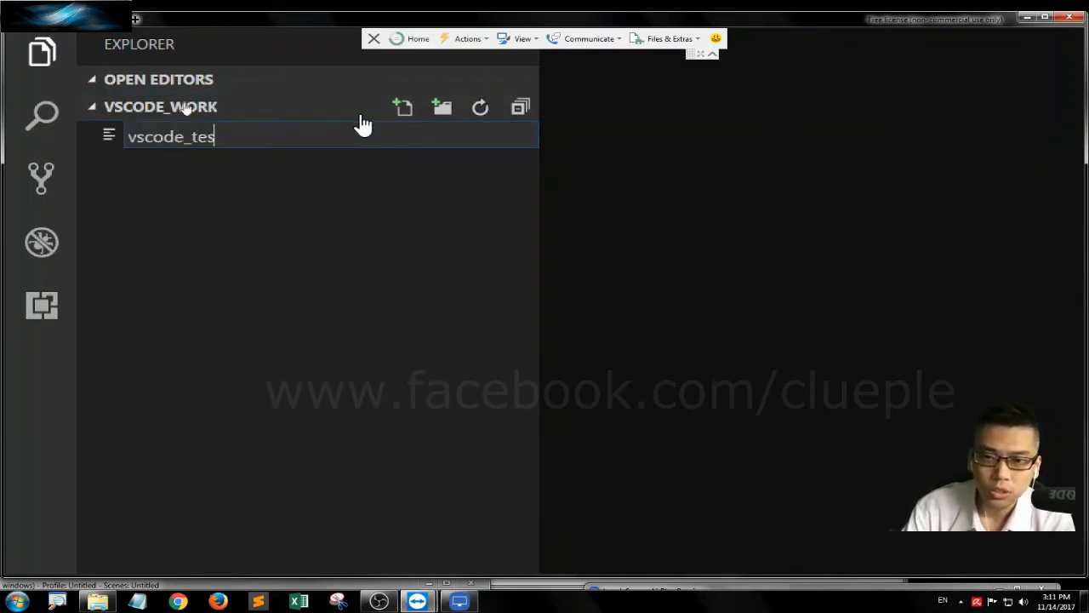
key(backspace)
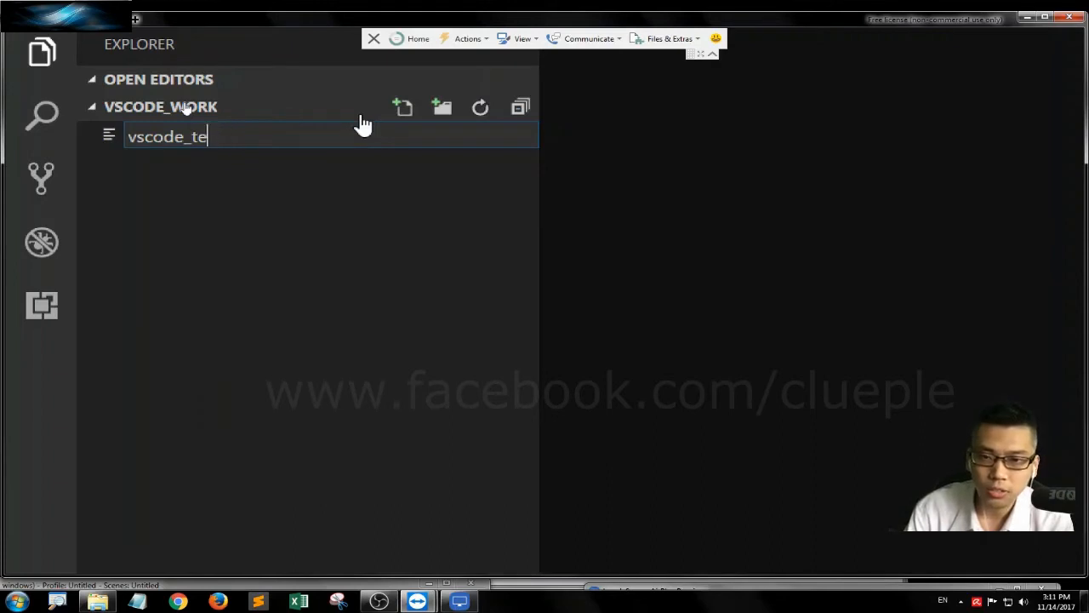
text(python.)
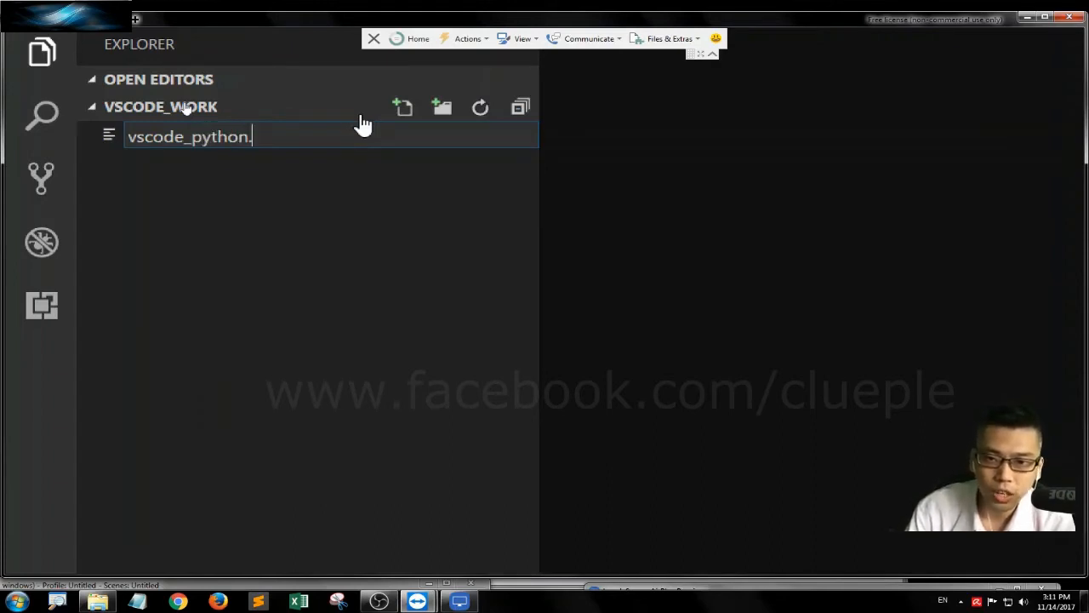
text(py)
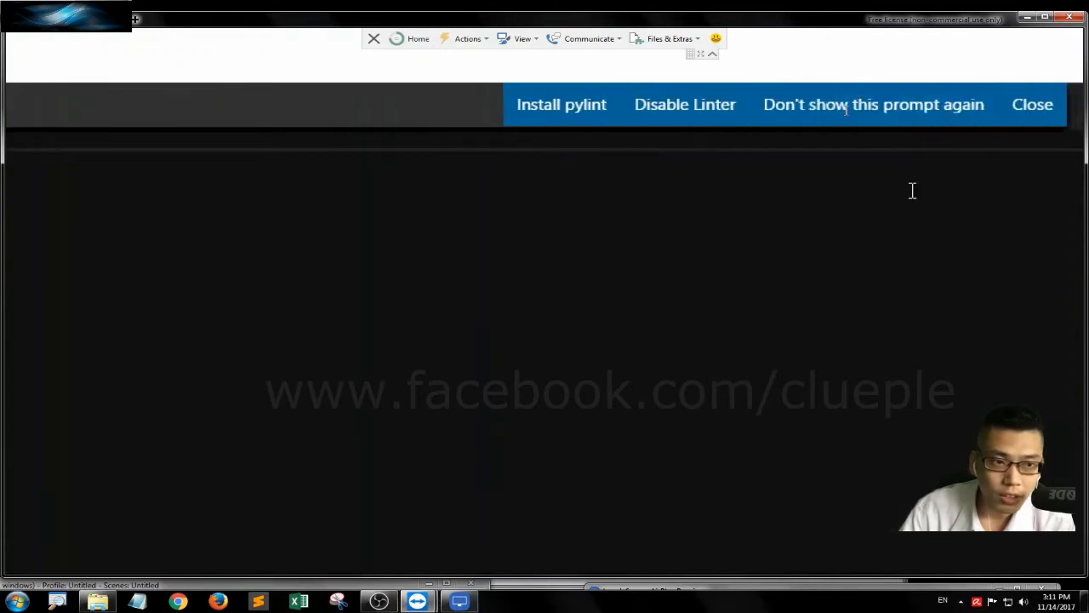
click(1032, 104)
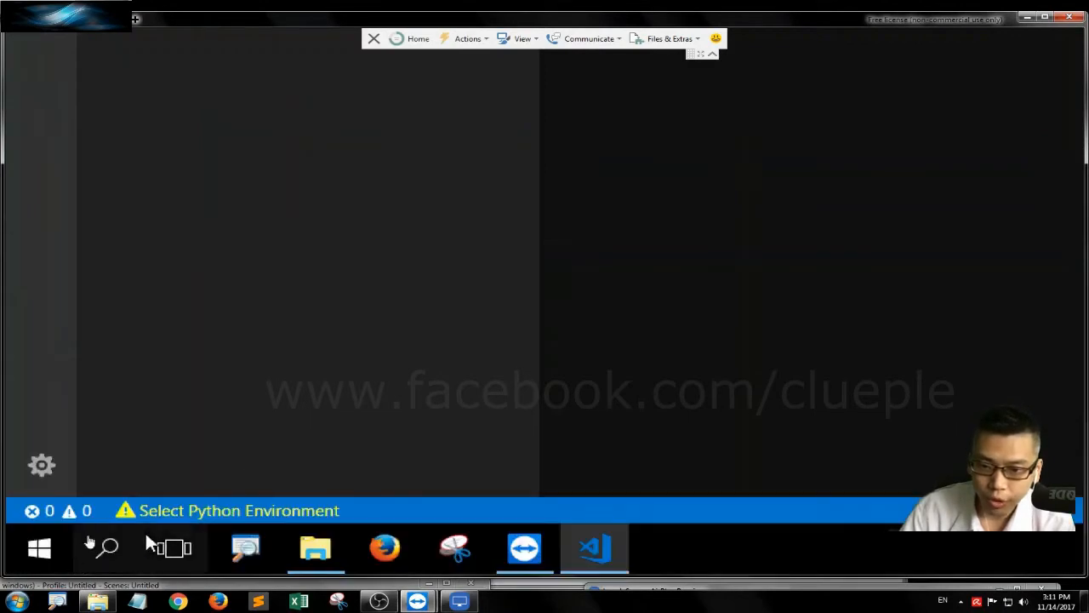
Choose Anaconda Python 3.6.3 (myTrade) as the interpreter and return to the empty file
click(594, 548)
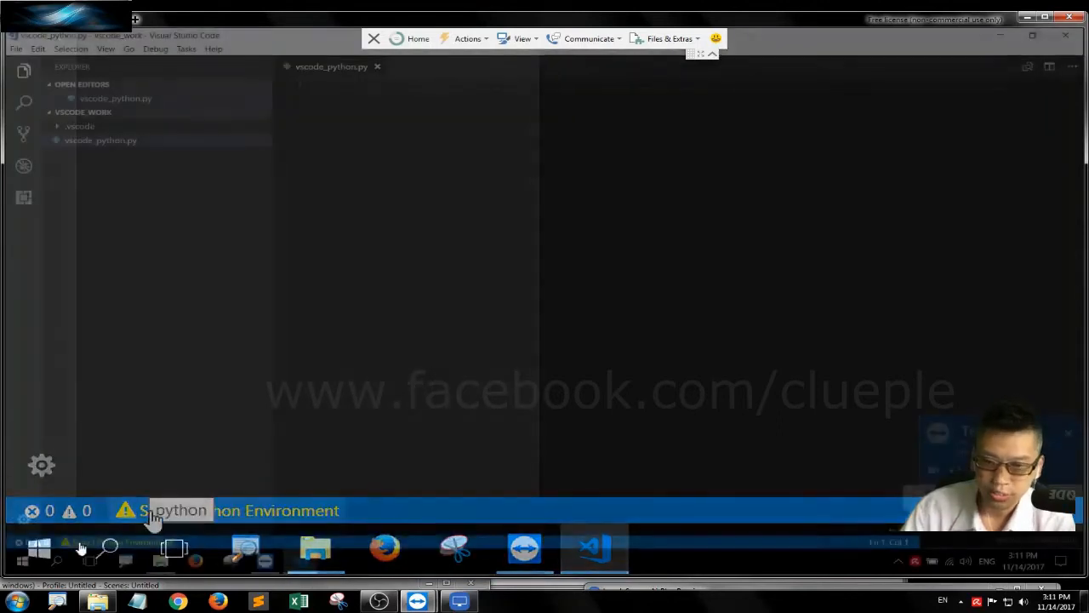
click(175, 509)
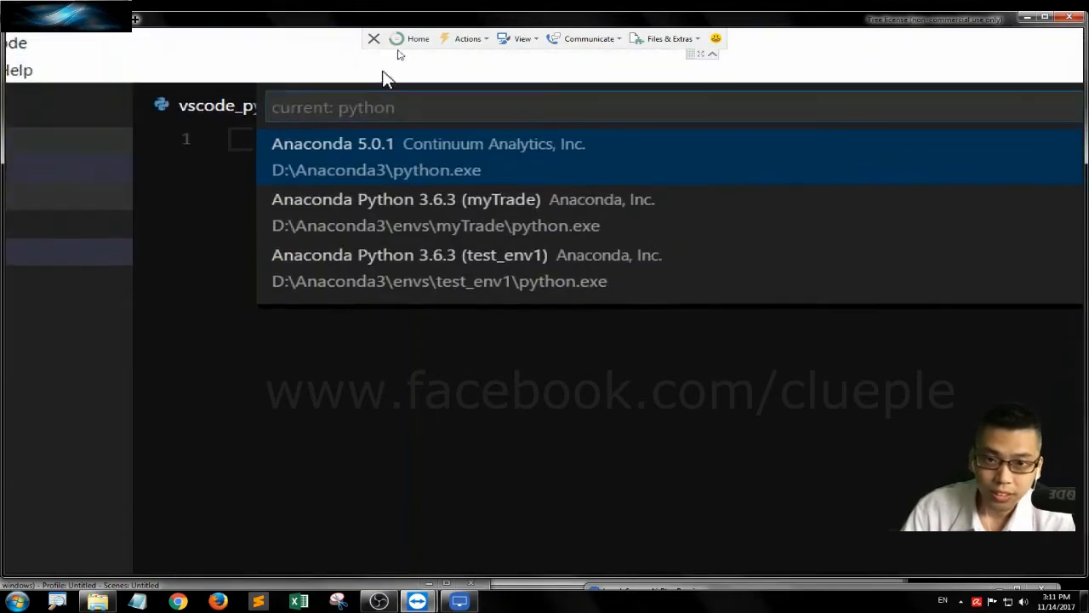
mouse_move(417, 204)
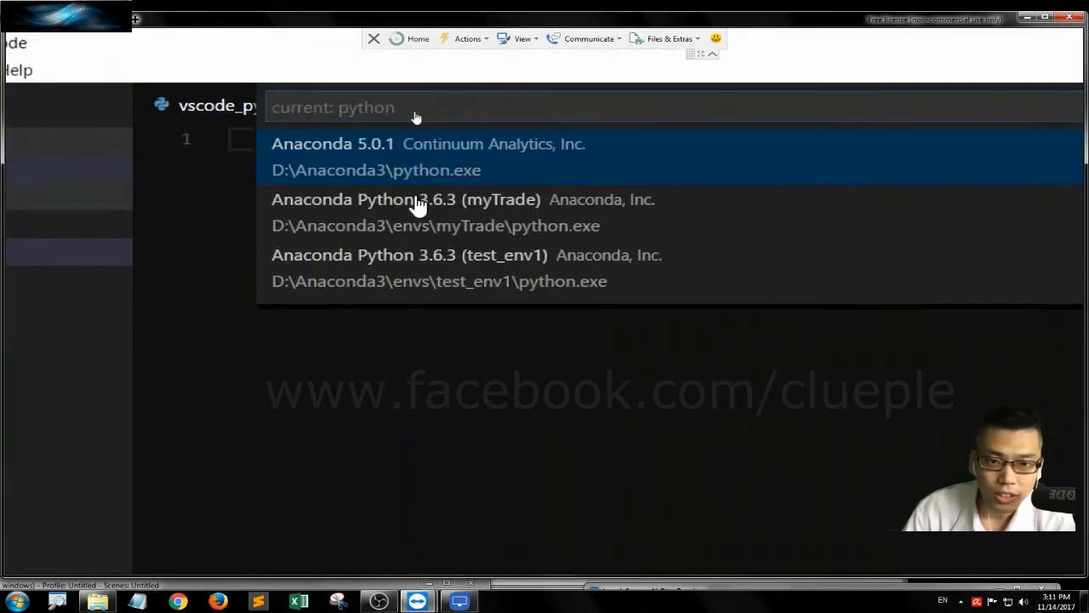
mouse_move(364, 178)
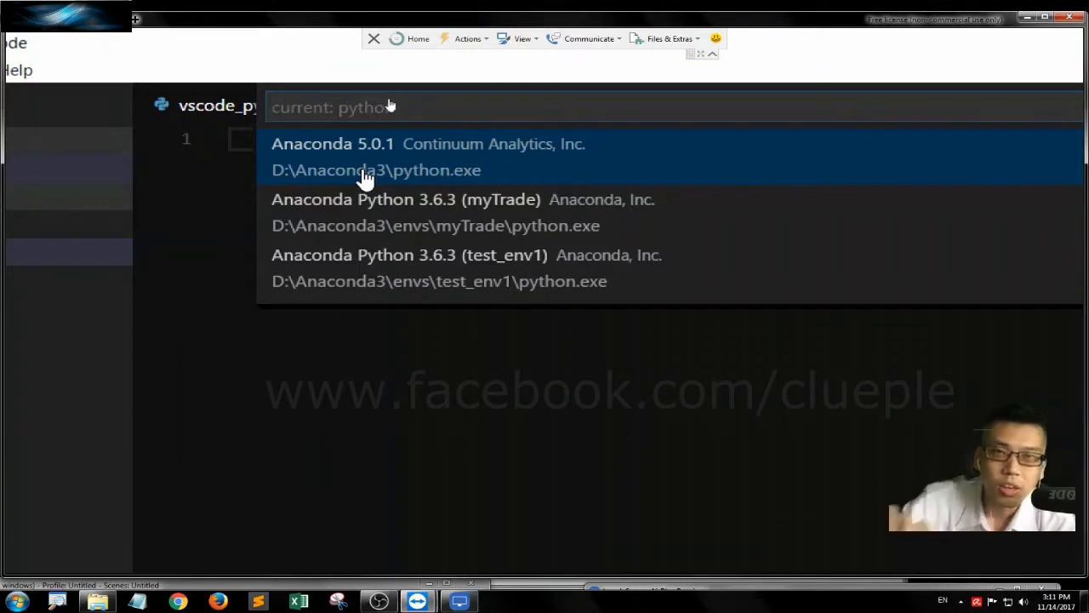
mouse_move(353, 175)
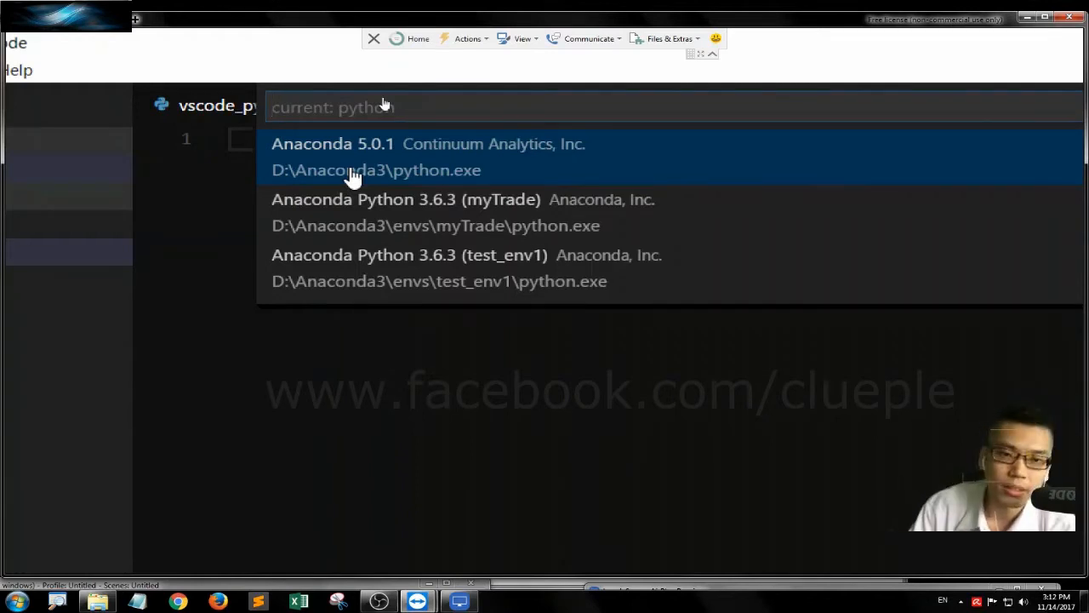
mouse_move(511, 221)
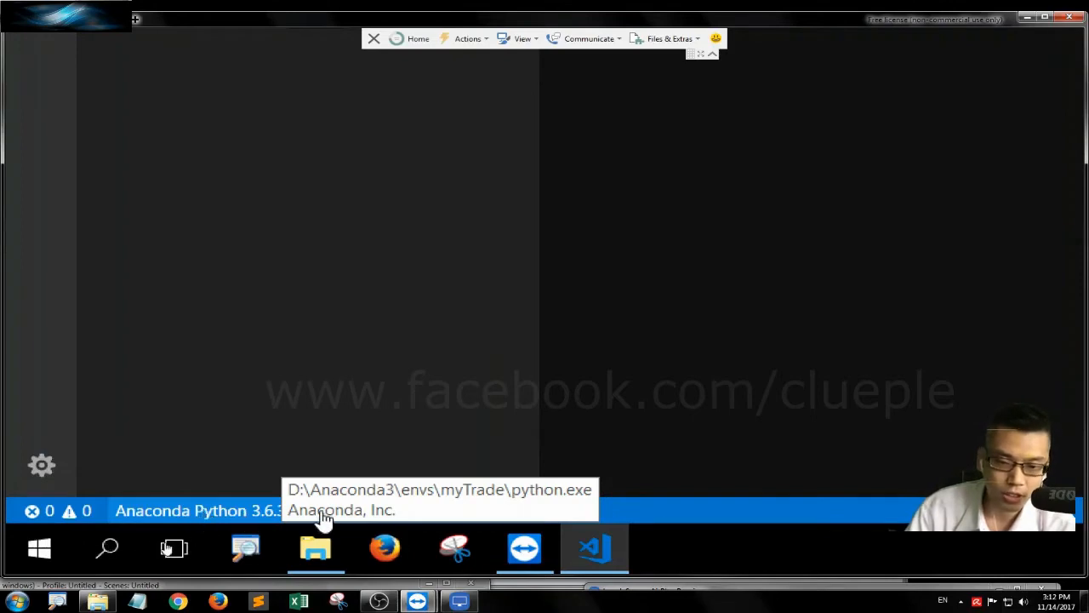
click(594, 547)
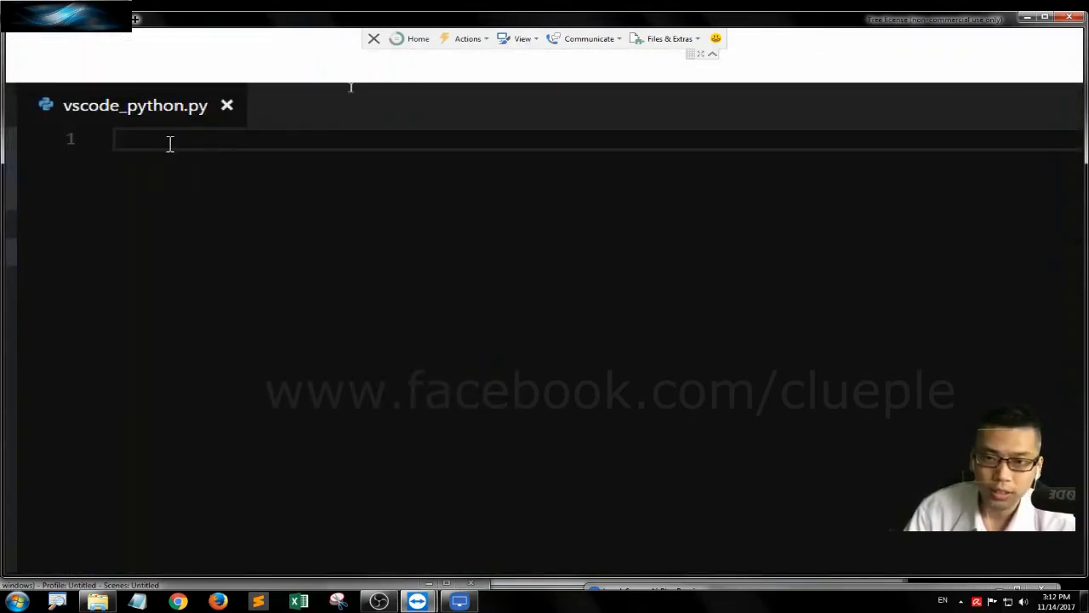
Import pandas_datareader as pdr and fetch data with df = pdr.get_data_yahoo('AAPL')
text(import)
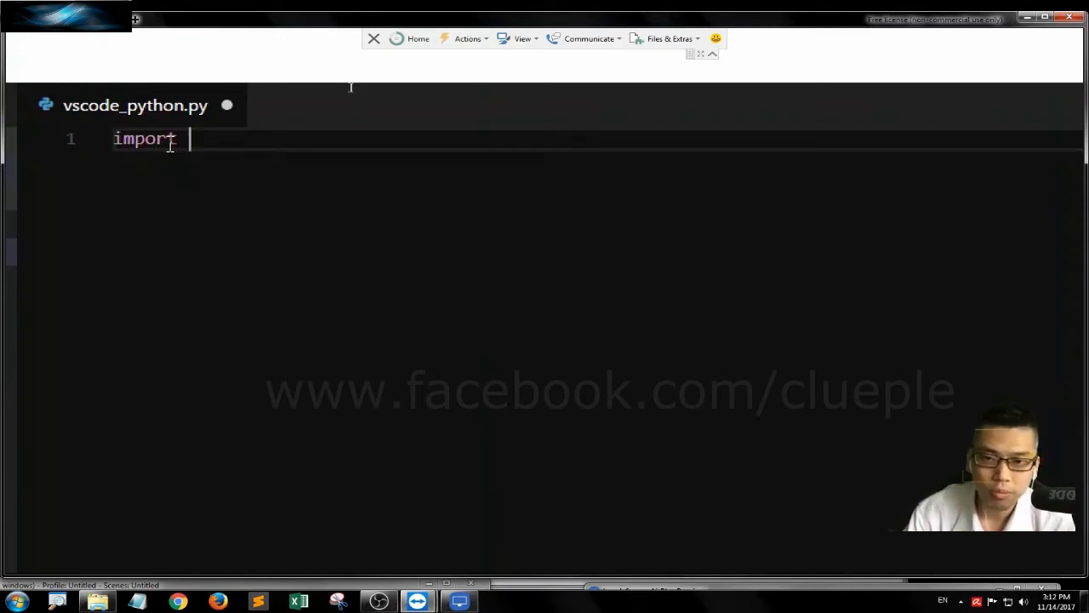
text(pas)
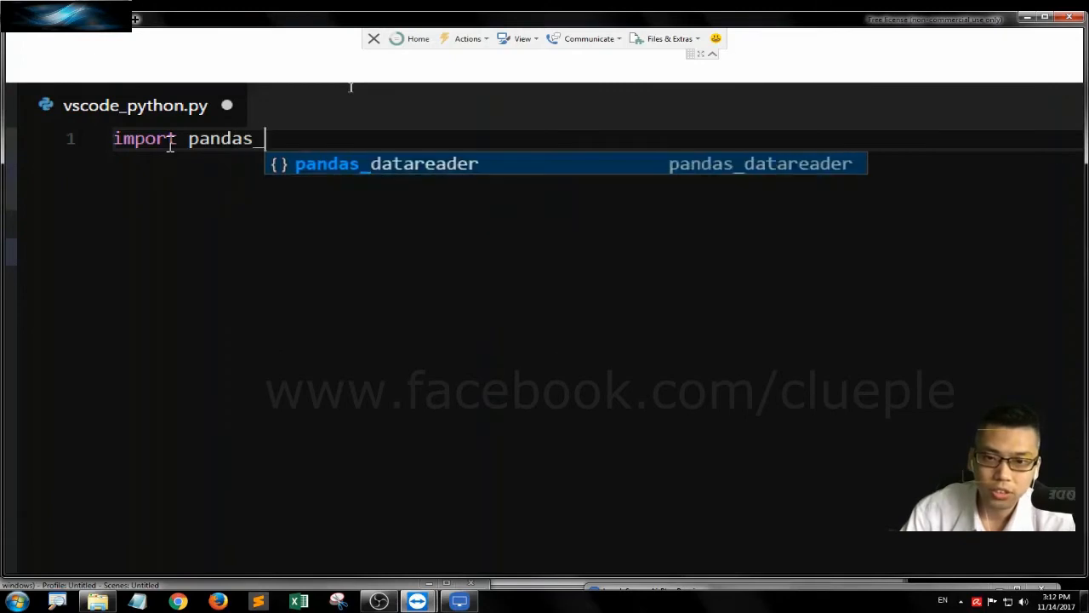
text(datareader as pr)
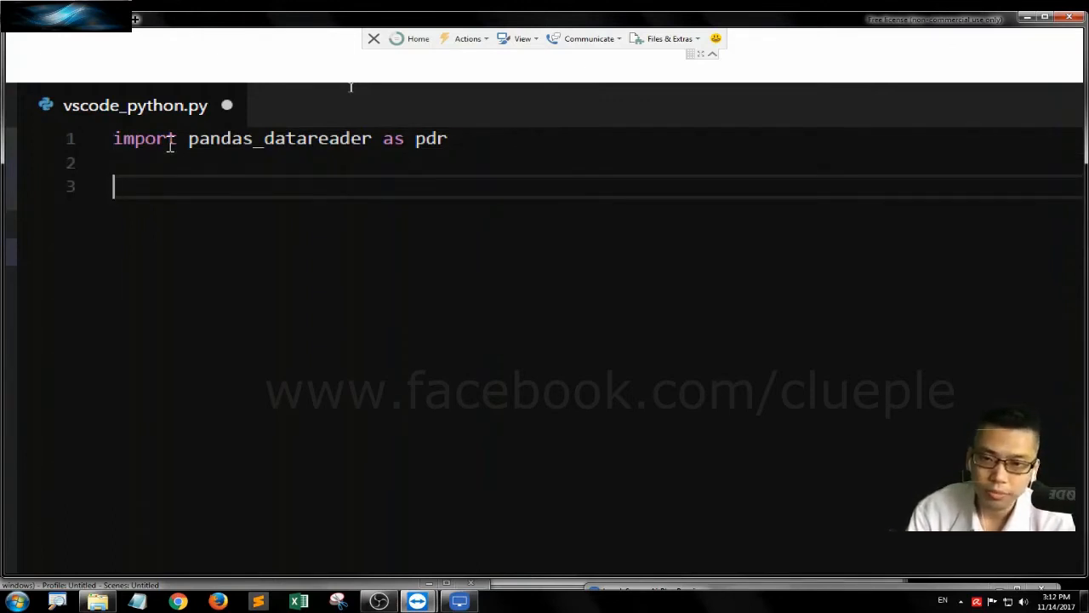
text(df)
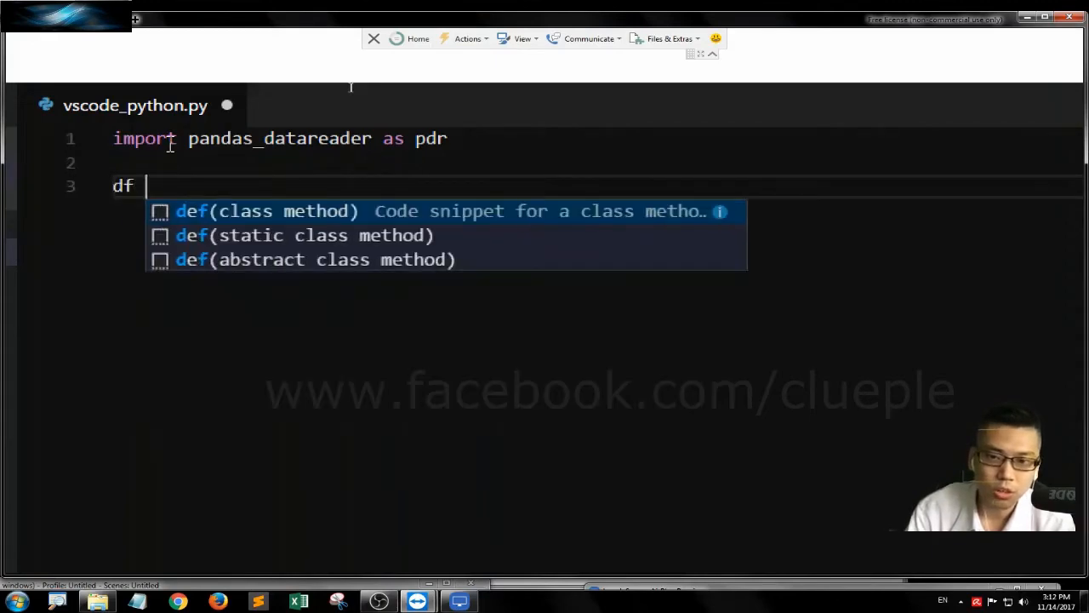
text(= pdr)
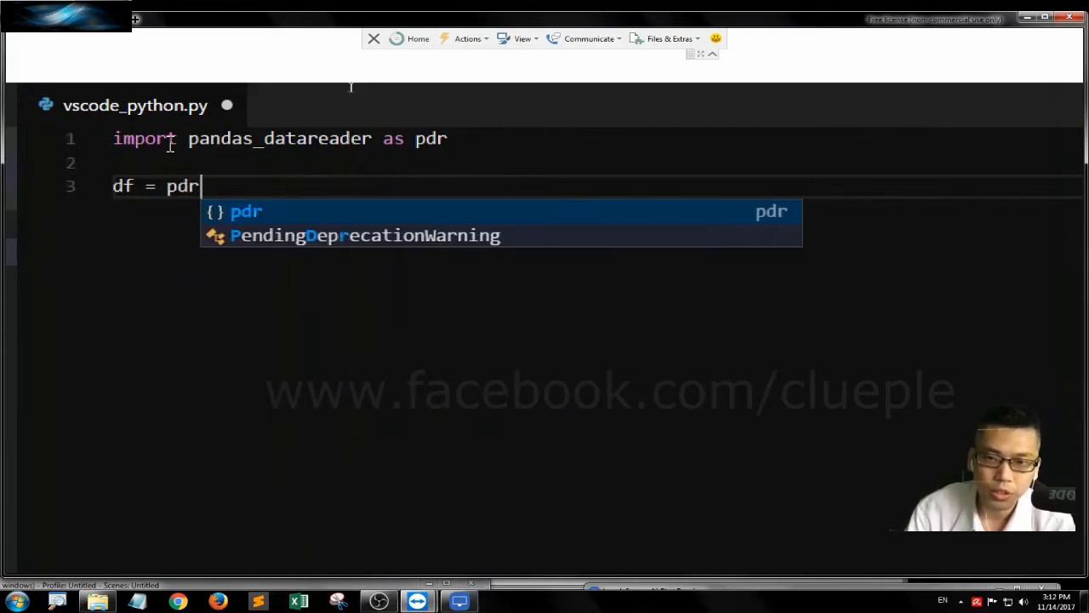
text(.g)
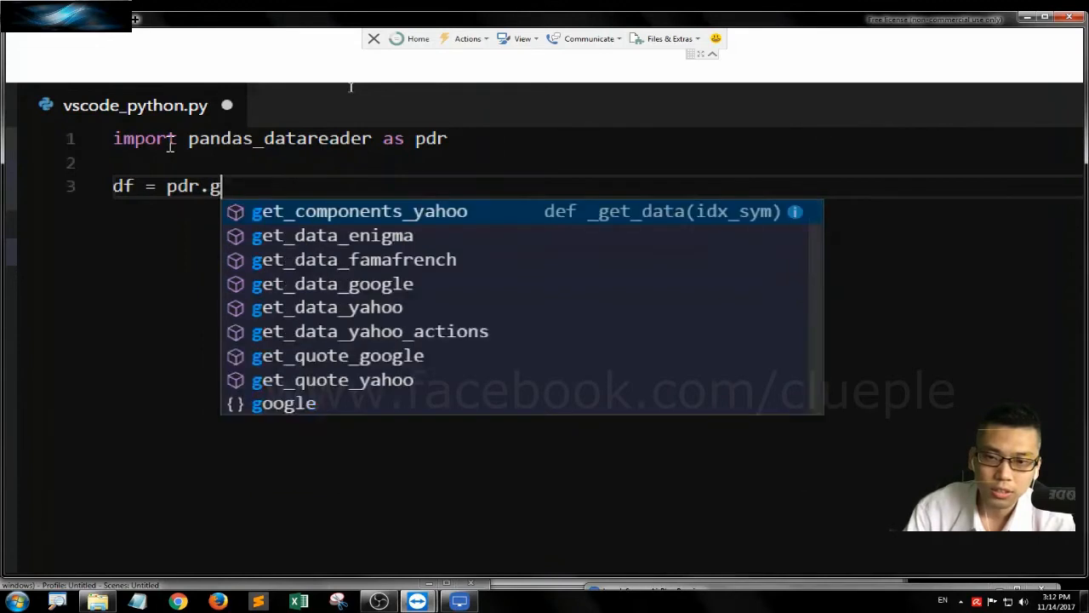
text(et_data_yahoo)
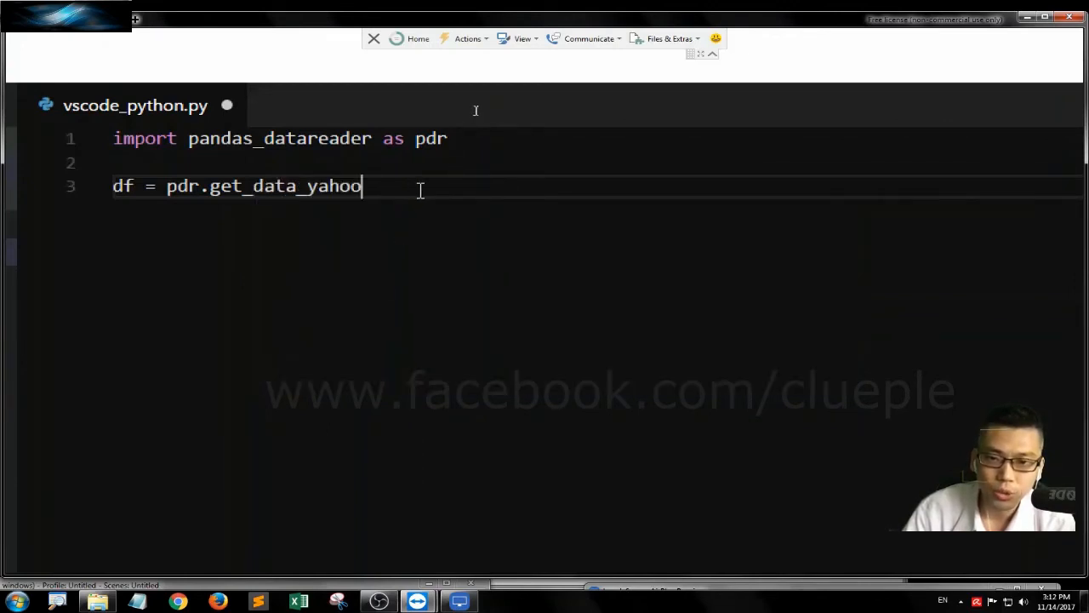
text(())
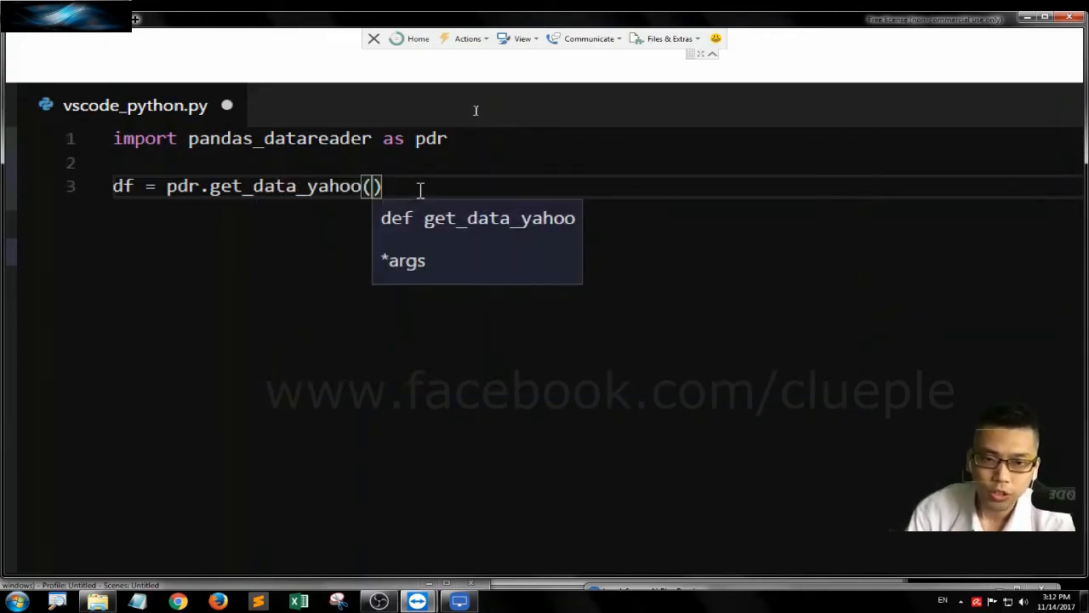
text('AAPL')
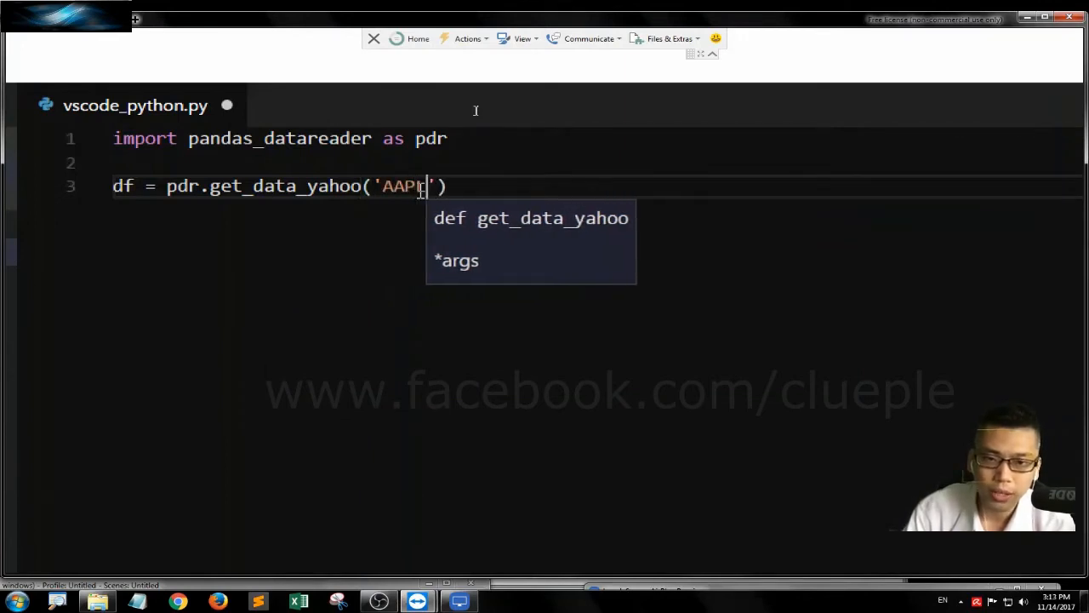
Add df.head() and df.tail() to show the first and last rows
text(d)
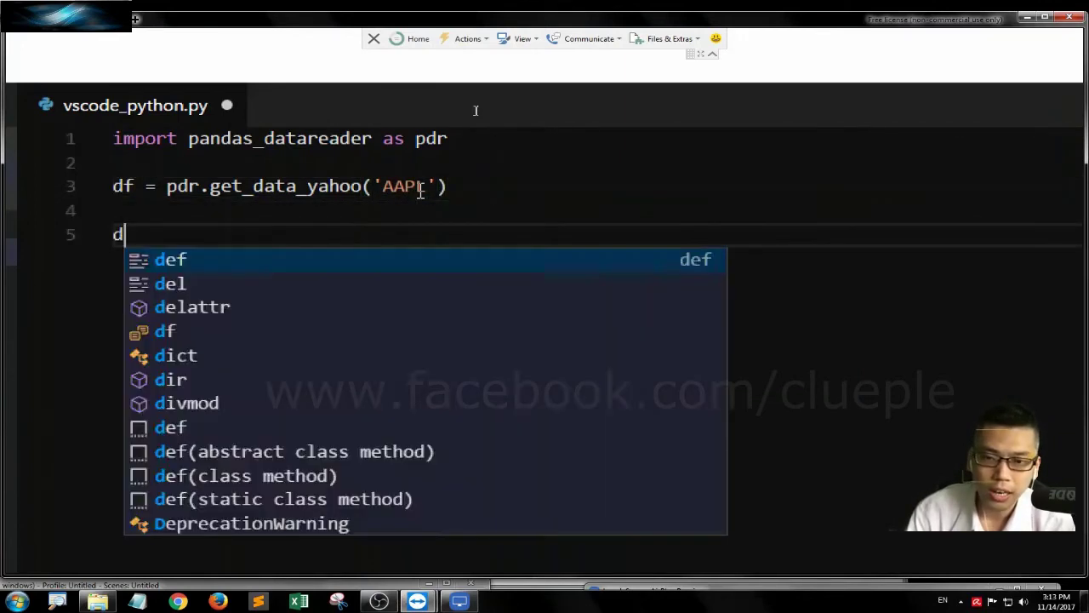
text(f.pre)
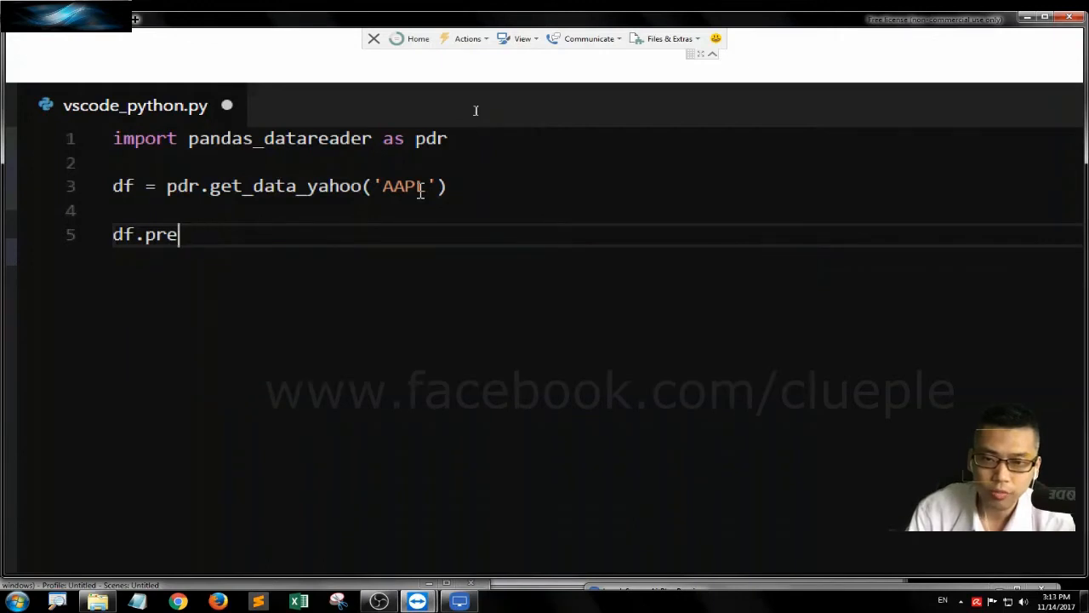
text(head())
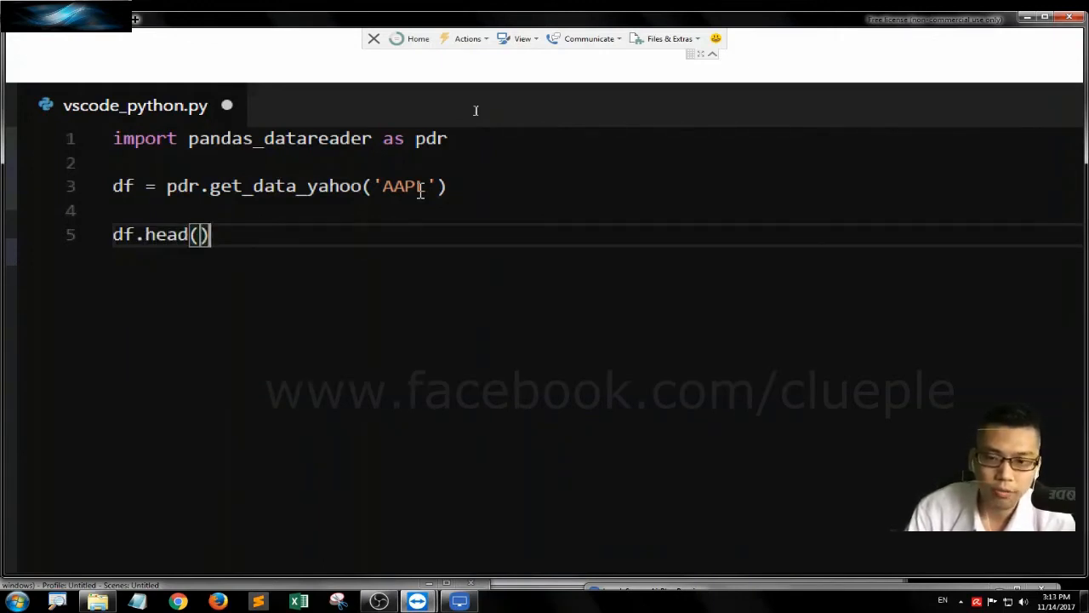
text(df.tail()
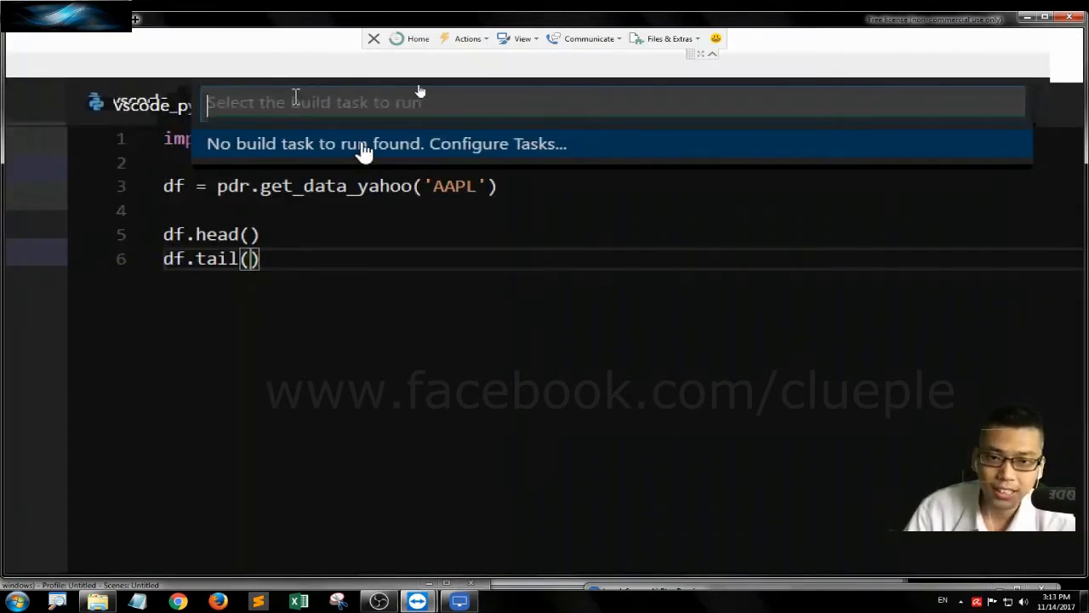
Configure a build task using the Others template for running an external command
click(363, 143)
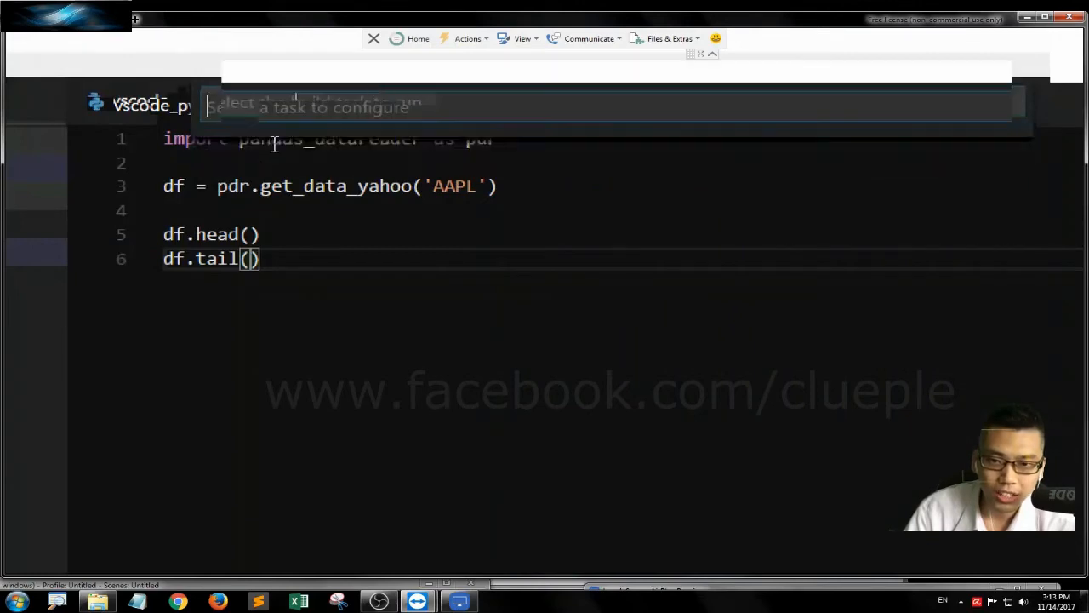
mouse_move(287, 143)
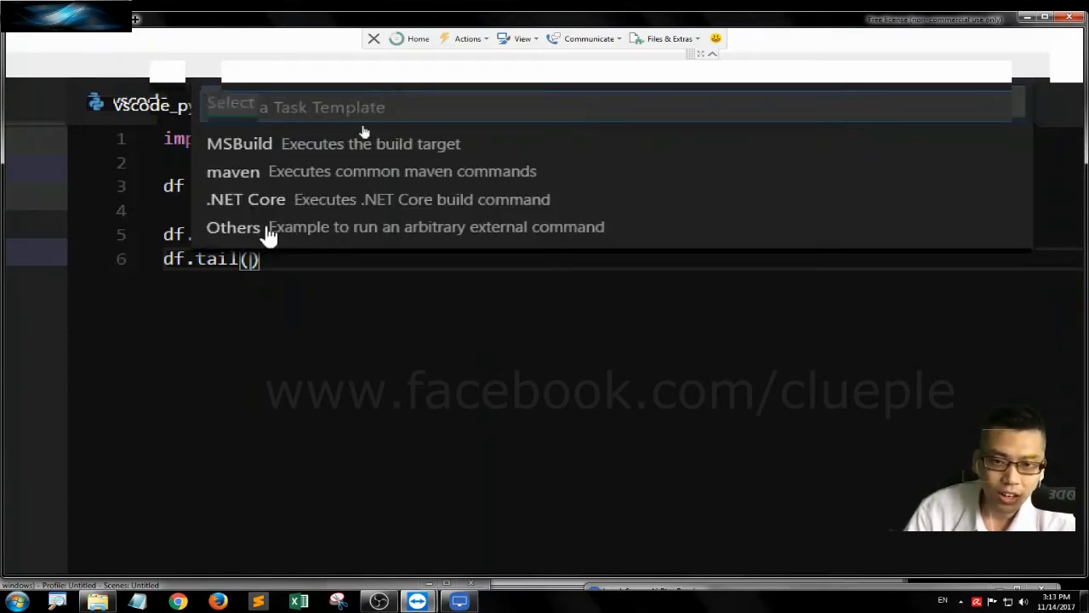
click(233, 226)
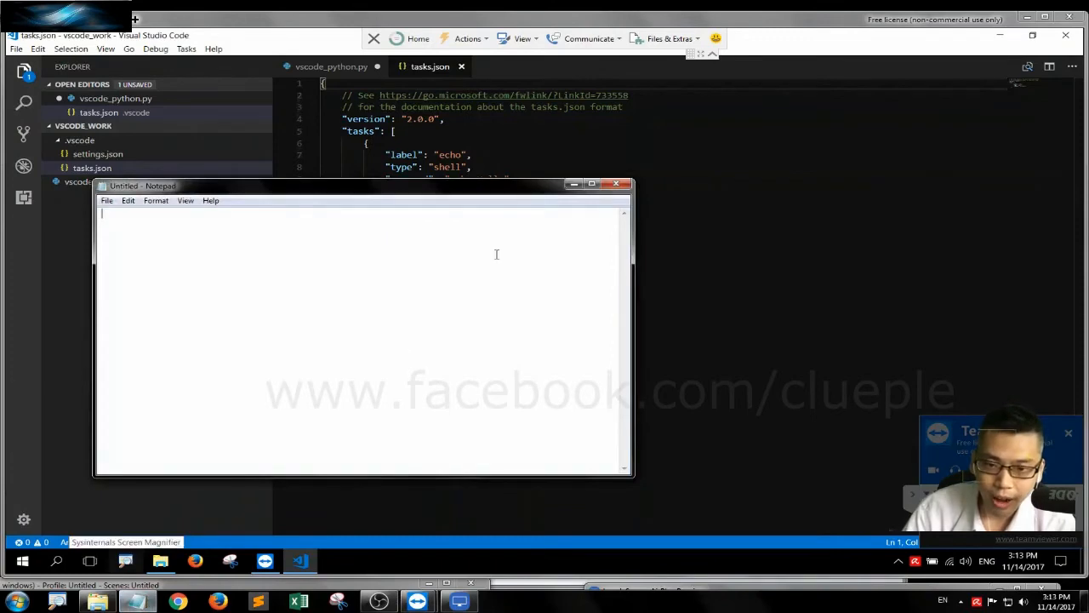
Close the blank Notepad window and open the saved vscode_task_json note
click(616, 184)
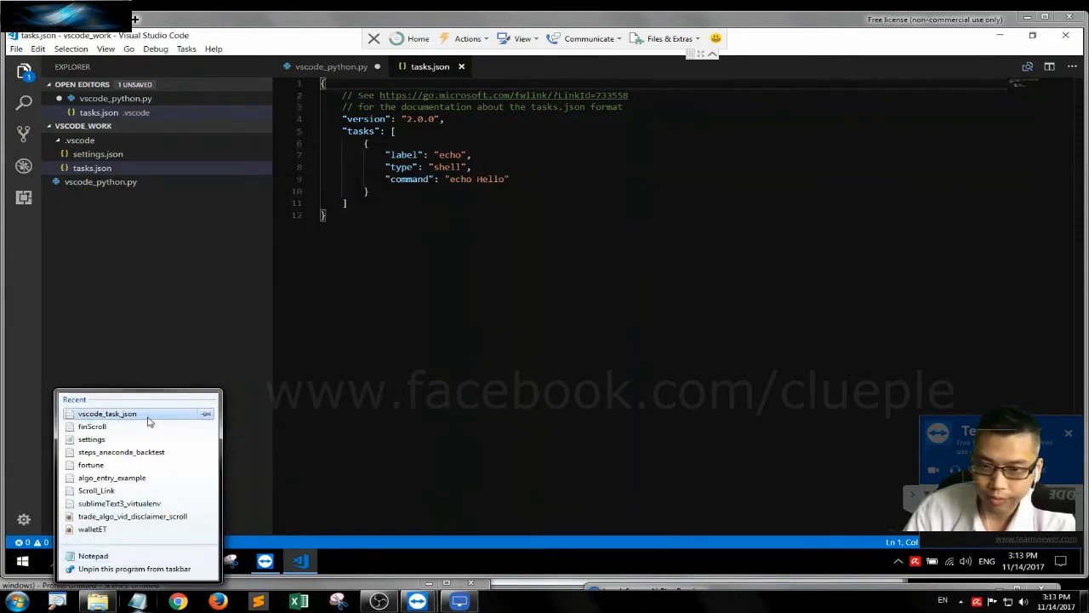
click(107, 414)
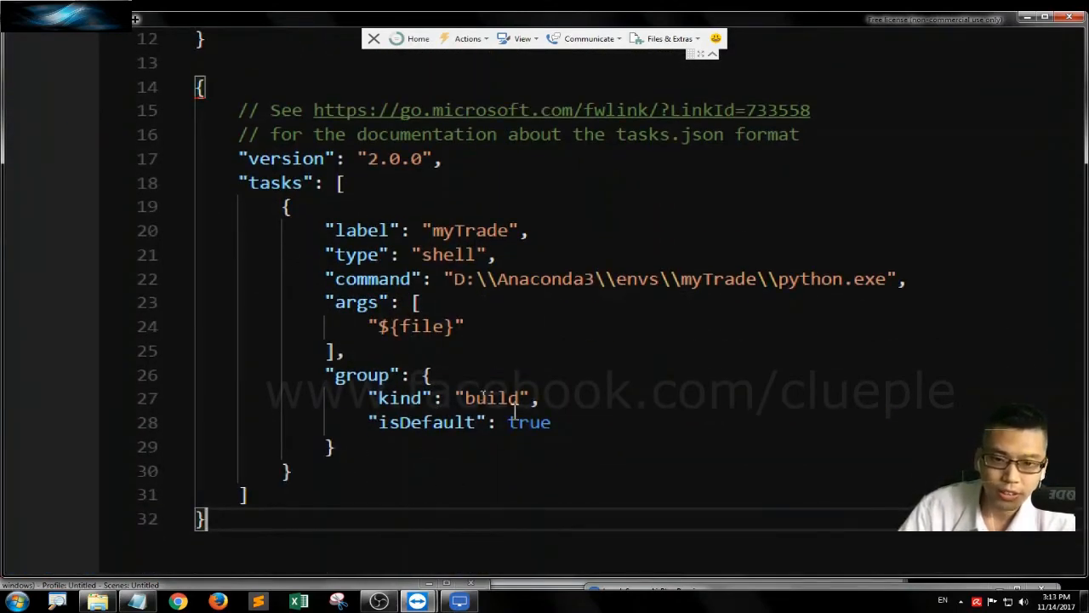
scroll(up, 3)
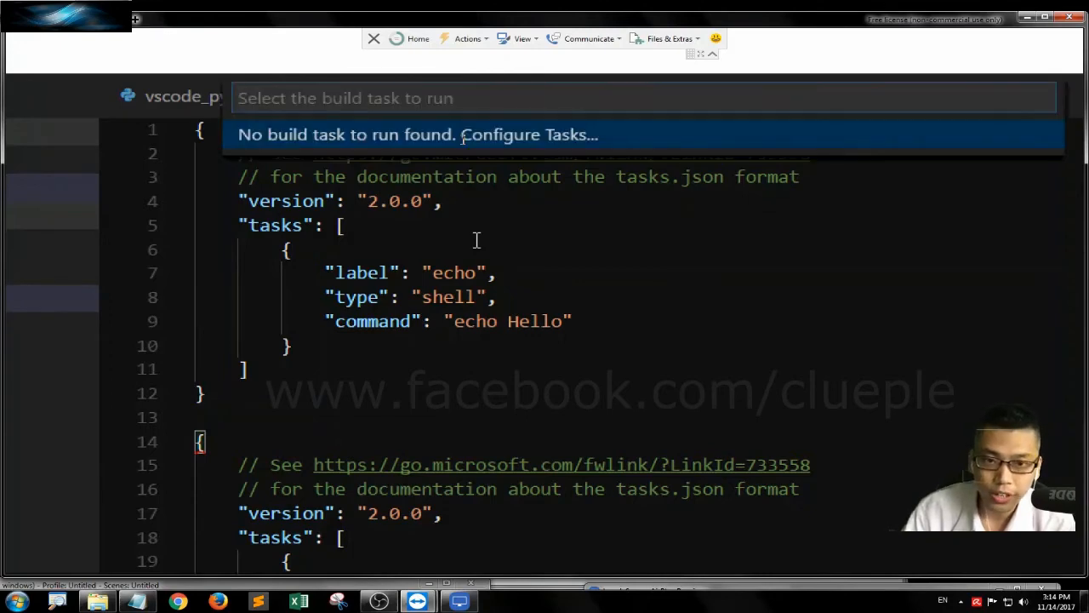
Relabel the sample task myTrade and set its command to D:\Anaconda3\envs\myTrade\python.exe
click(527, 134)
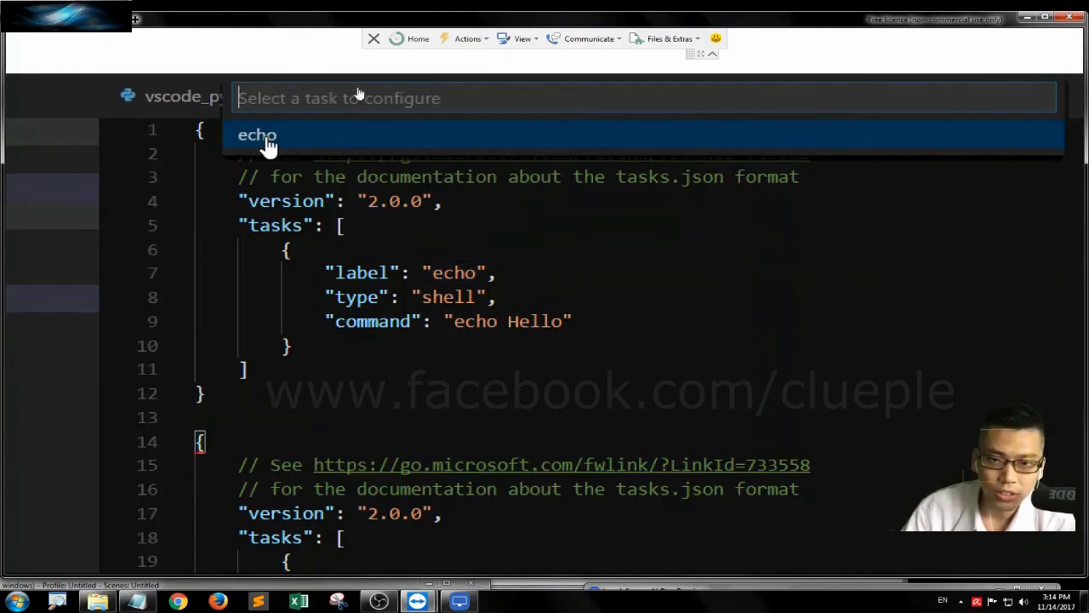
click(257, 135)
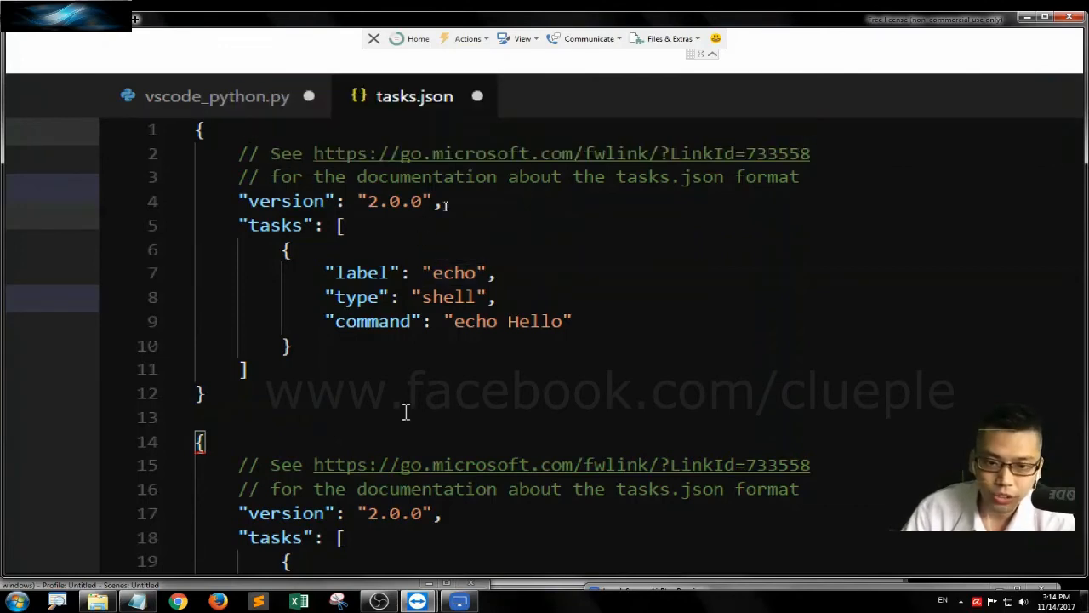
double_click(455, 273)
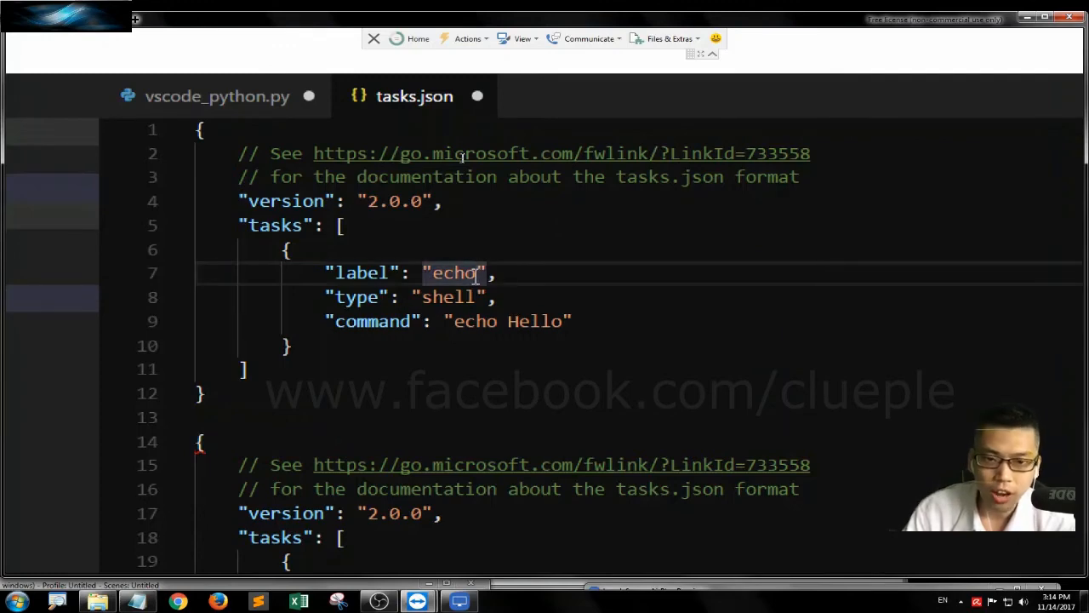
text(whatever_ name)
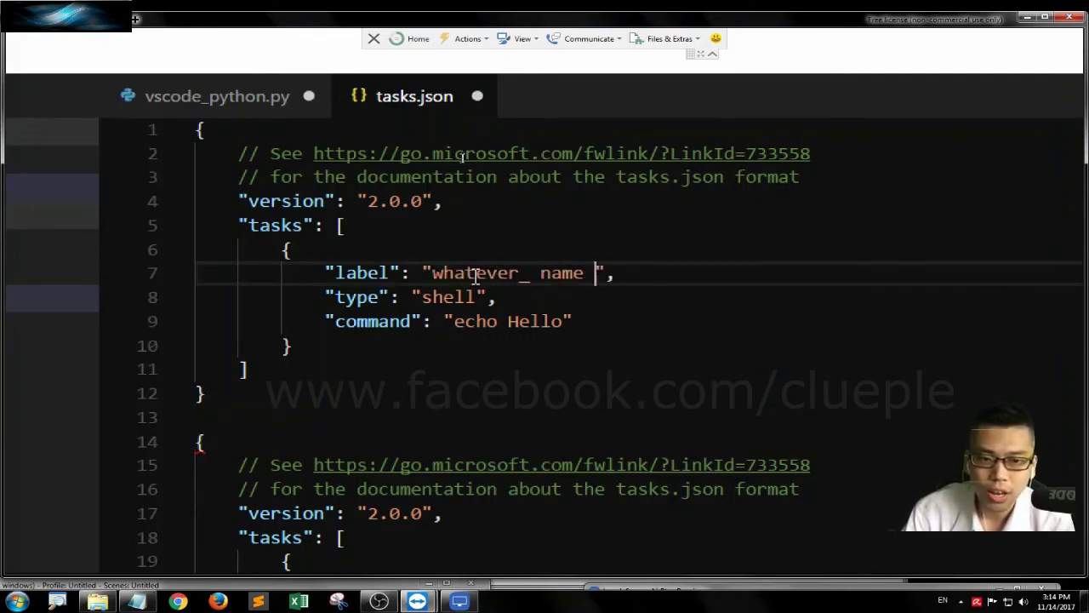
key(Backspace)
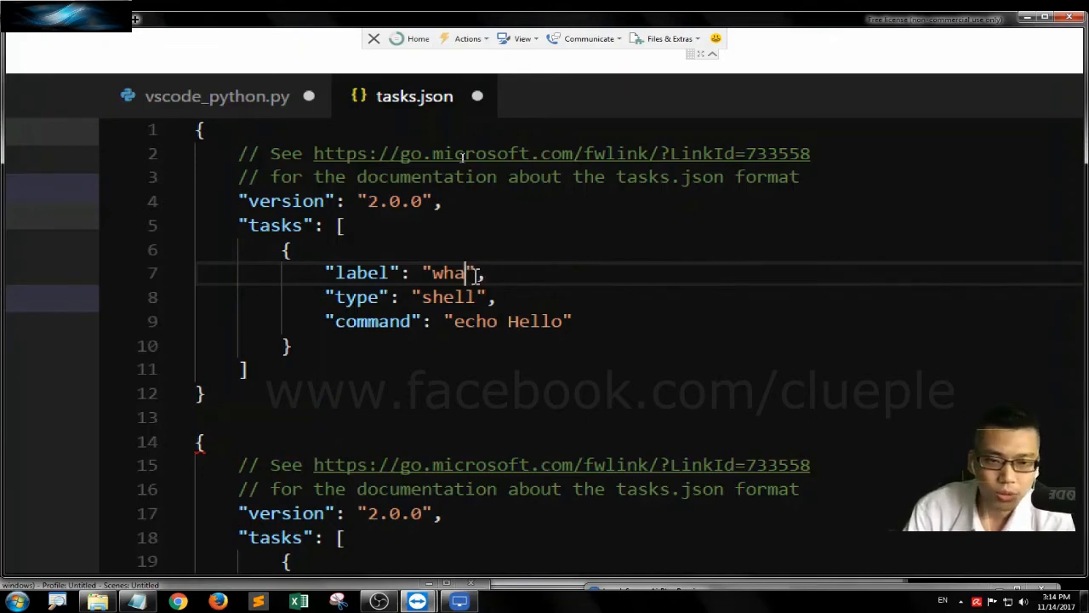
key(Backspace)
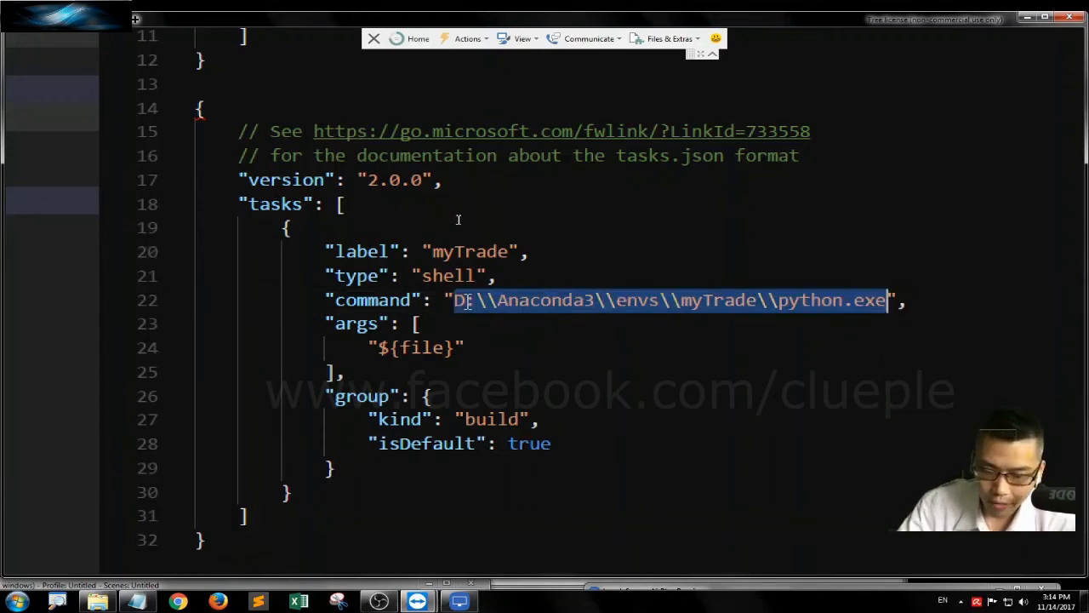
scroll(up, 3)
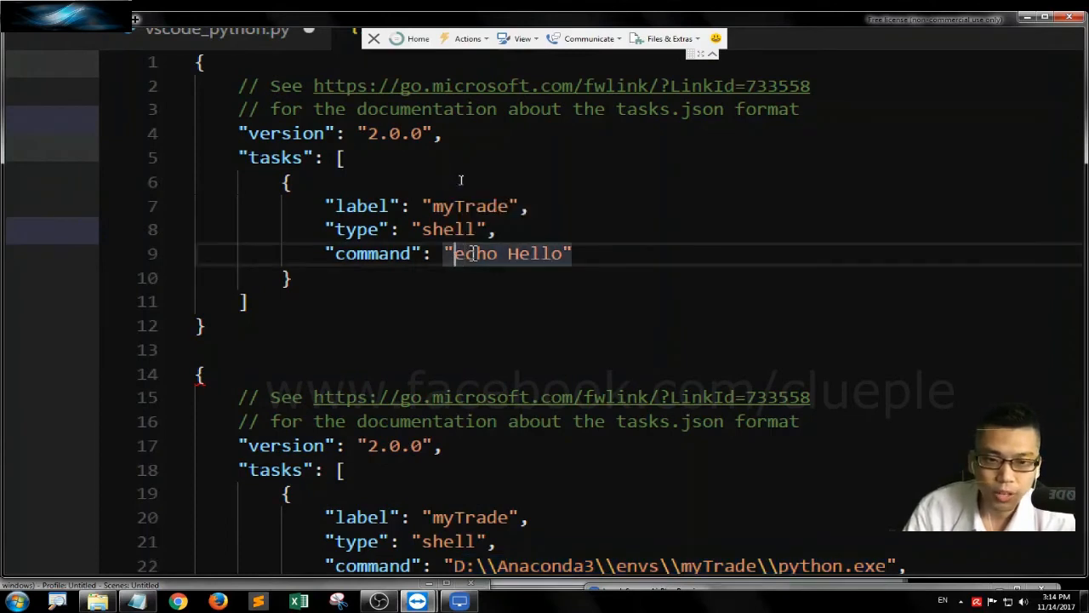
text(D:\\Anaconda3\\envs\\myTrade\\python.exe)
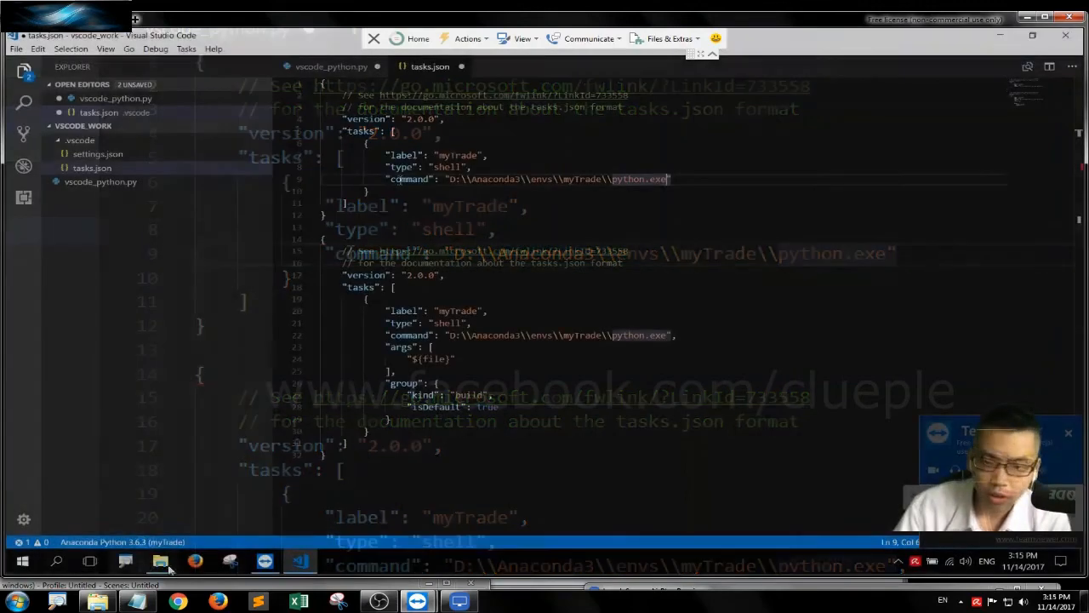
Browse to D:\Anaconda3\envs\myTrade and check python.exe's location in its Properties
click(160, 561)
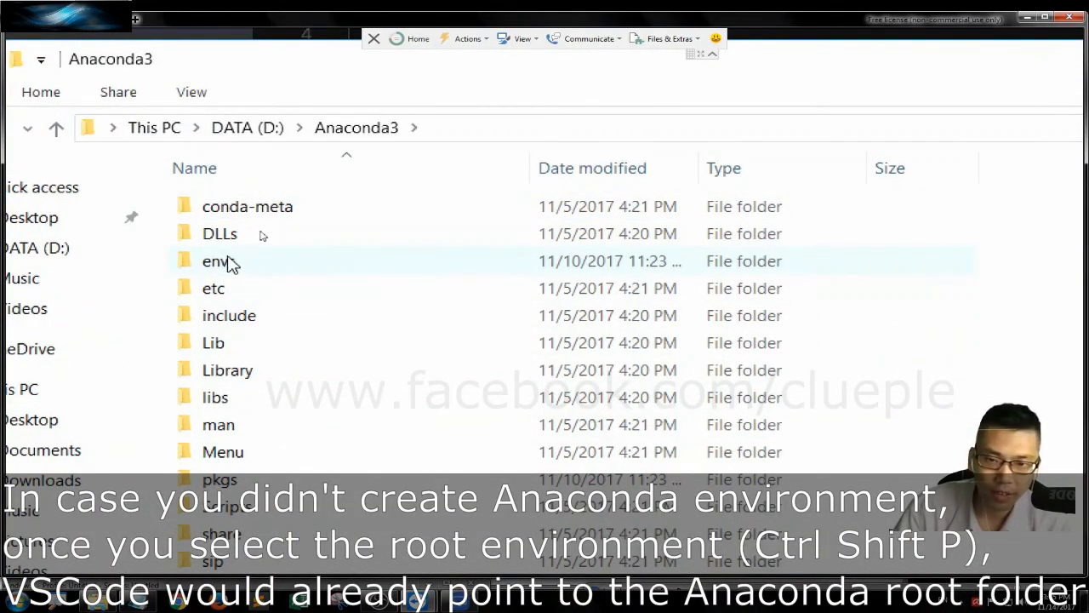
mouse_move(218, 261)
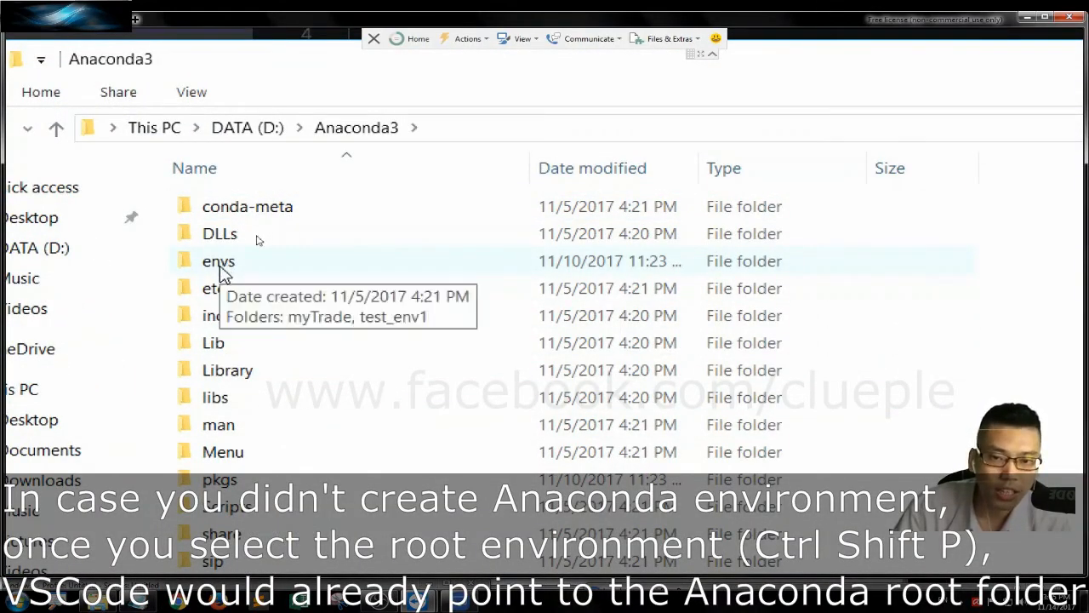
double_click(218, 260)
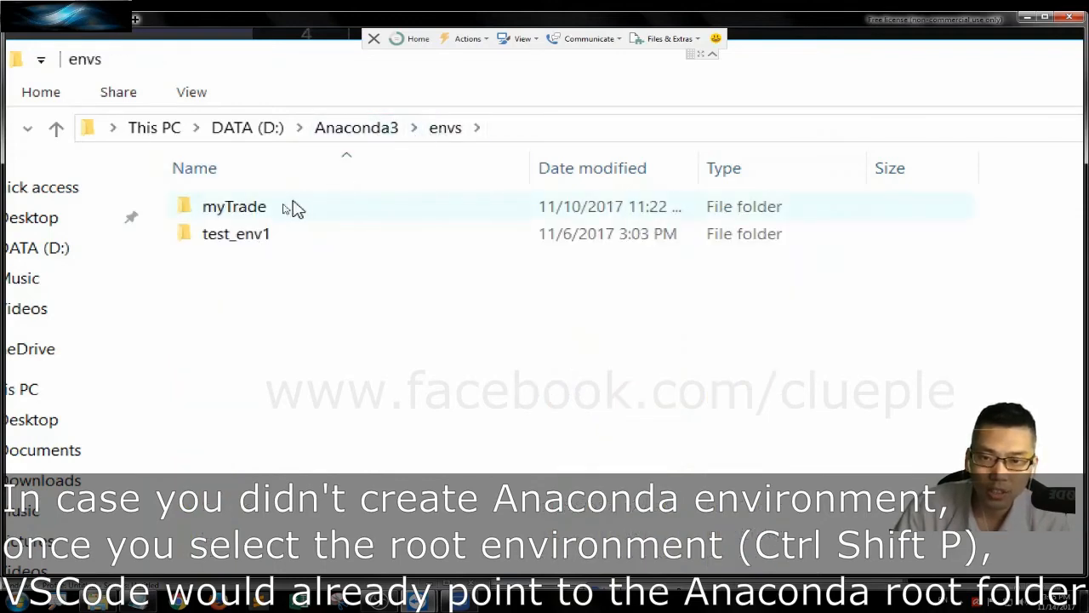
double_click(234, 206)
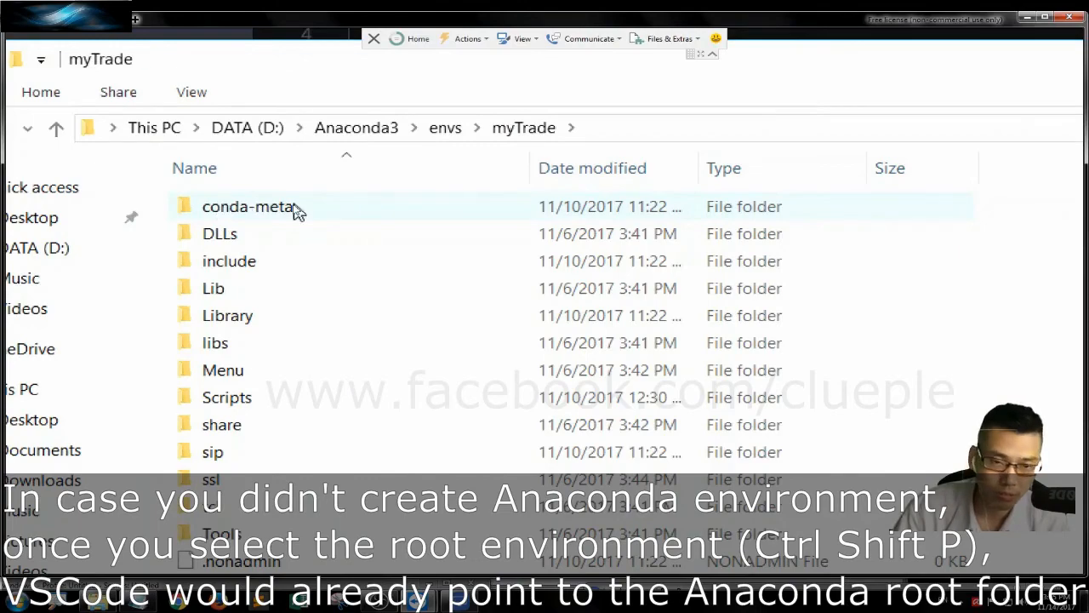
scroll(down, 3)
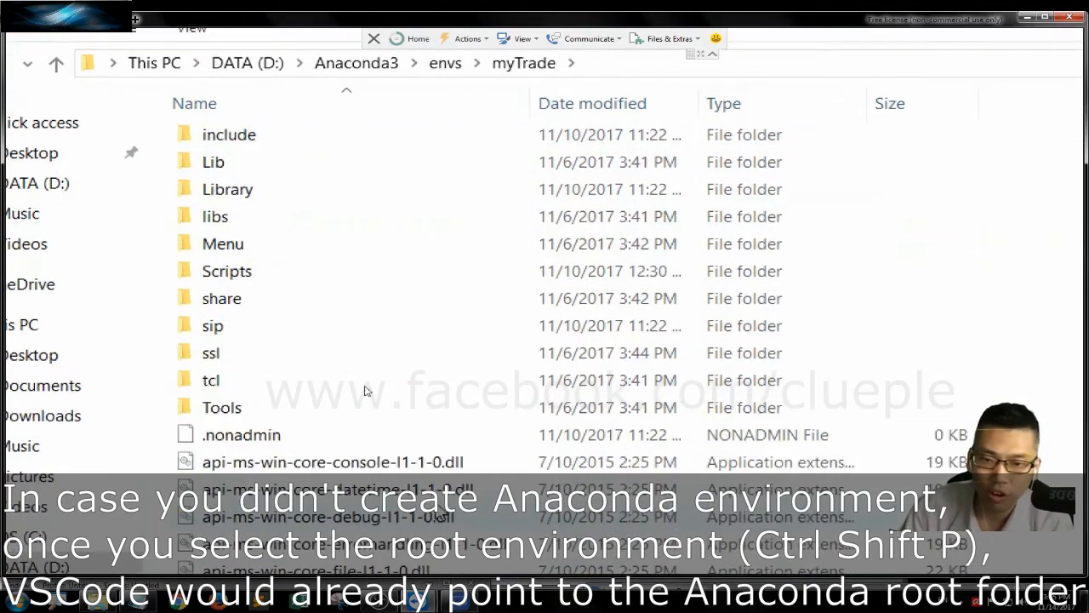
scroll(down, 3)
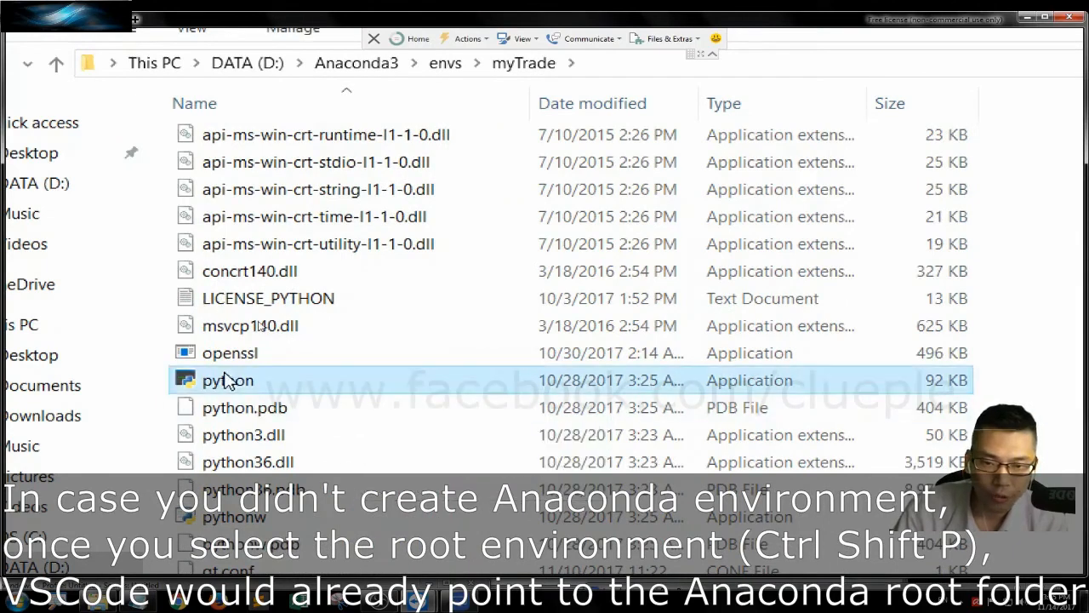
mouse_move(227, 379)
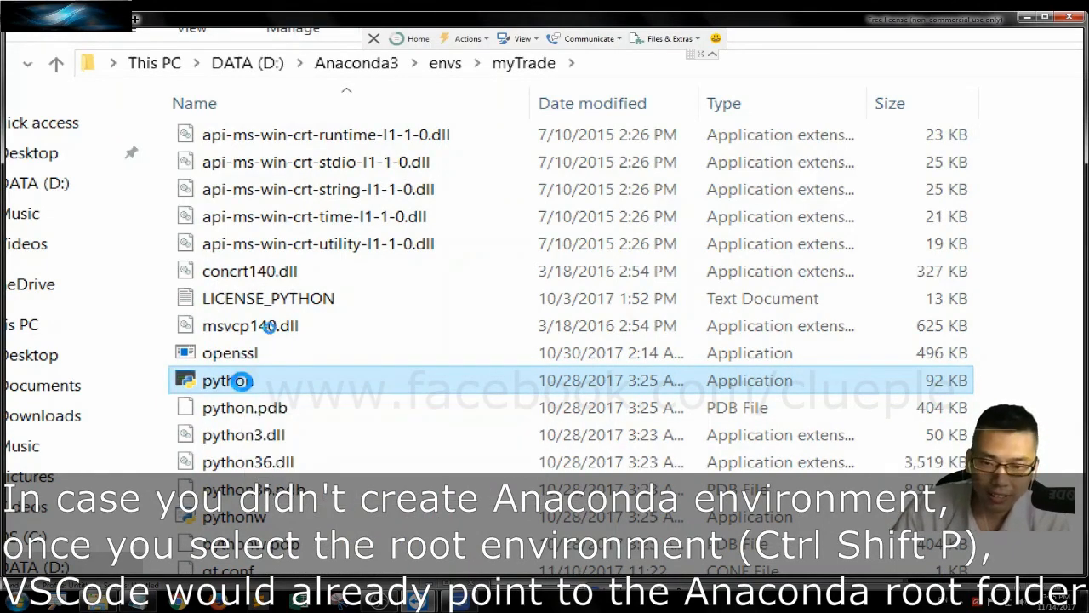
right_click(226, 380)
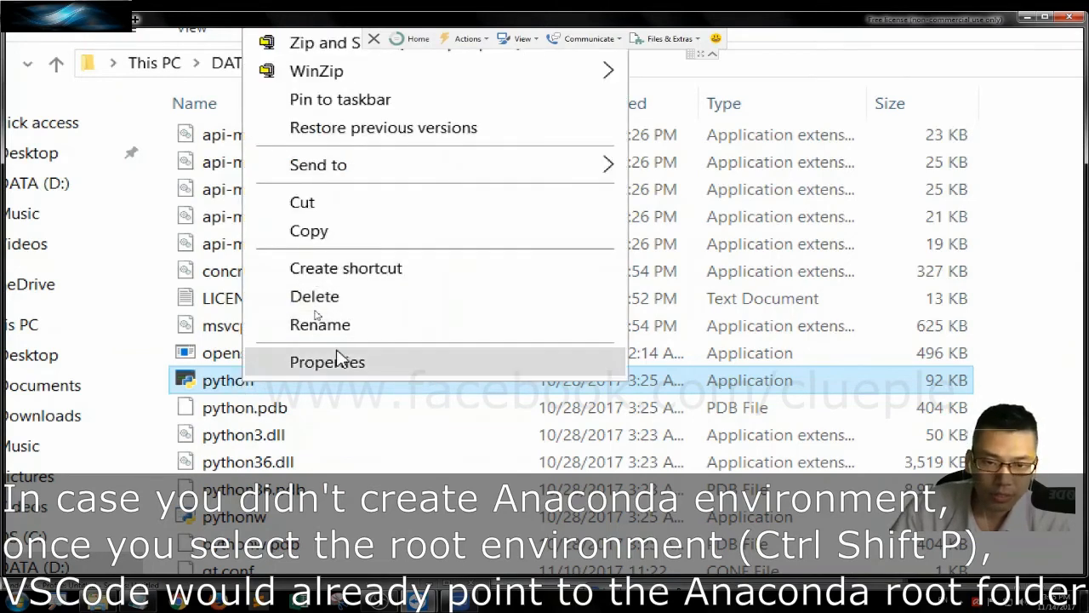
click(327, 361)
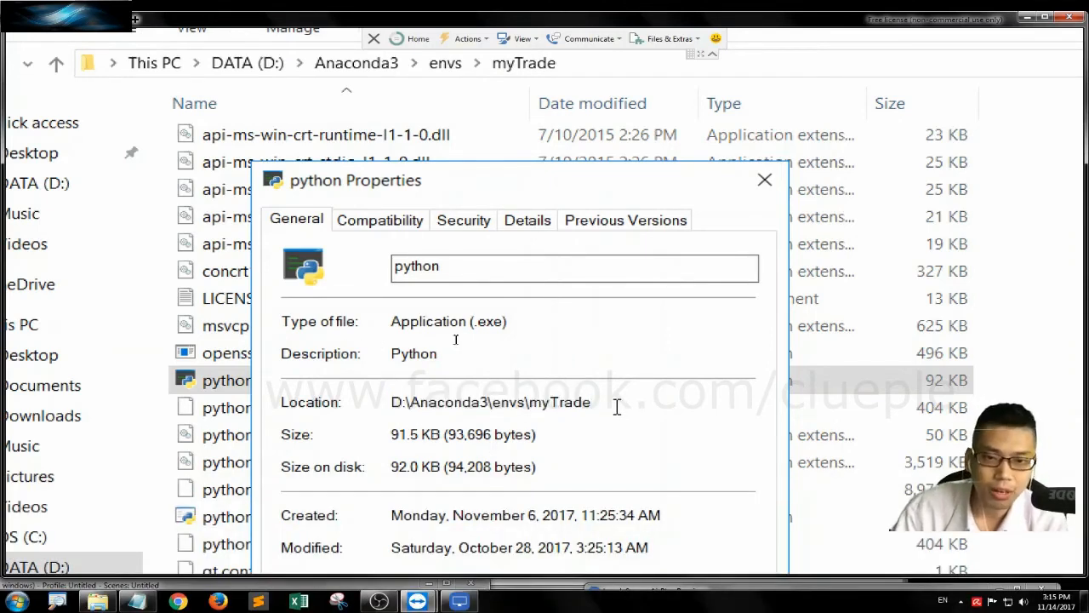
click(763, 179)
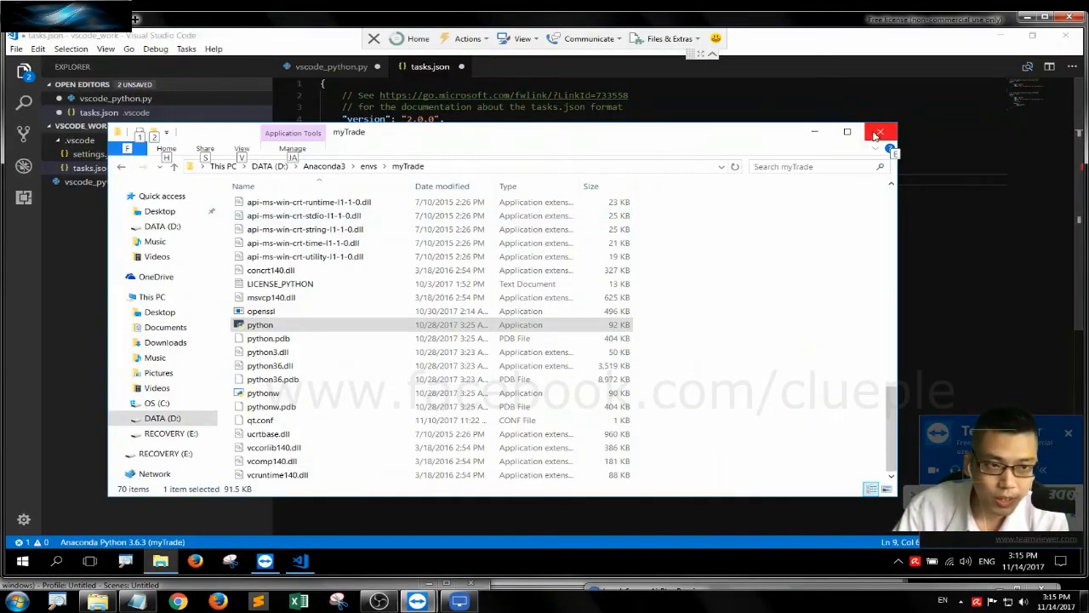
Close File Explorer and add an "args" entry below the task's command line
click(880, 132)
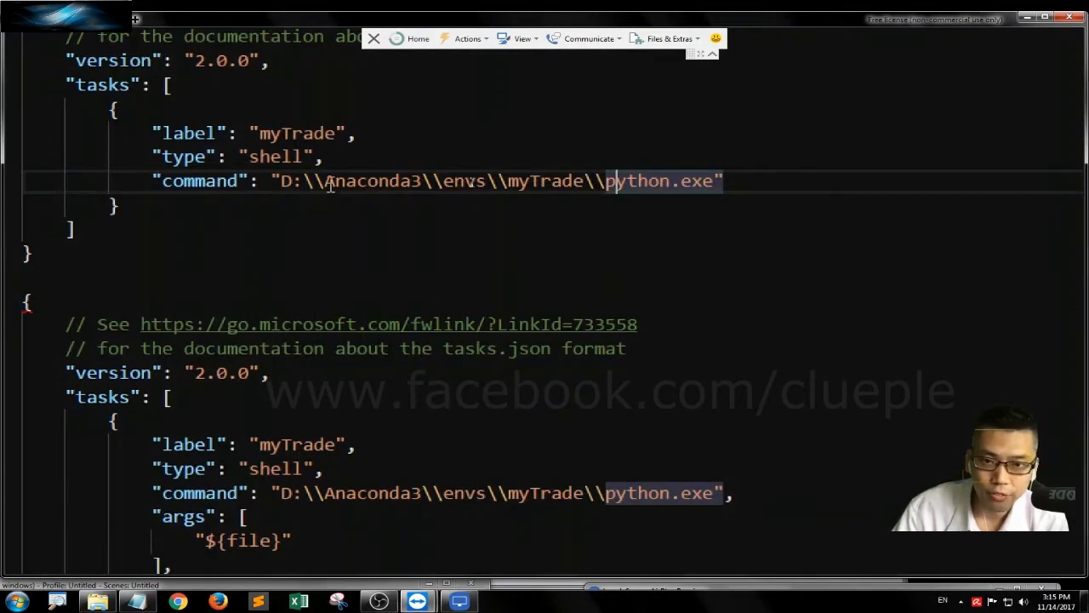
scroll(down, 3)
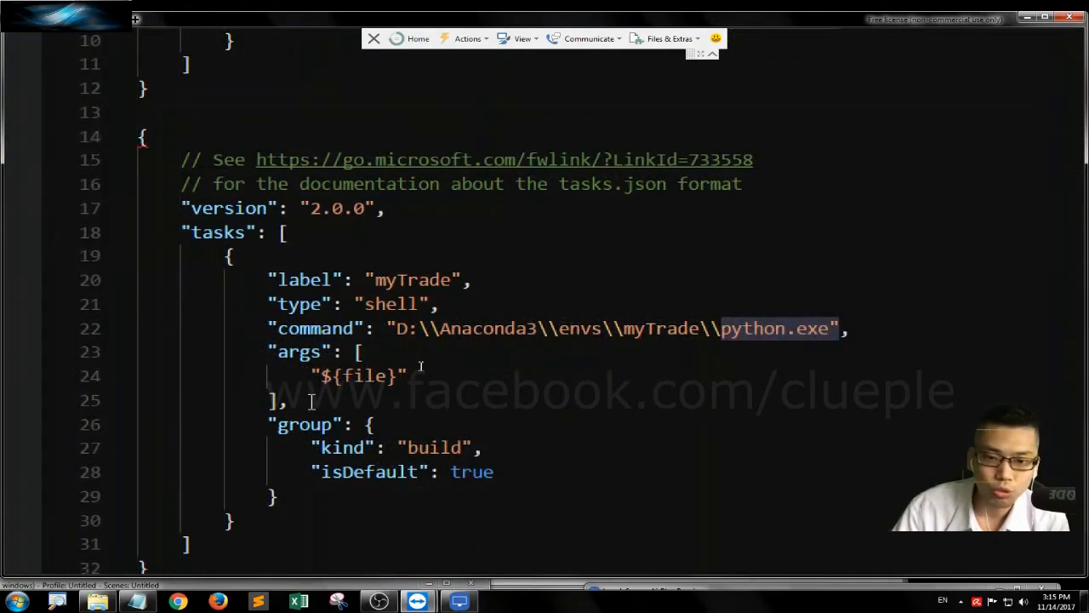
scroll(up, 3)
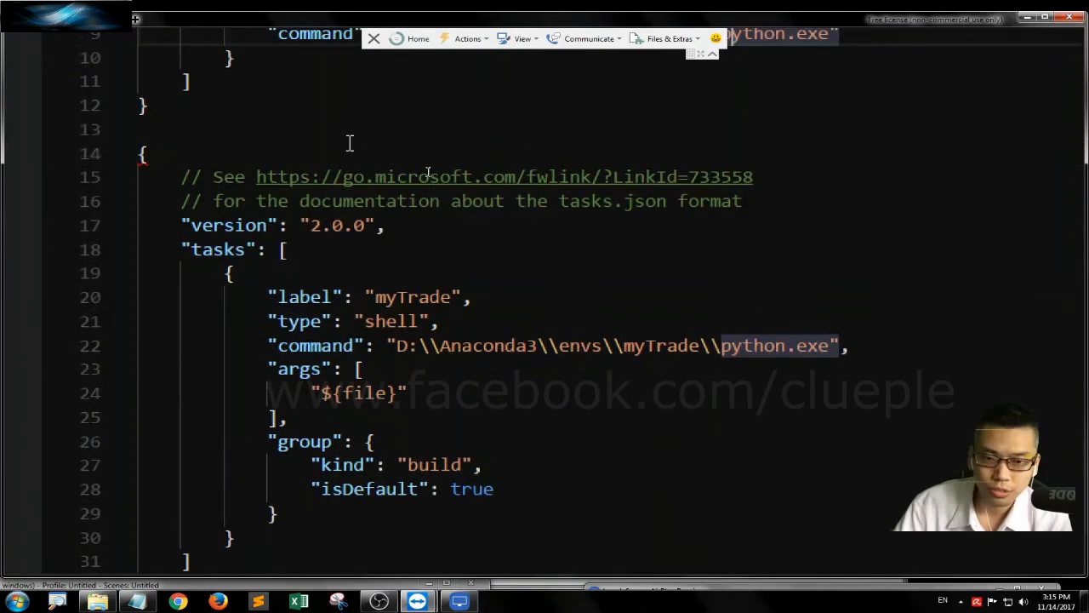
scroll(up, 3)
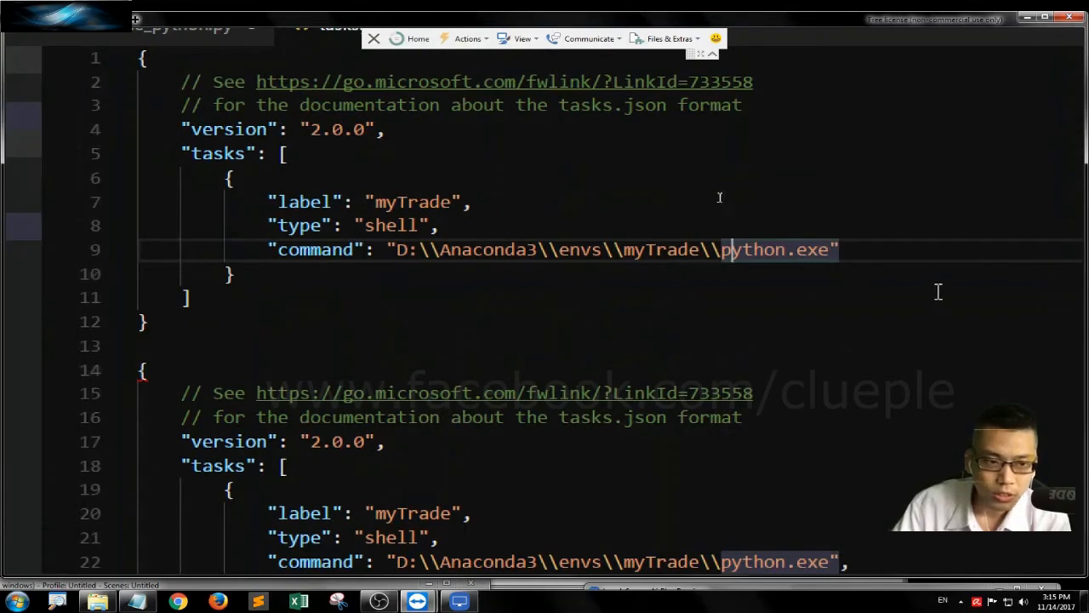
key(Enter)
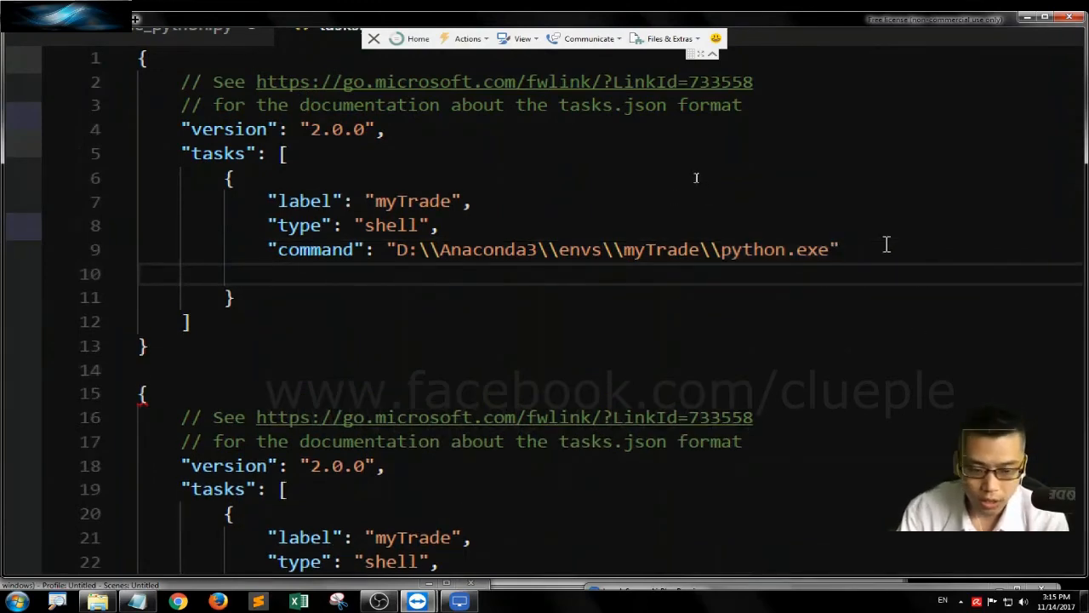
text("args": [)
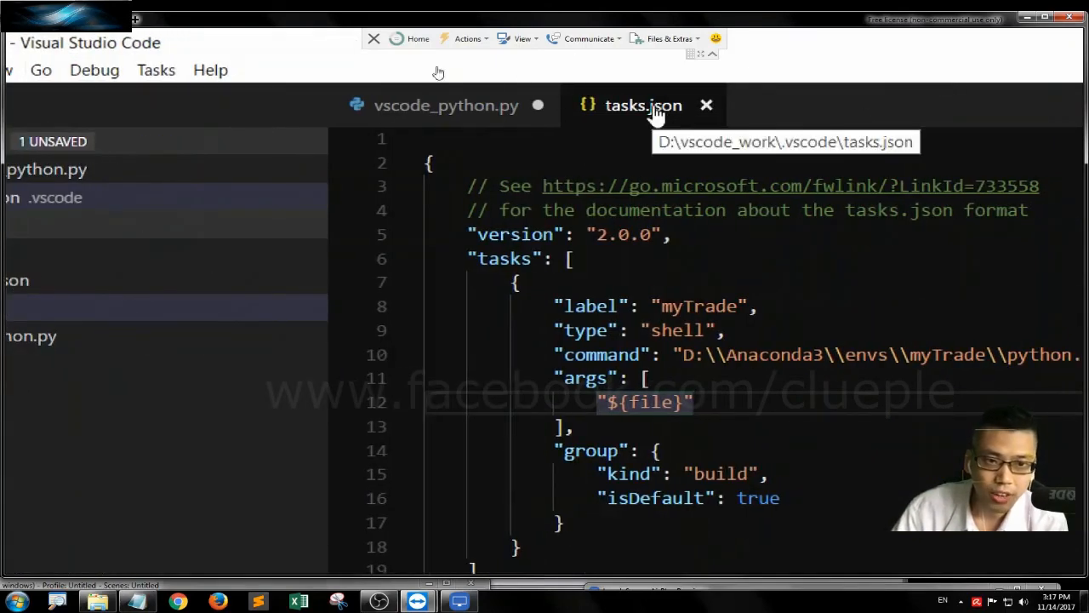
Switch the editor to the vscode_python.py script tab
click(445, 104)
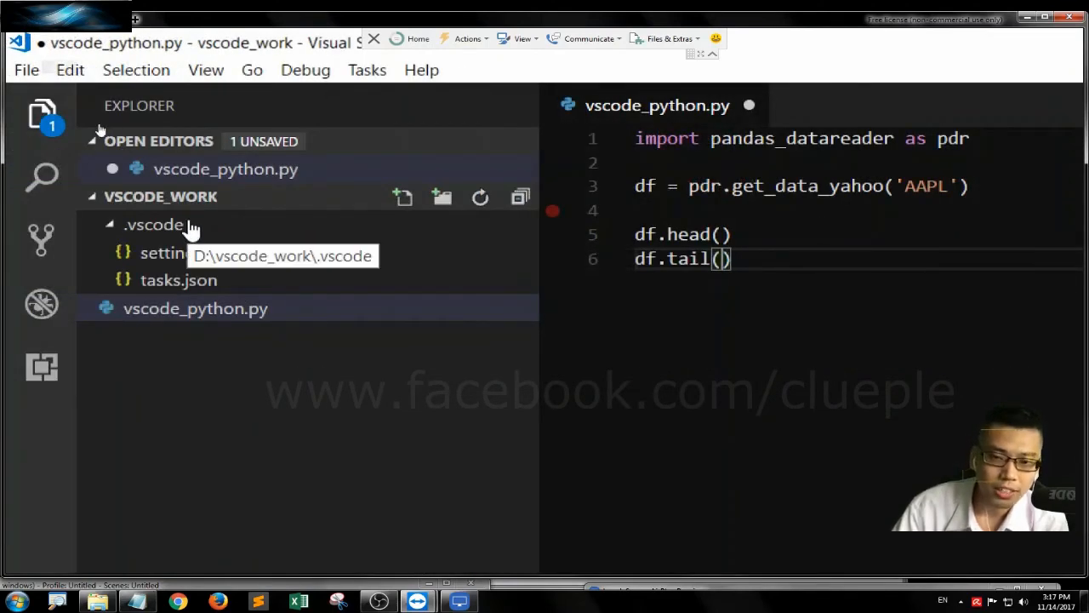
mouse_move(99, 206)
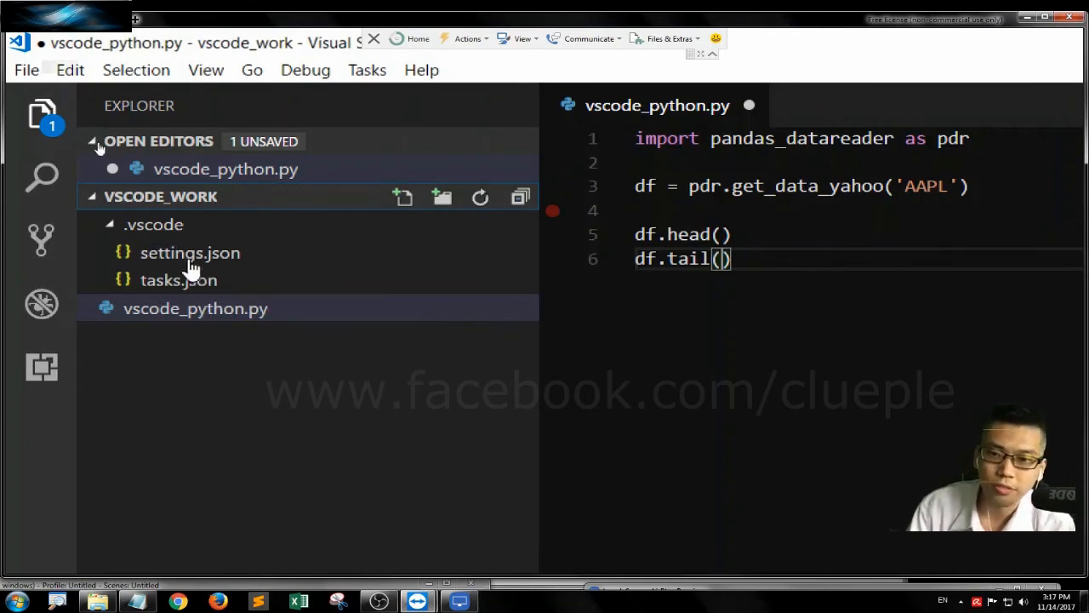
mouse_move(381, 282)
text(print()
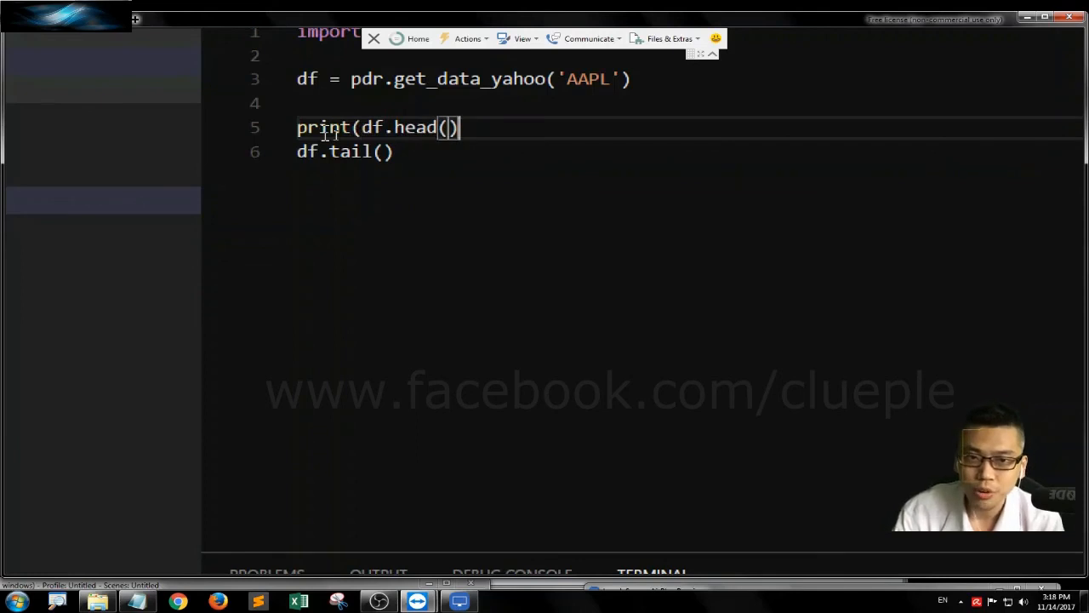
Wrap df.head() and df.tail() in print(), run the build task, and review AAPL tables
text())
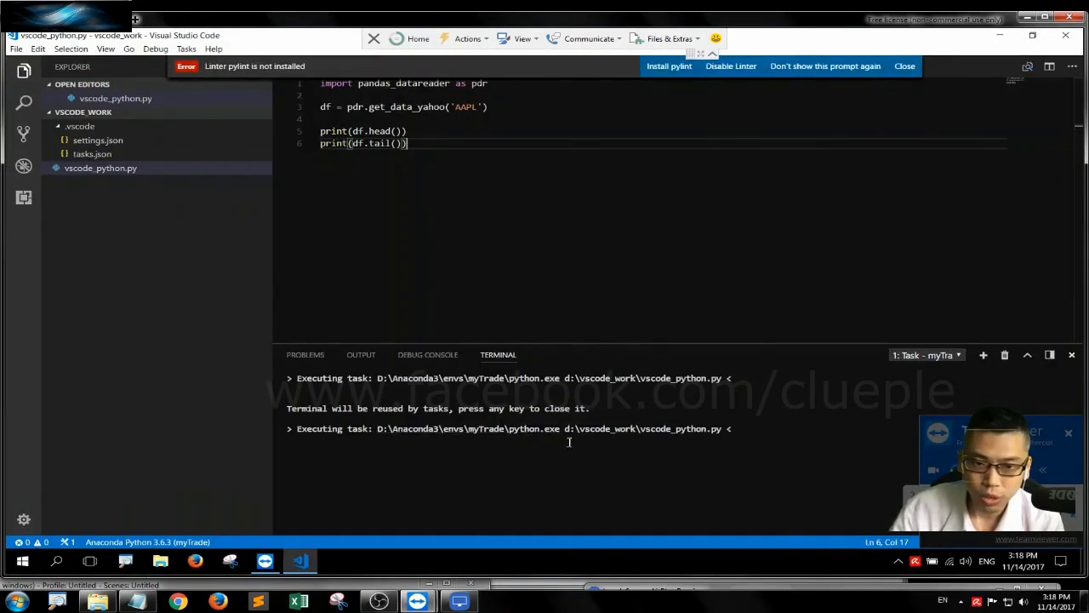
mouse_move(520, 460)
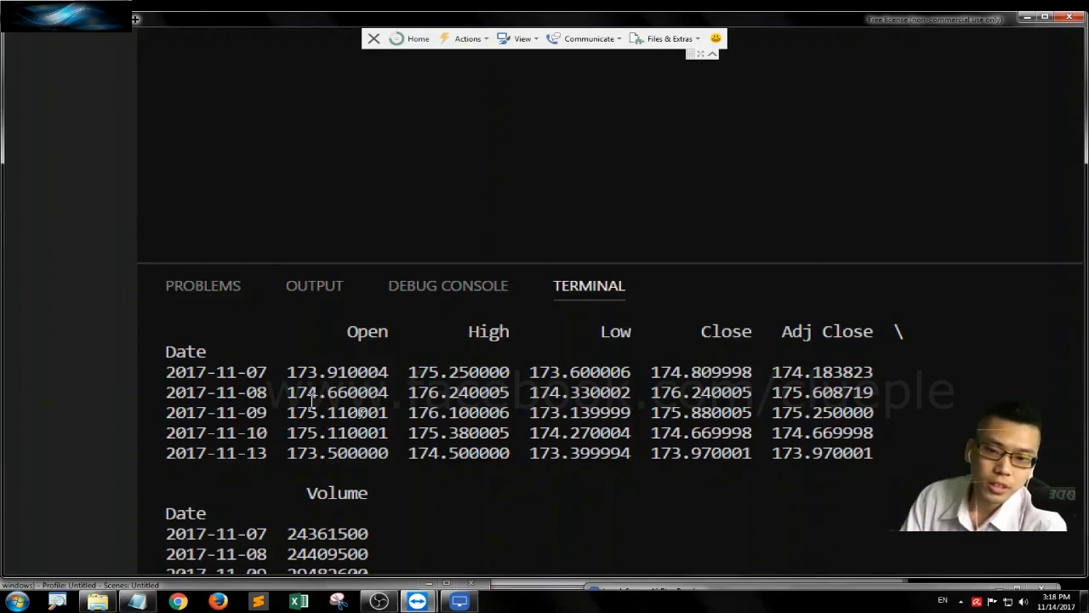
scroll(down, 3)
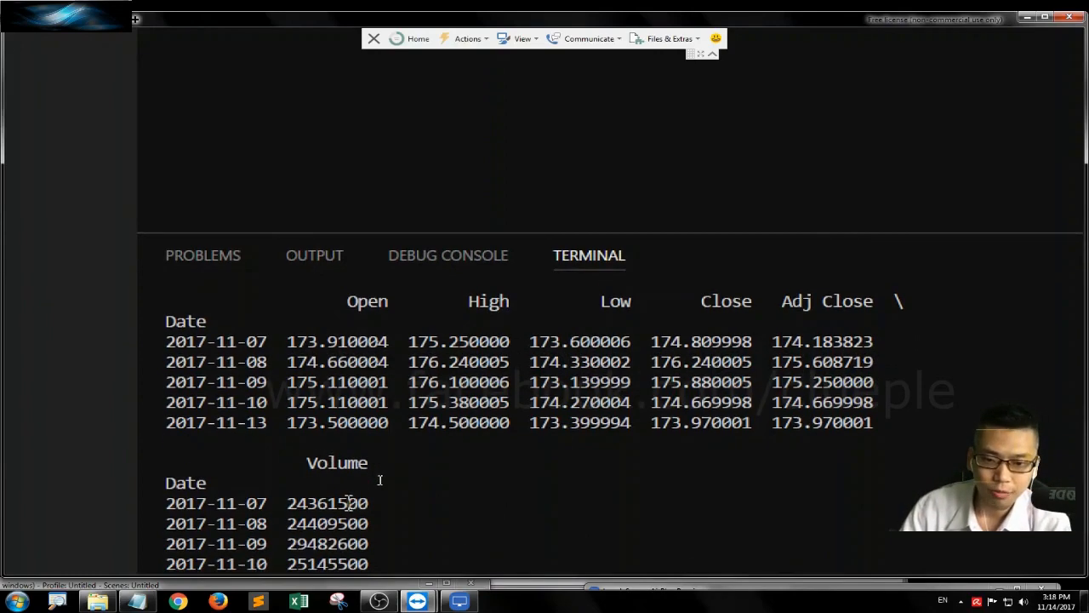